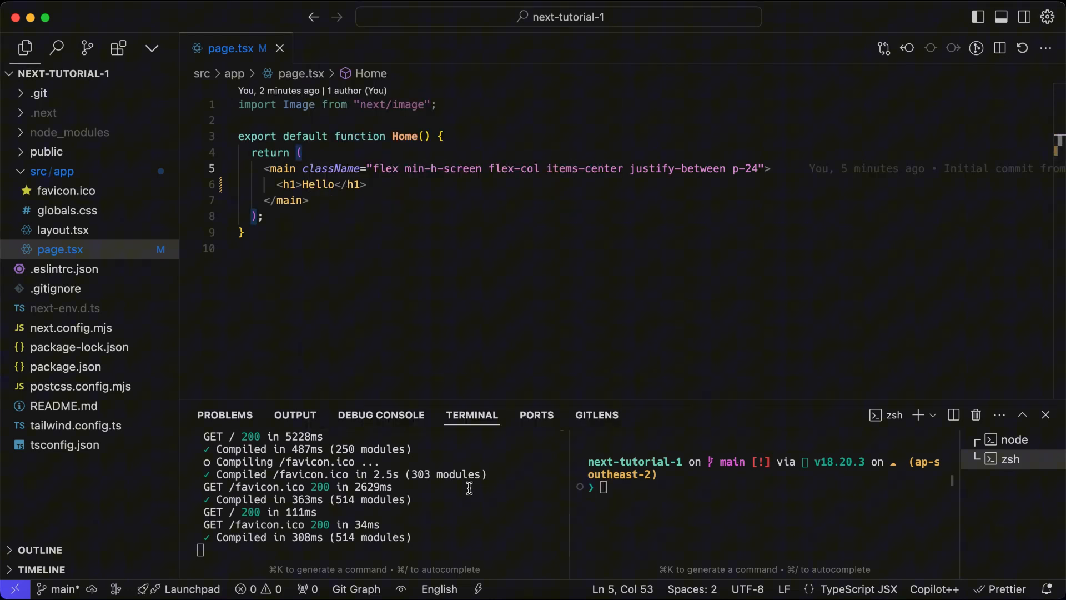
- Run npx shadcn-ui@latest init with Default style, Slate base colour and CSS variables enabled
text(npx)
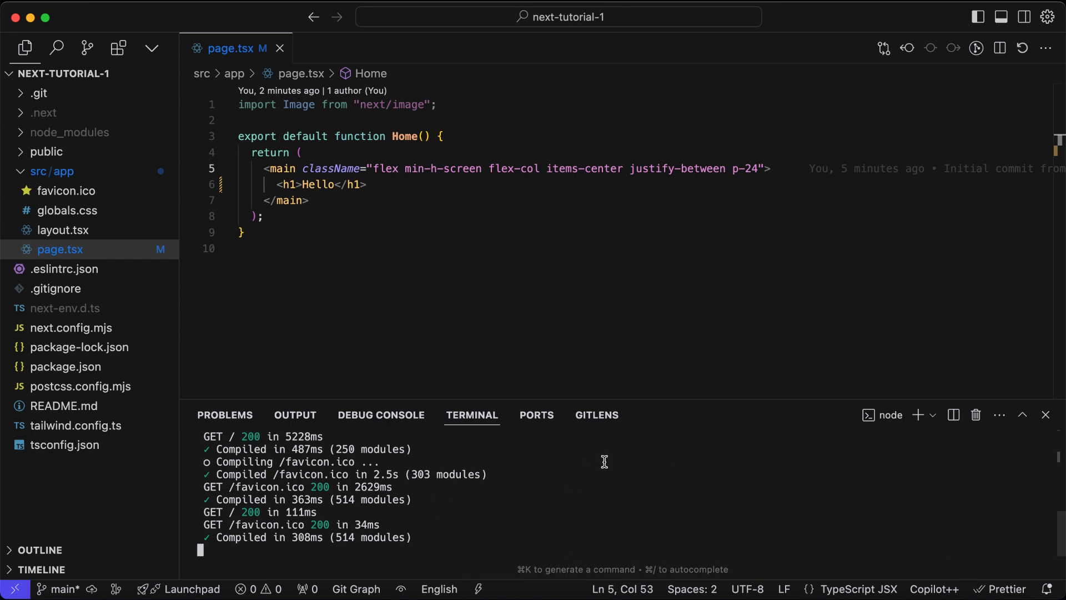
key(ctrl+c)
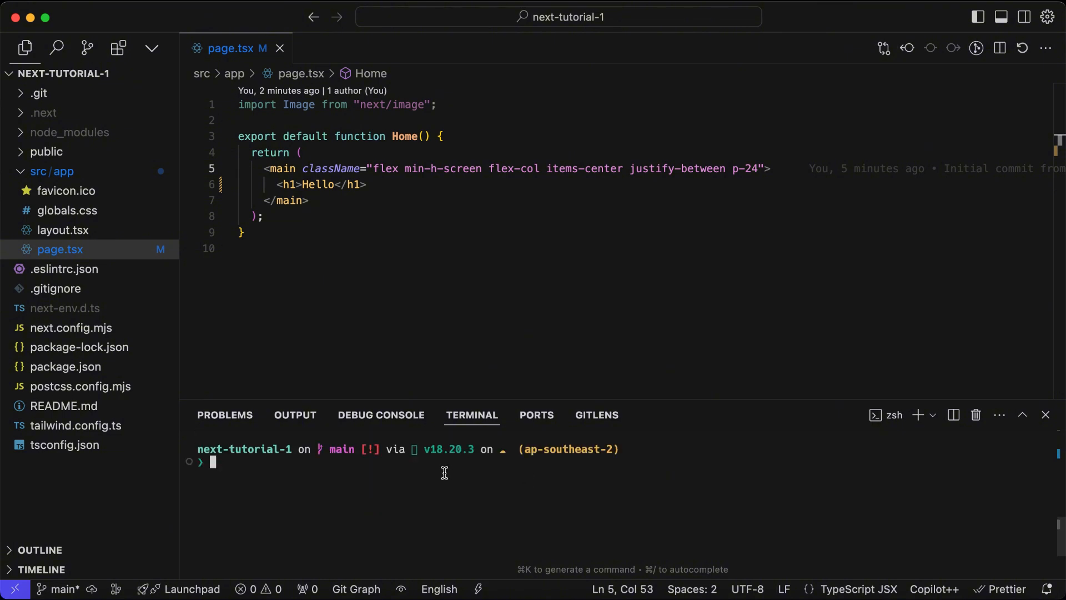
text(npx shadcn-ui@latest init)
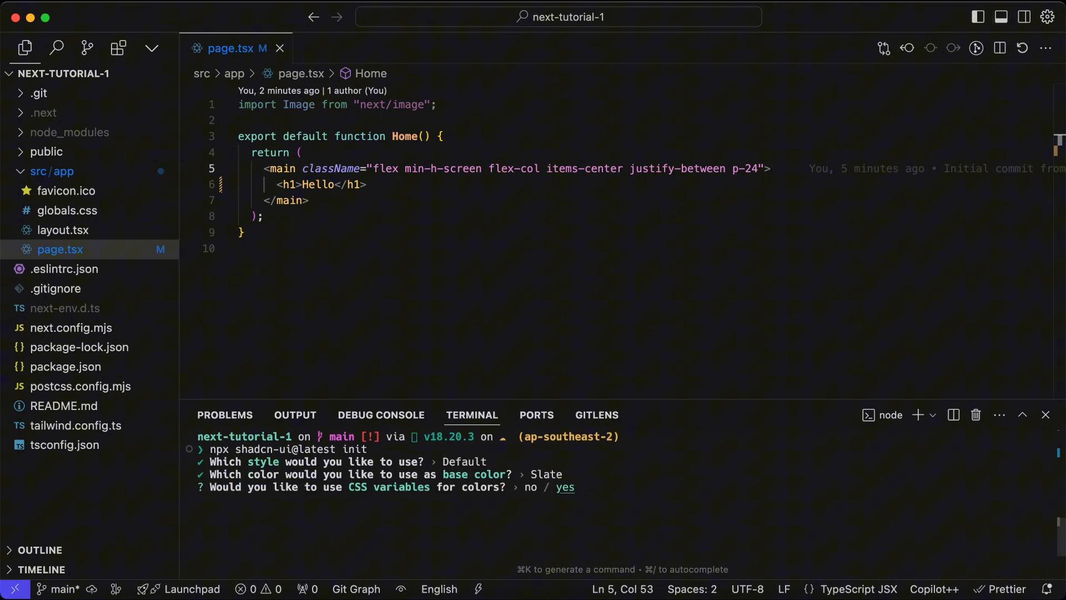
key(enter)
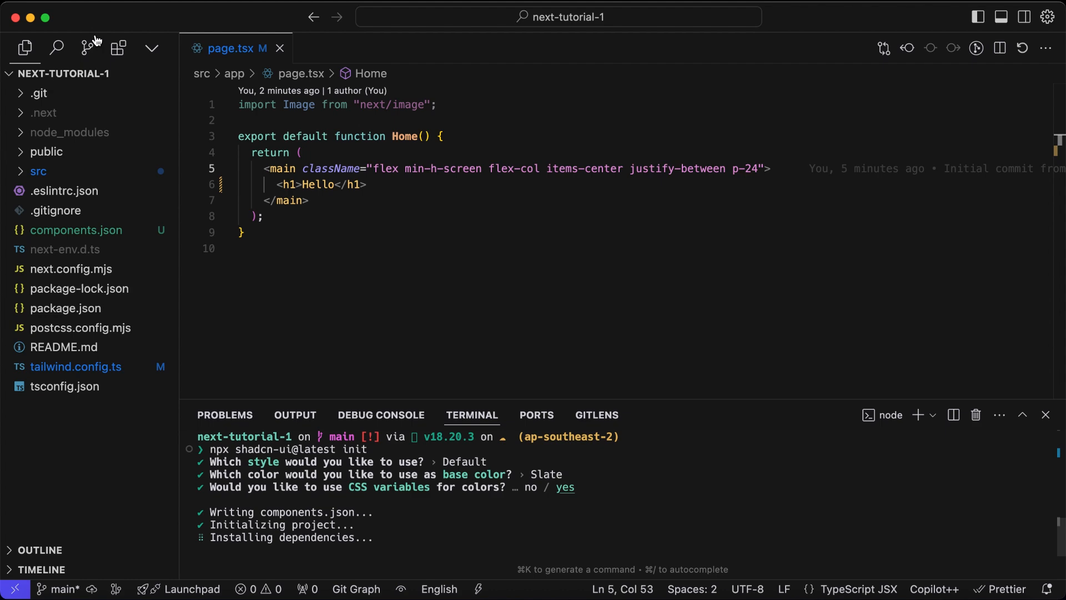
- Review the diffs for package.json, tailwind.config.ts, globals.css and utils.ts, then return to Explorer
click(87, 47)
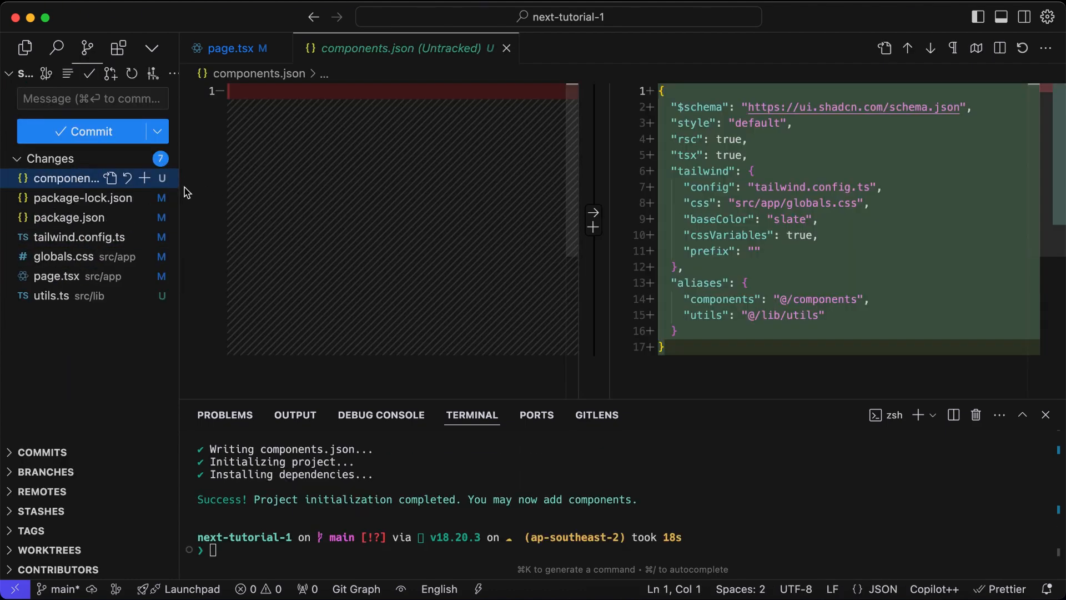
click(68, 217)
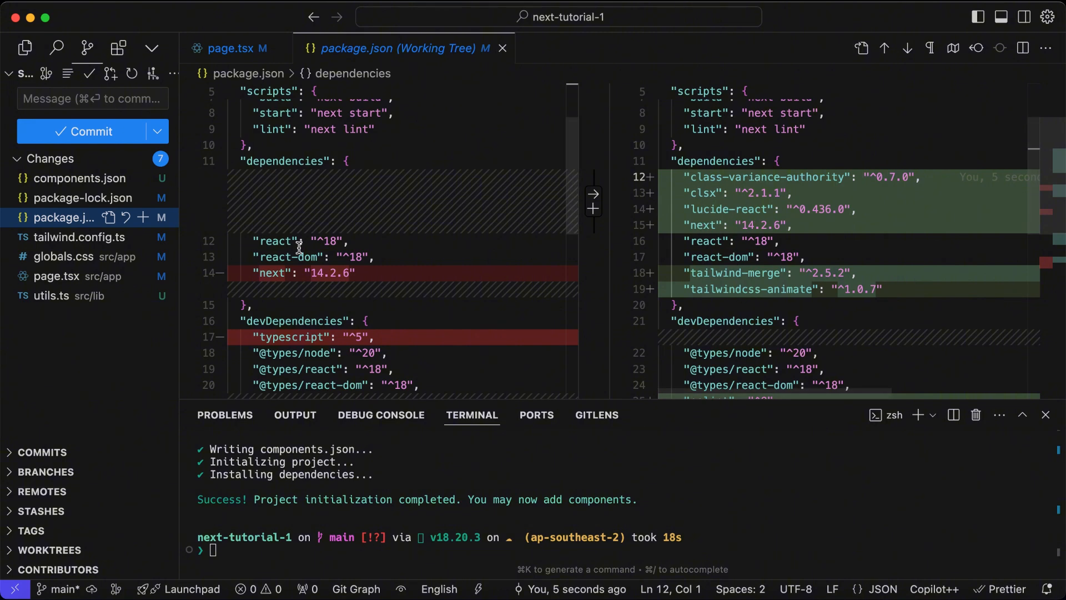
click(76, 237)
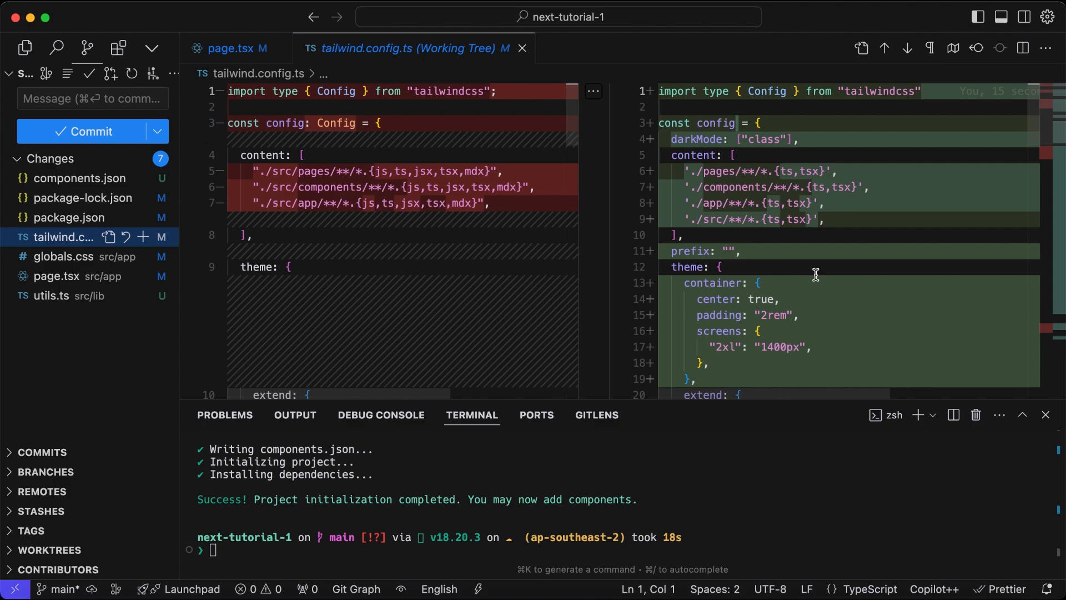
scroll(down, 3)
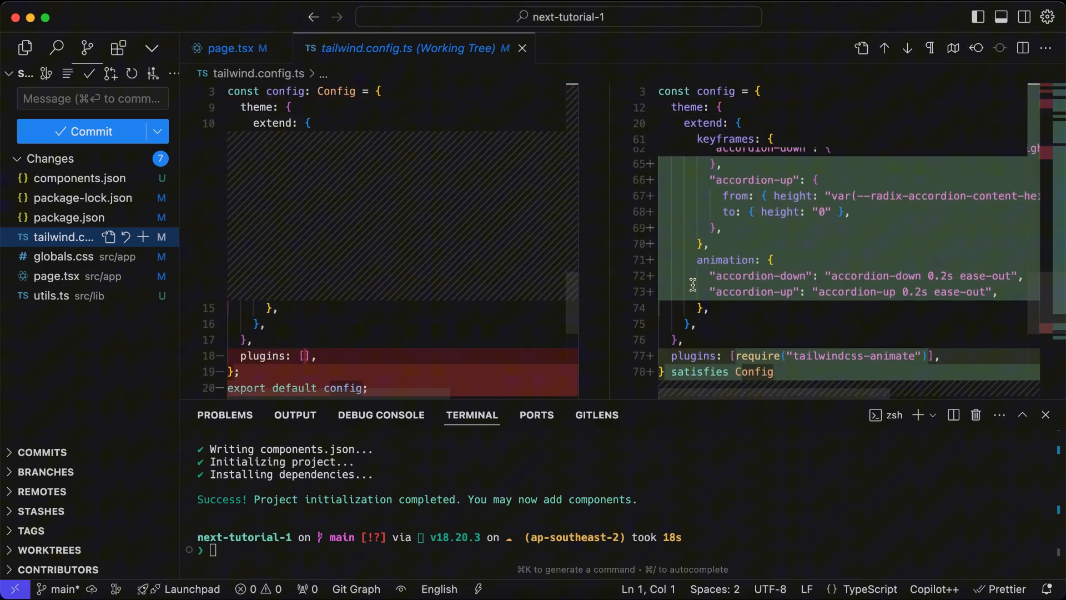
click(61, 257)
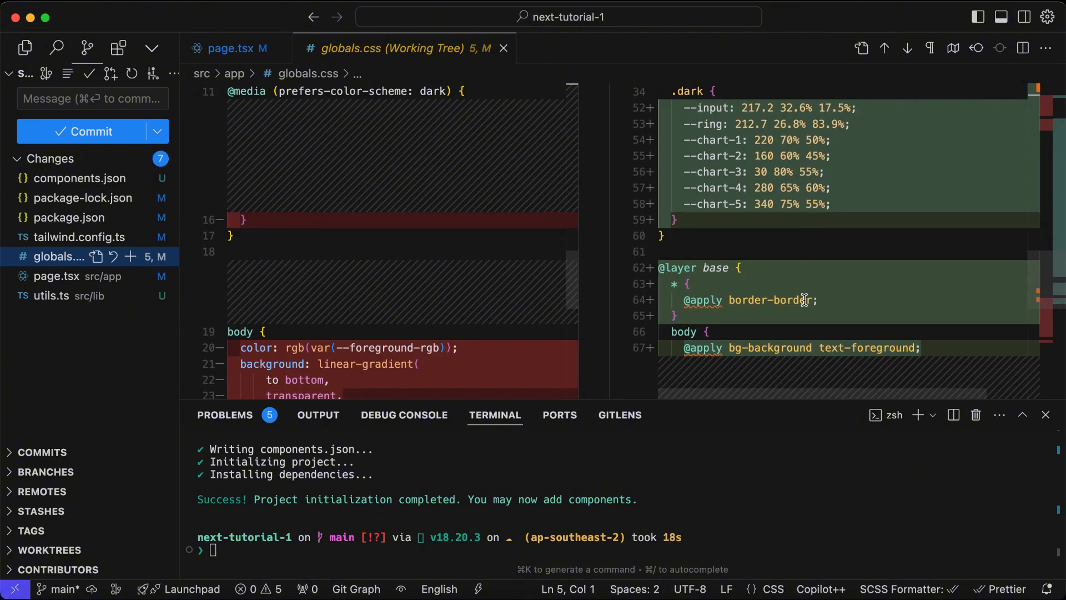
scroll(down, 3)
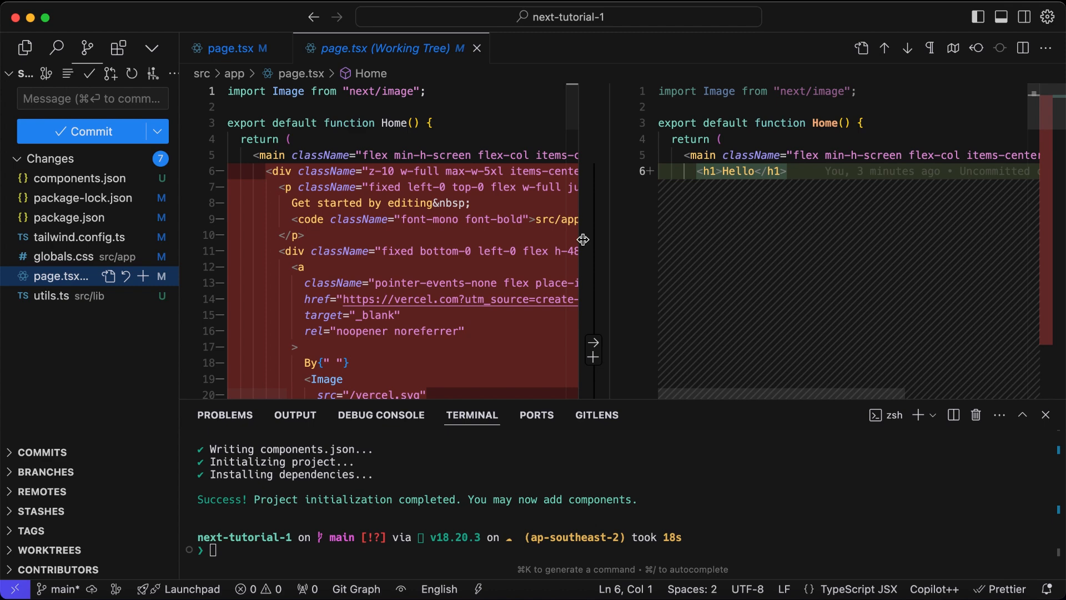
click(51, 296)
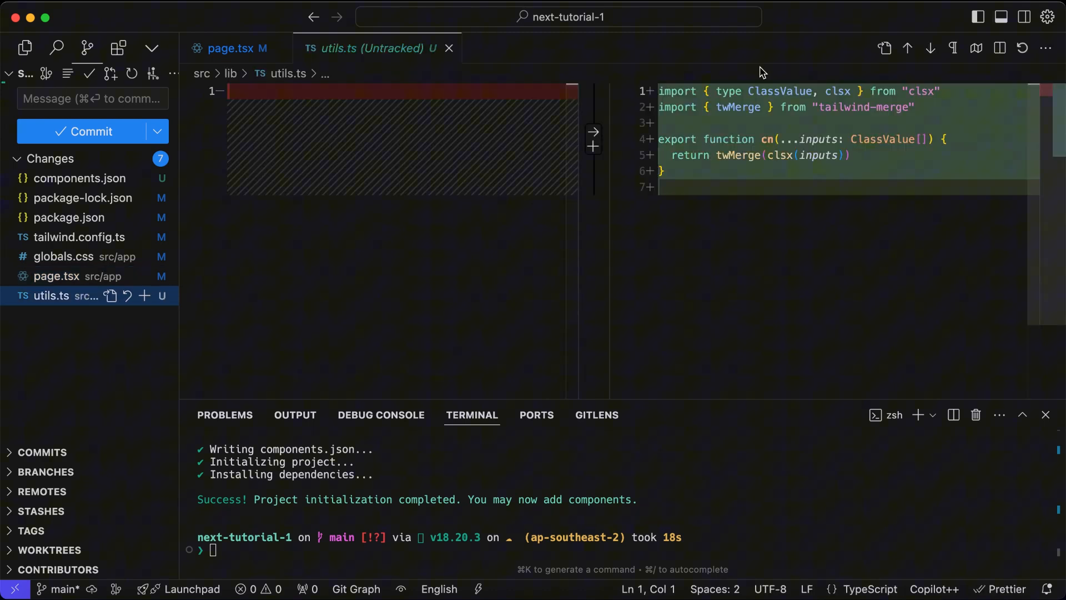
click(233, 48)
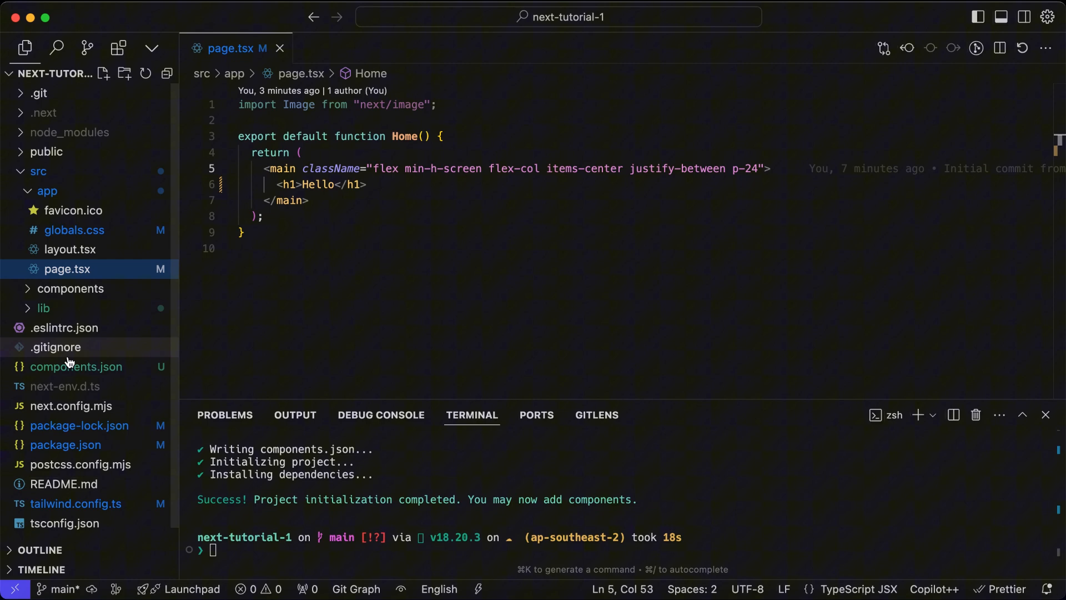
- In layout.tsx, import Inter as FontSans and define FontSans with variable '--font-sans'
click(69, 249)
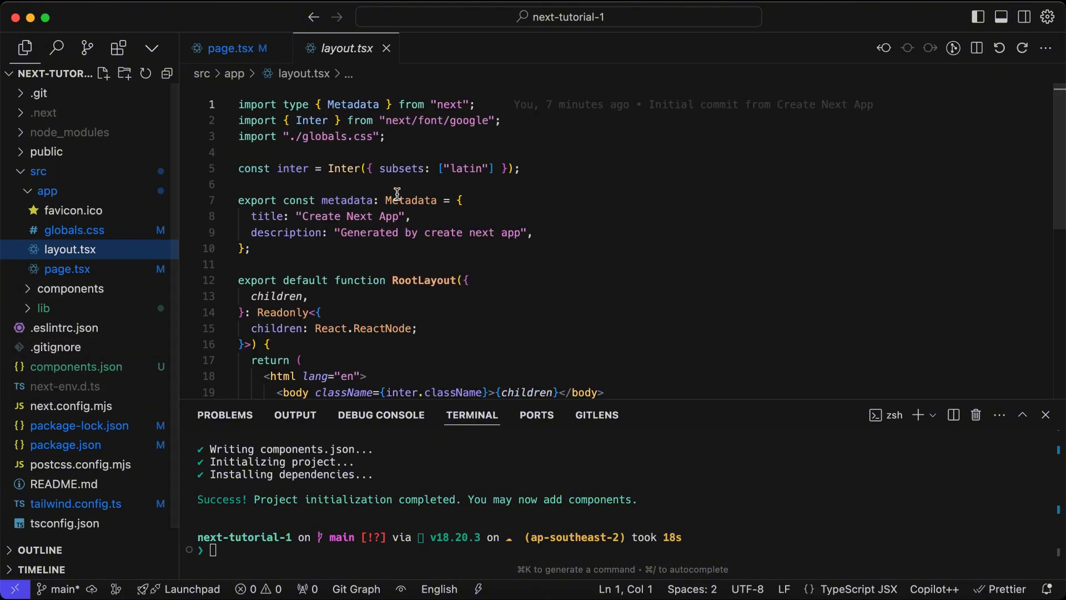
mouse_move(323, 200)
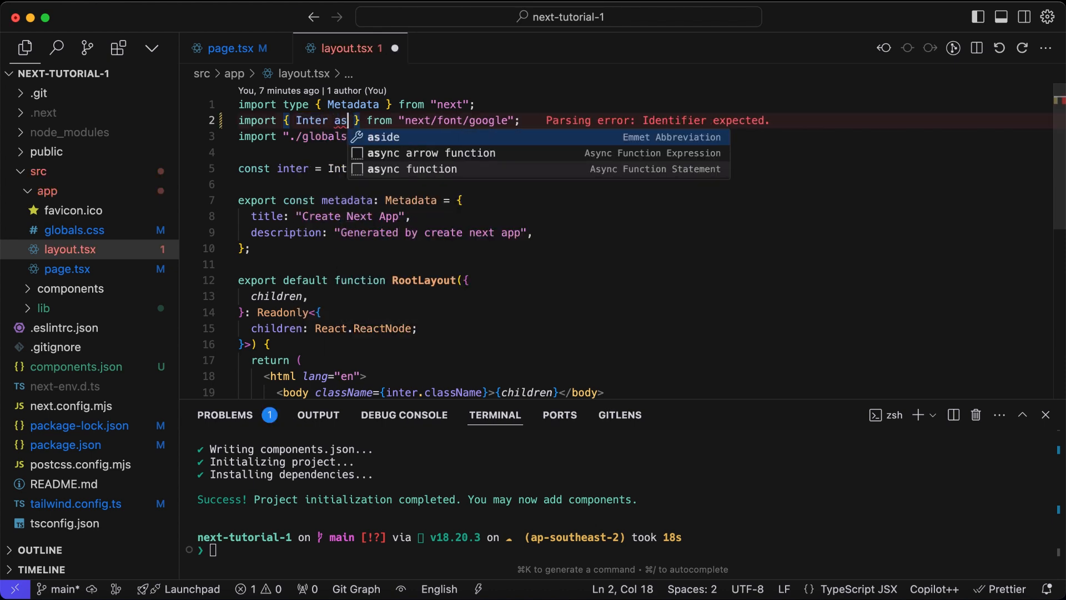
text(F)
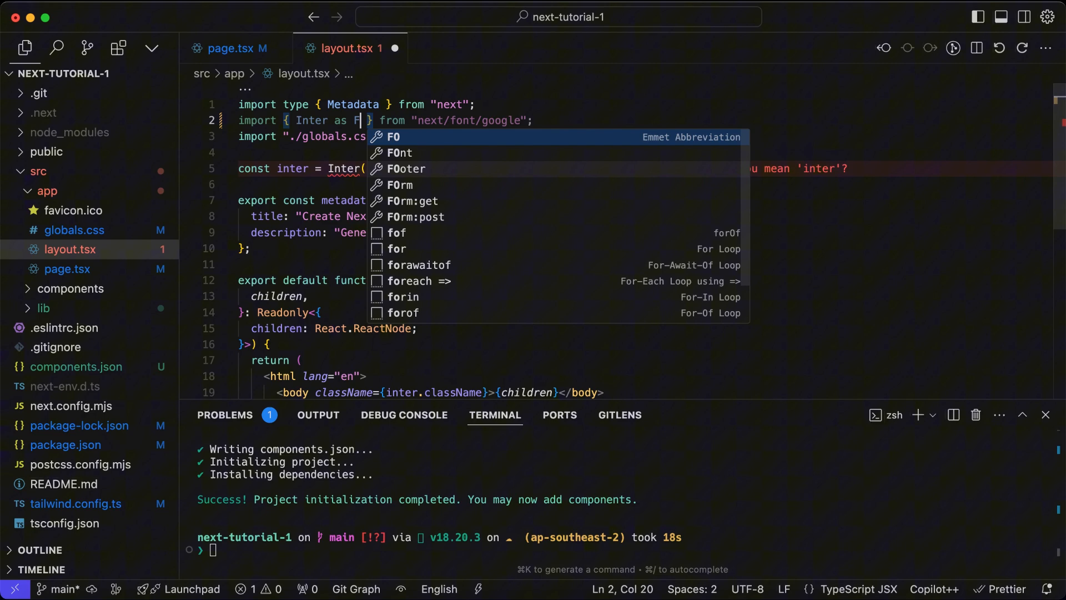
text(ontSans)
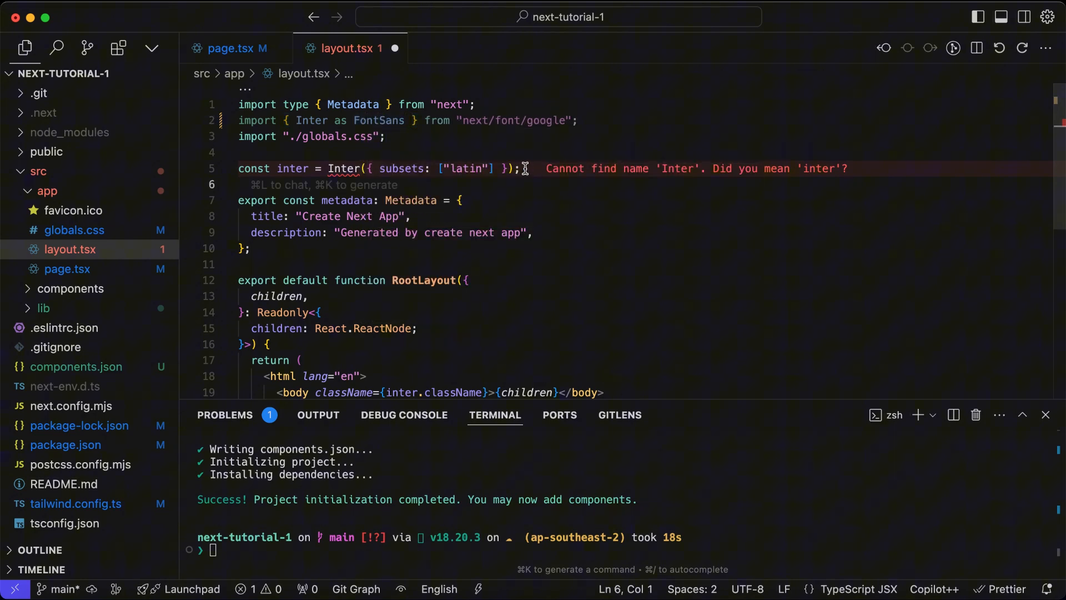
double_click(292, 168)
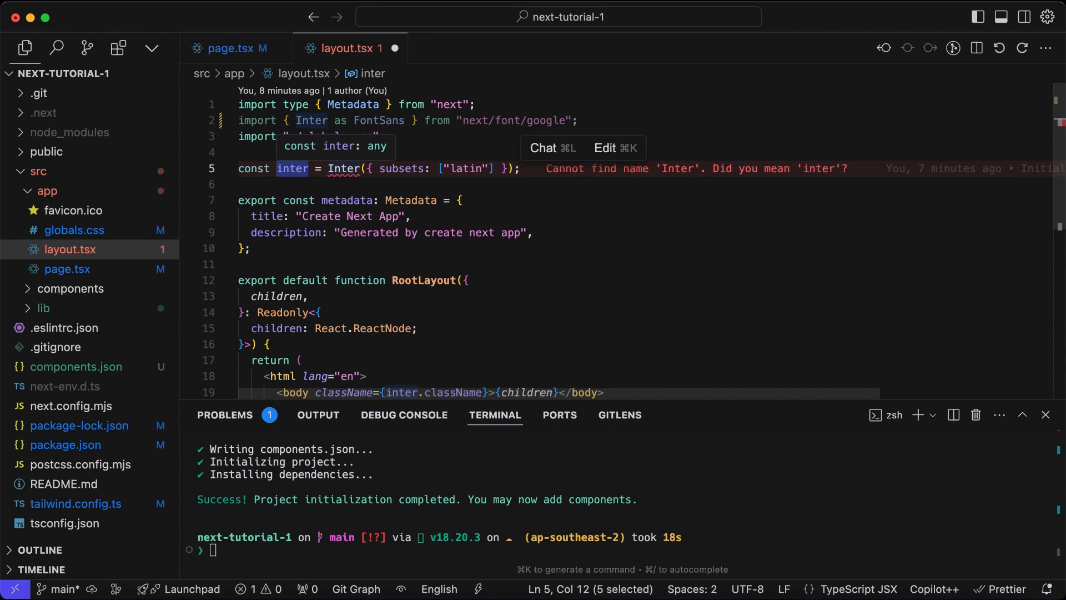
text(fontSans)
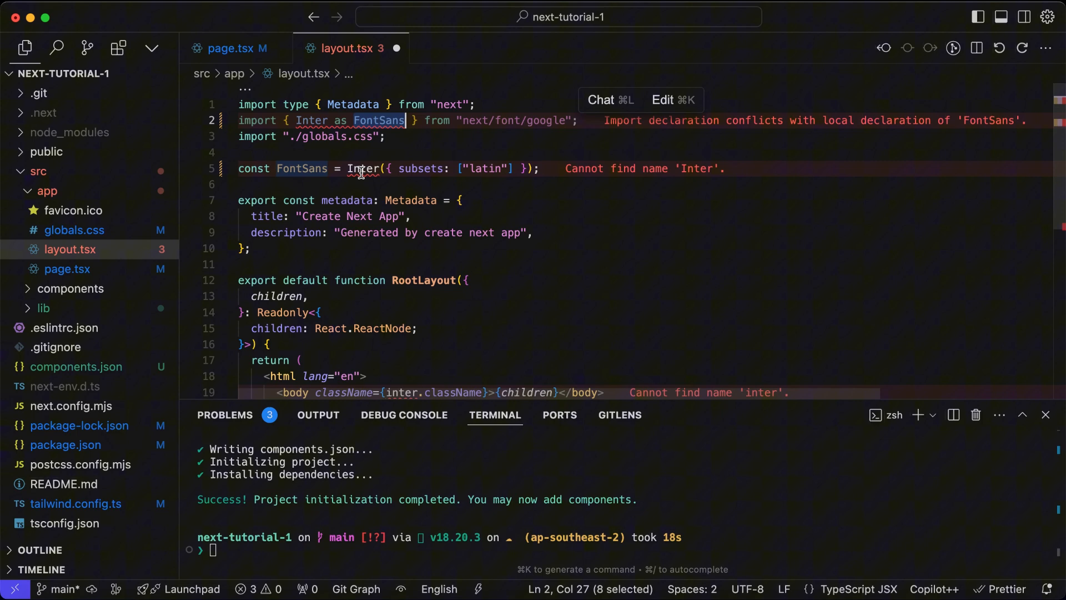
text(FontSans = FontSans({)
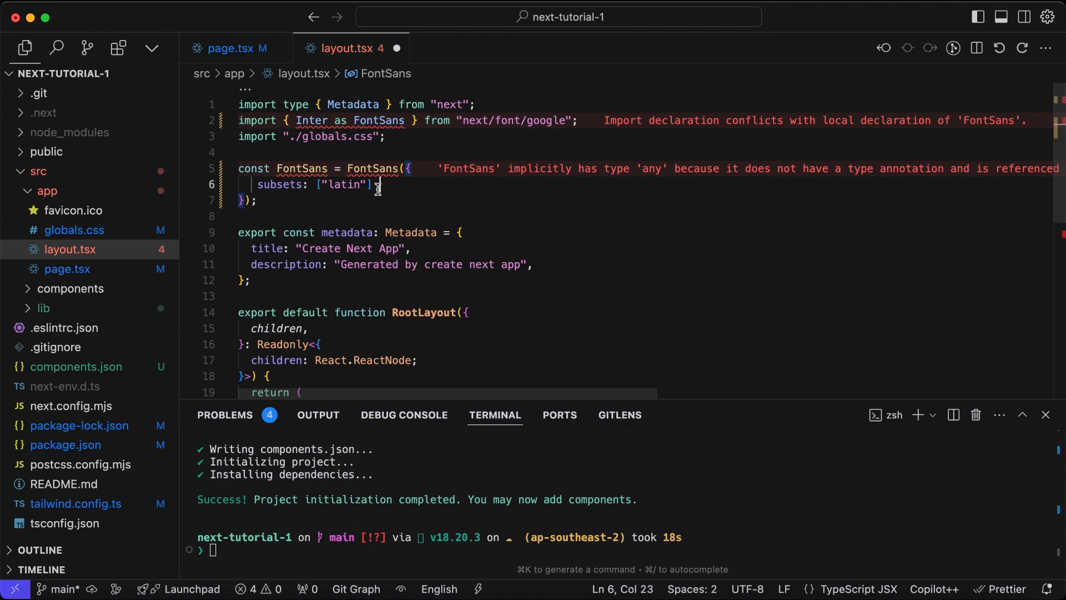
text(va)
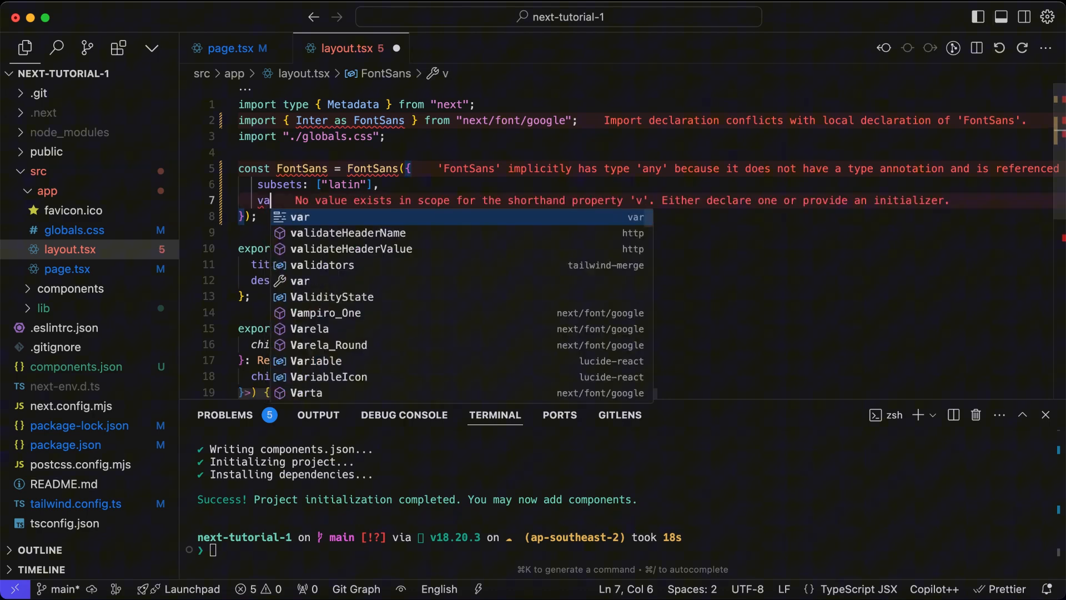
text(riable: ')
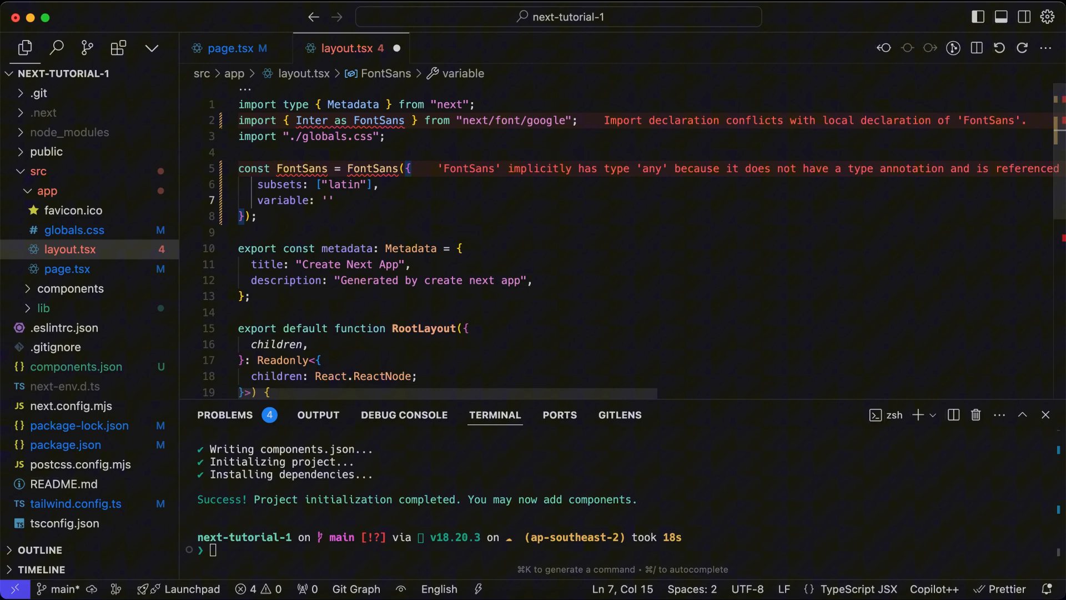
text(-)
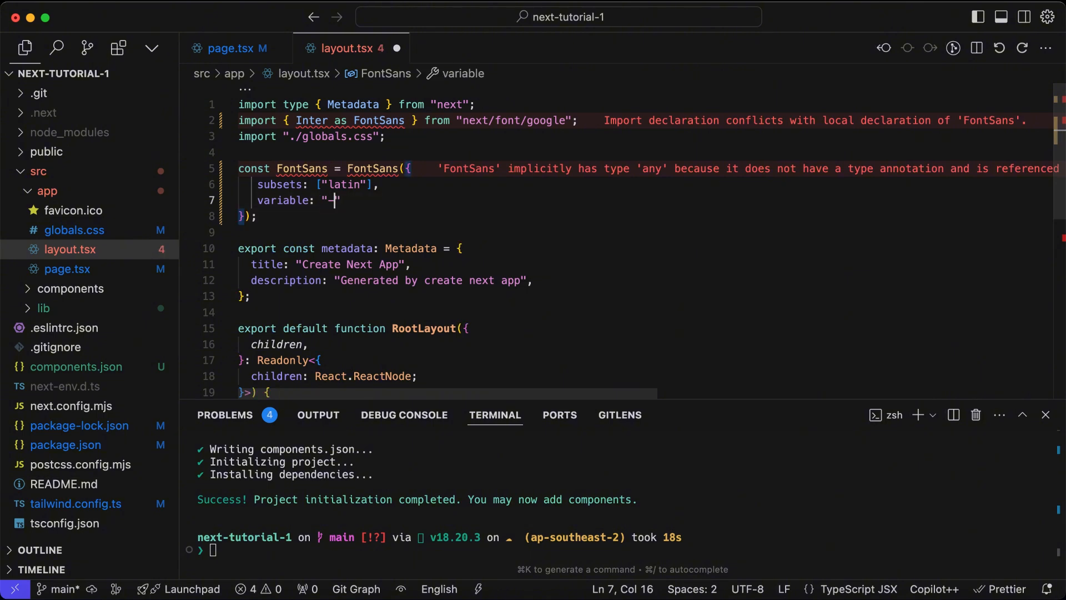
text(-font-)
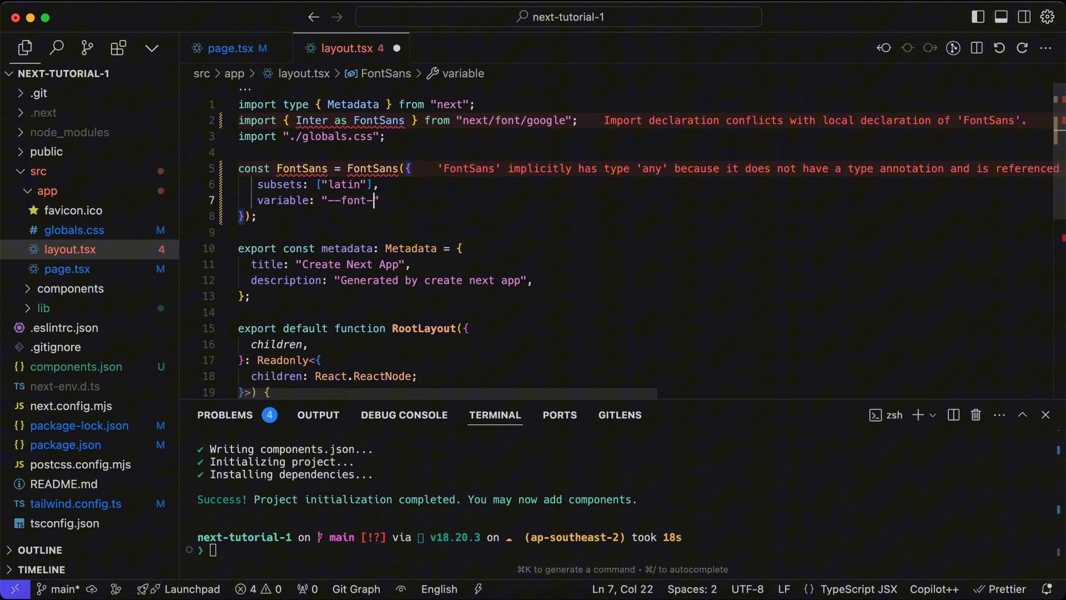
text(sans)
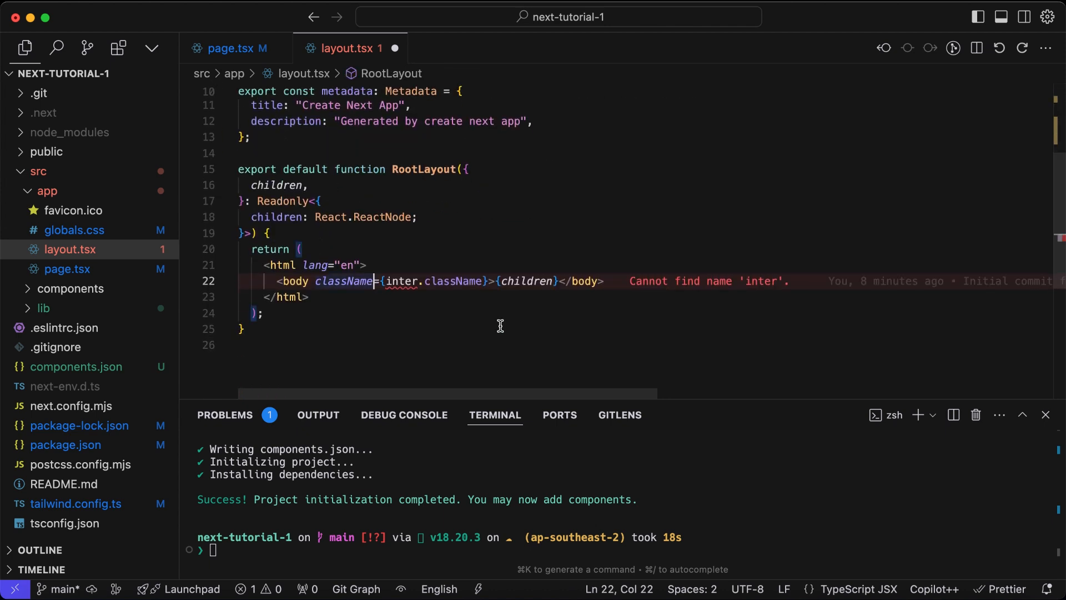
- Replace the body's inter class with cn() using min-h-screen, bg-background and font-sans
text(cn)
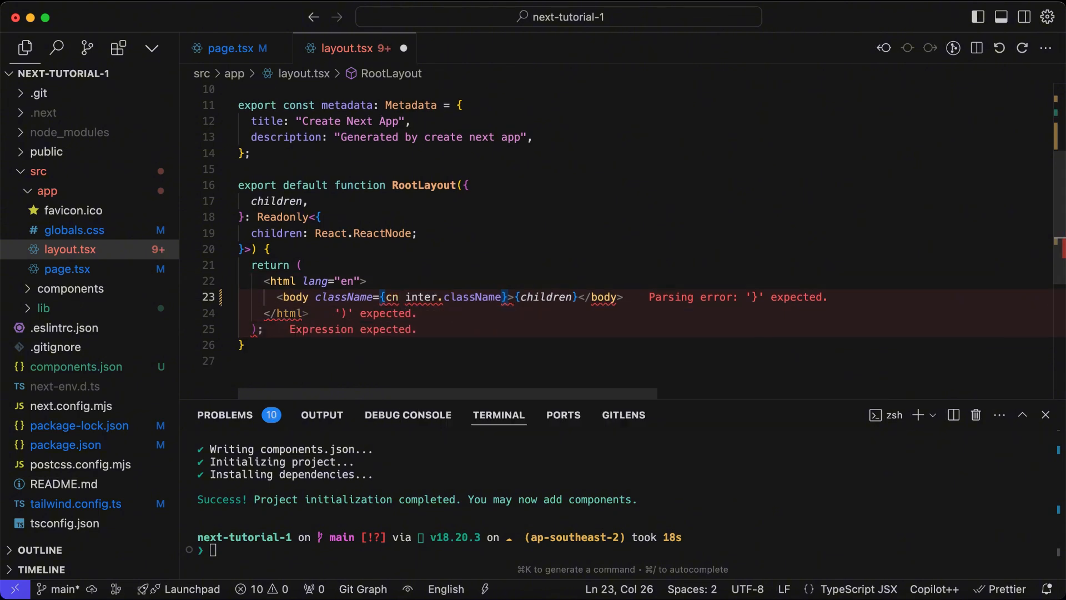
double_click(436, 297)
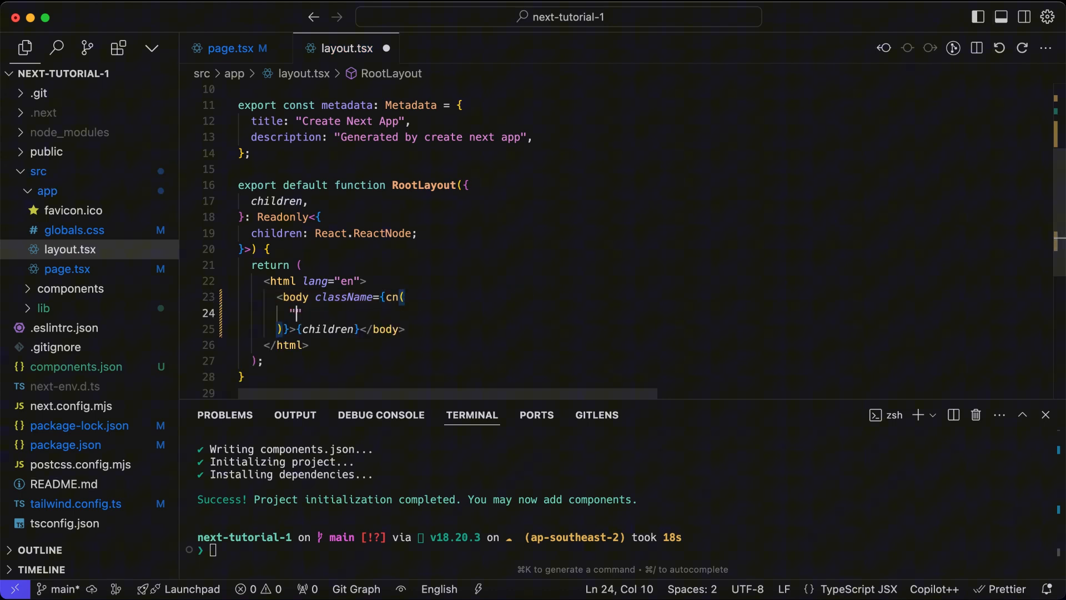
text(min-)
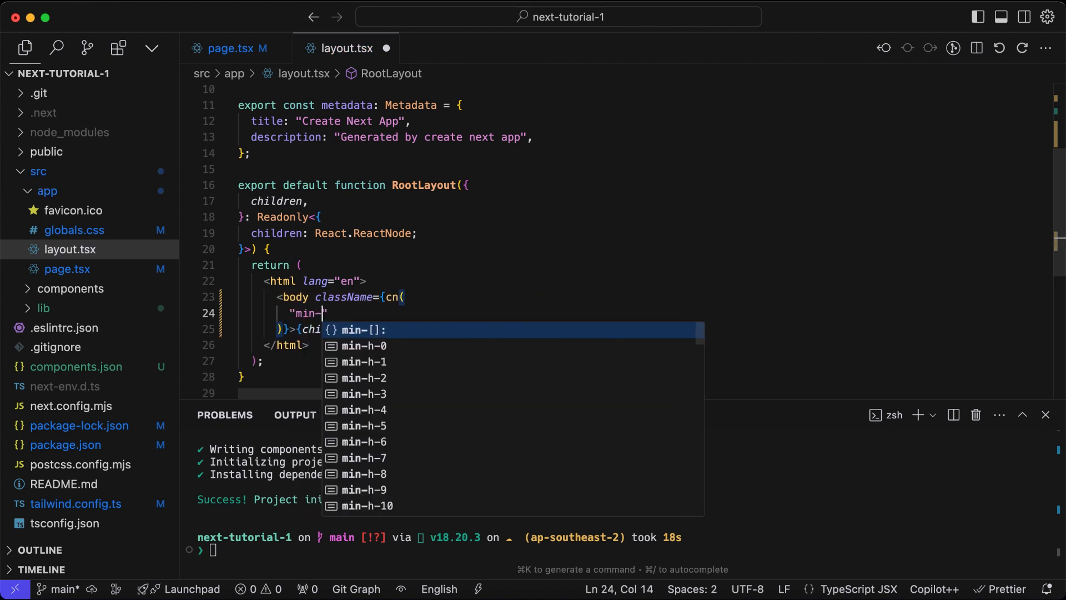
text(h-screen)
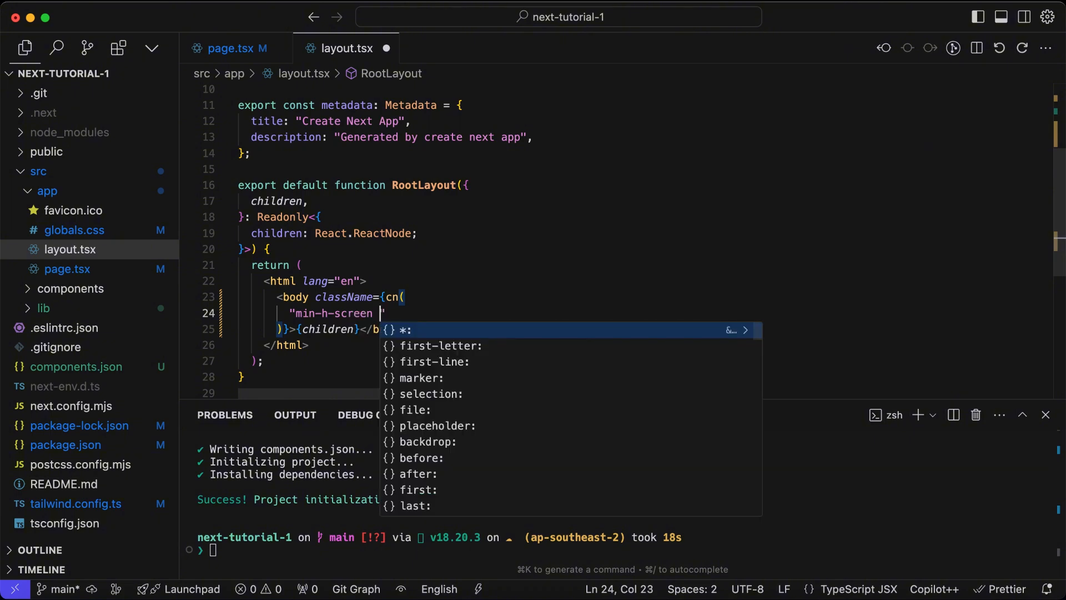
text(bg-background)
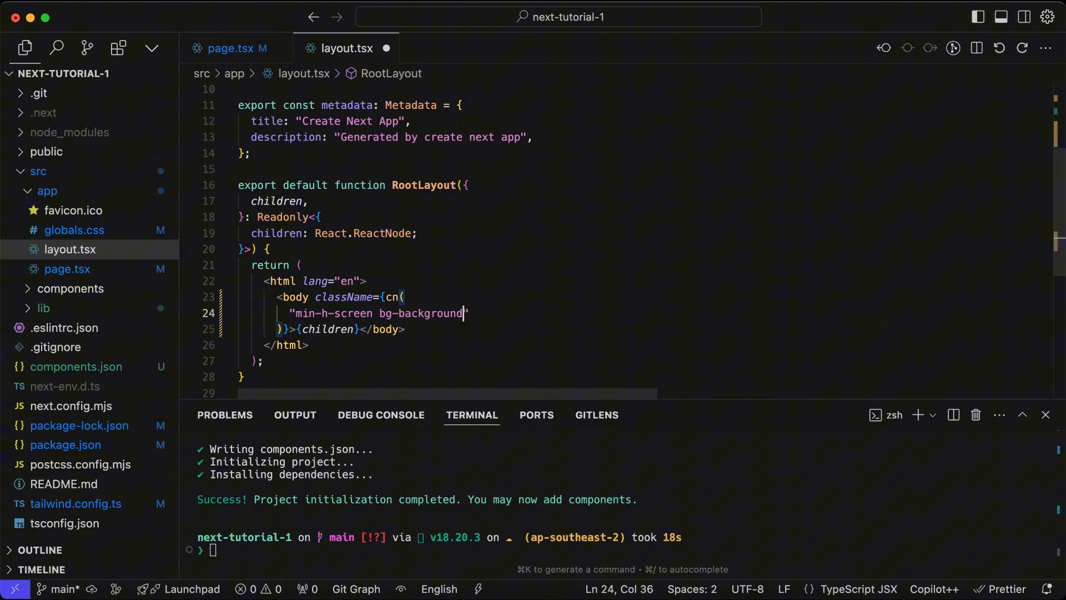
text(fon)
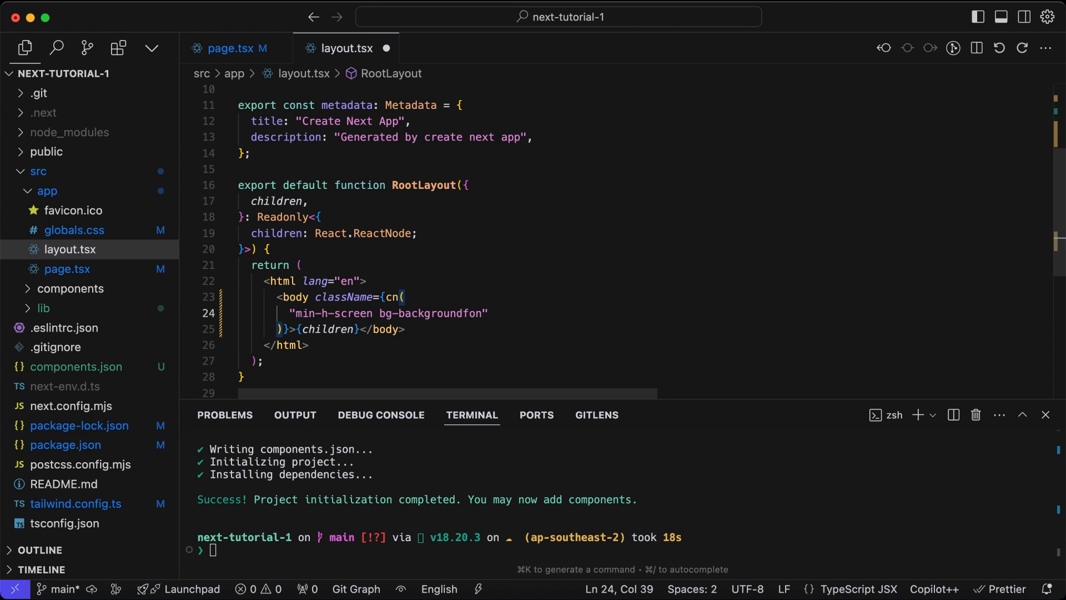
text(font-sans)
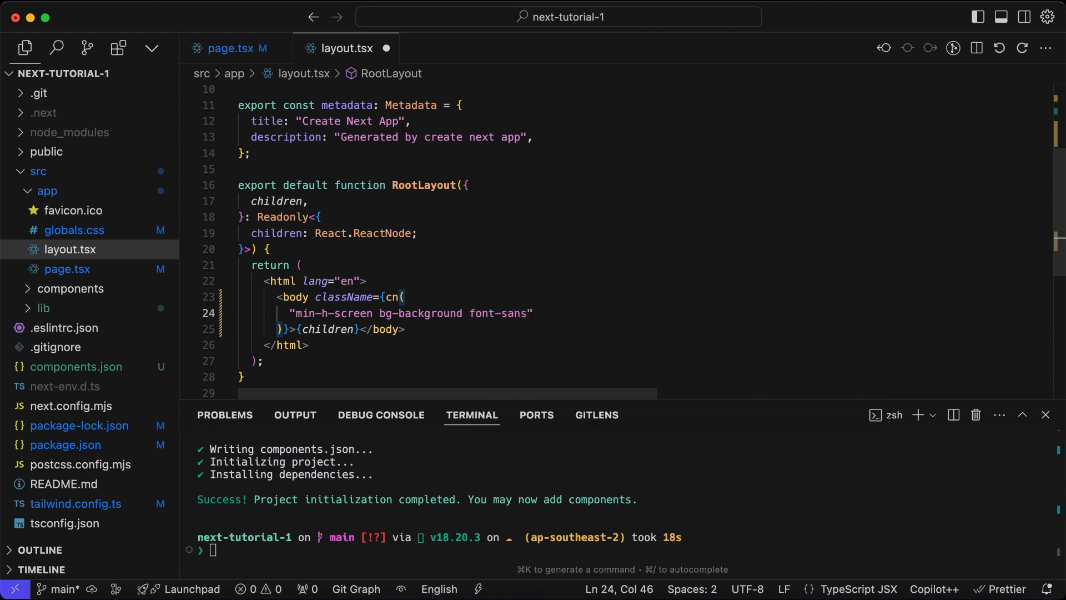
- Add antialiased and fontSans.variable to the body's cn() classes
text(anti)
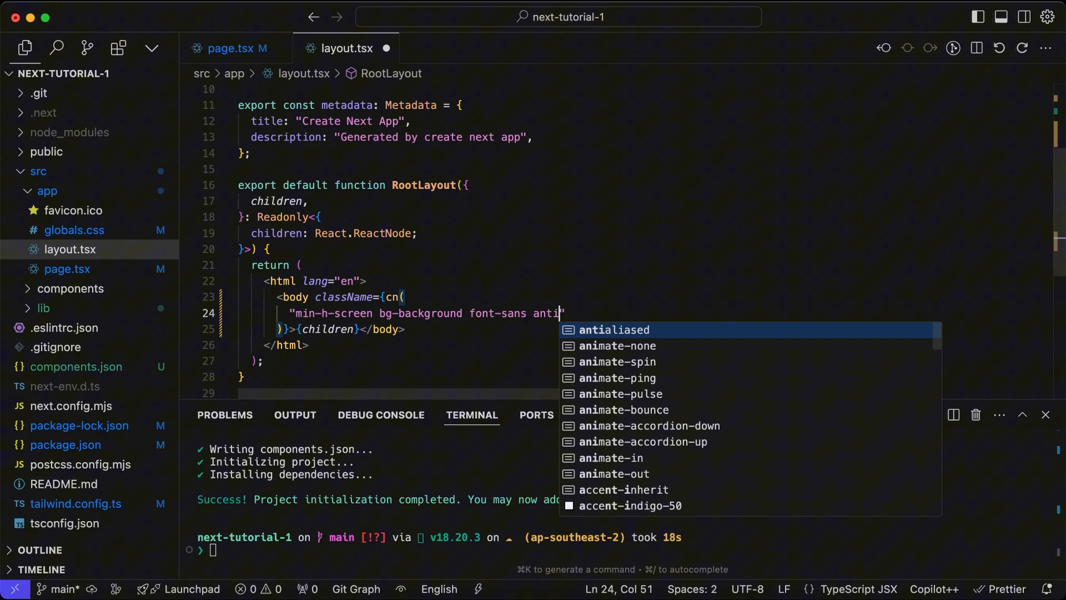
key(Tab)
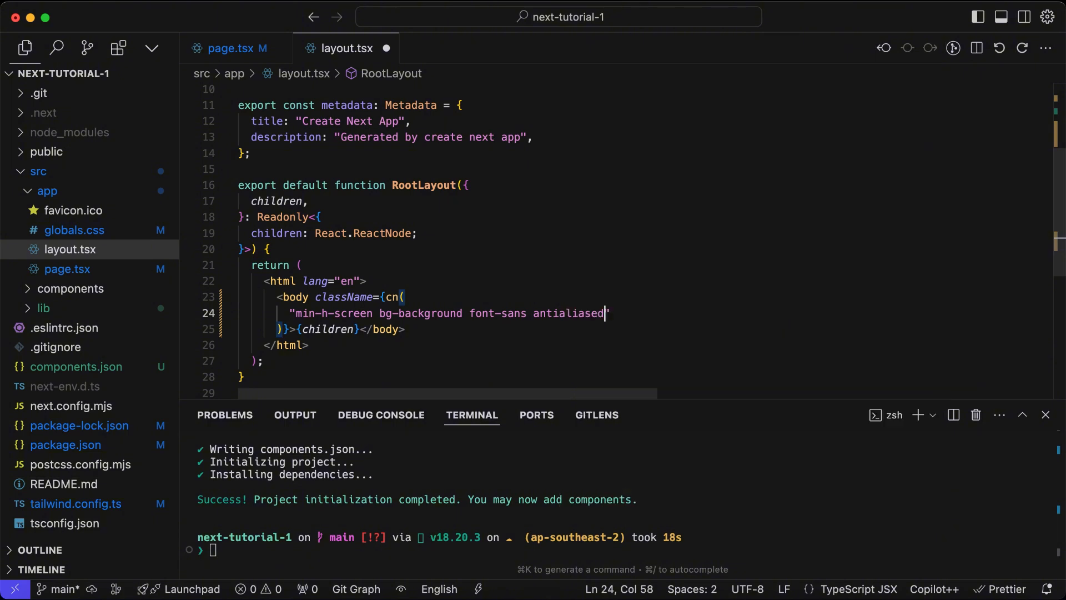
text(ro)
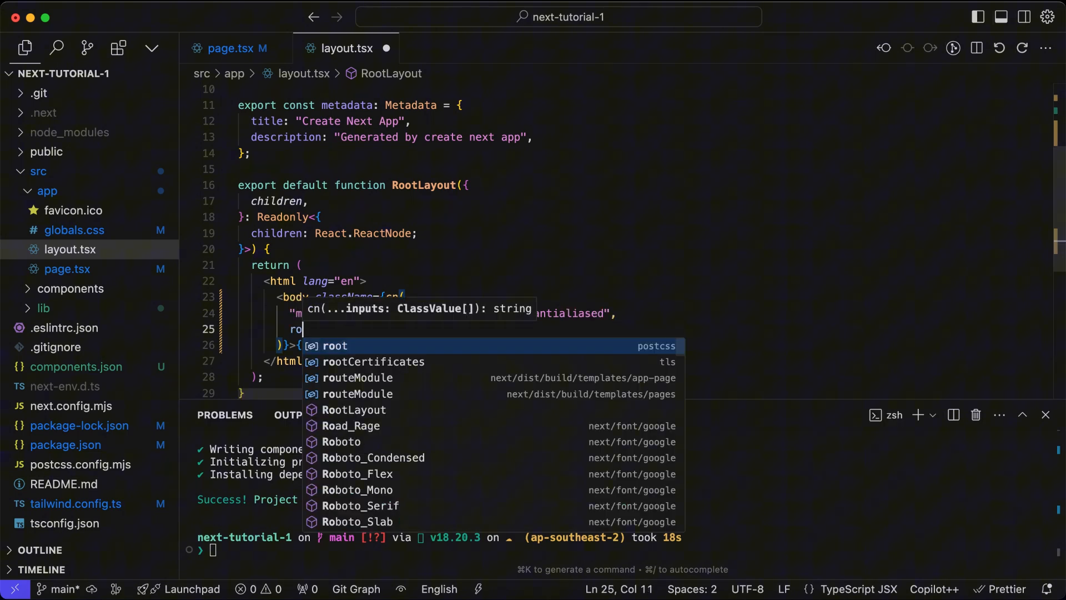
text(fontSans.)
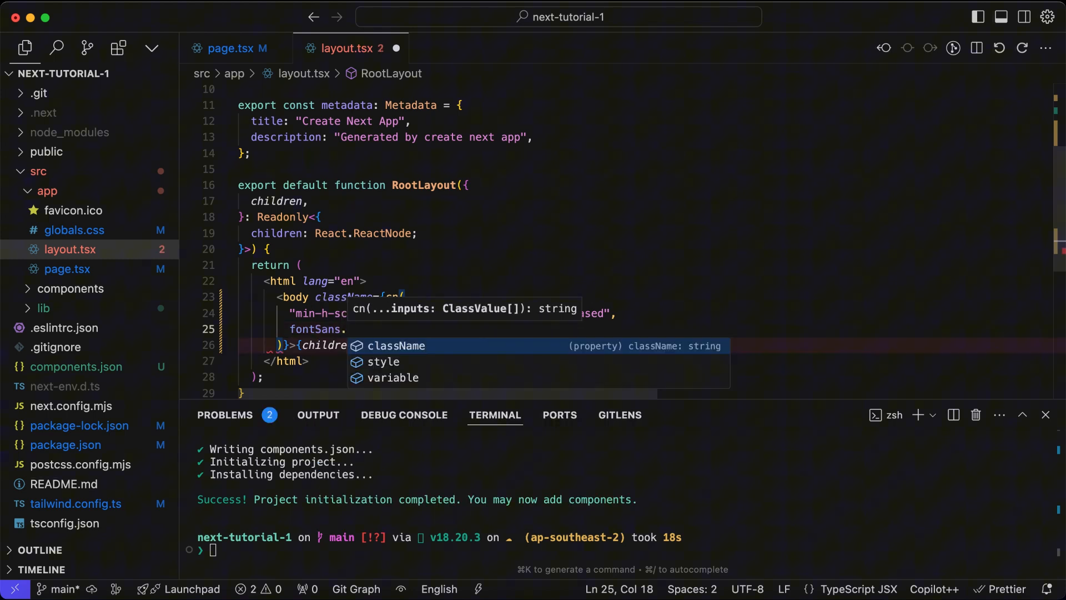
key(Down)
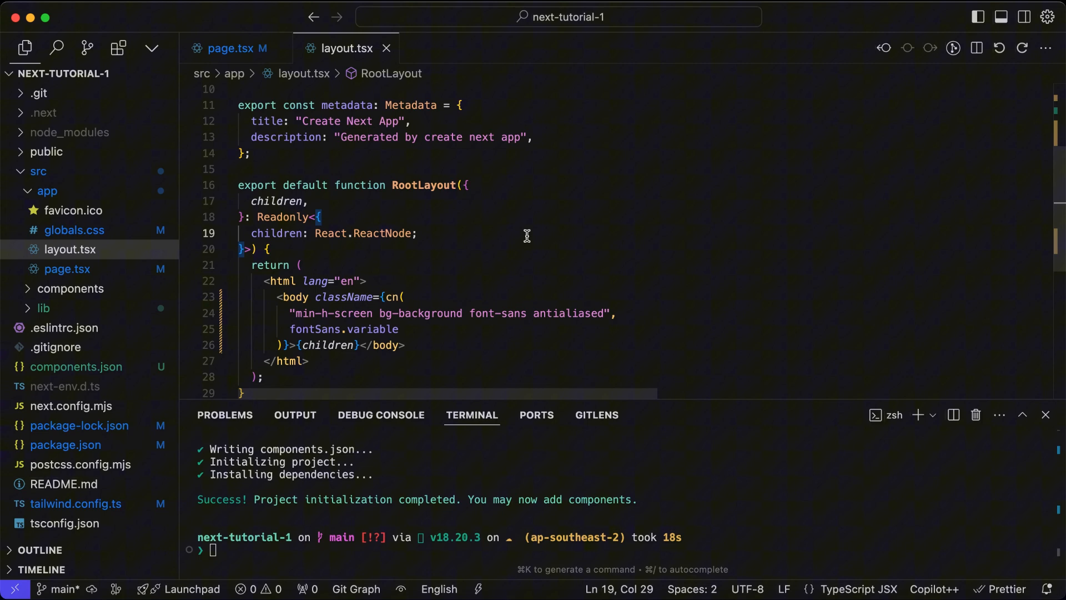
click(231, 48)
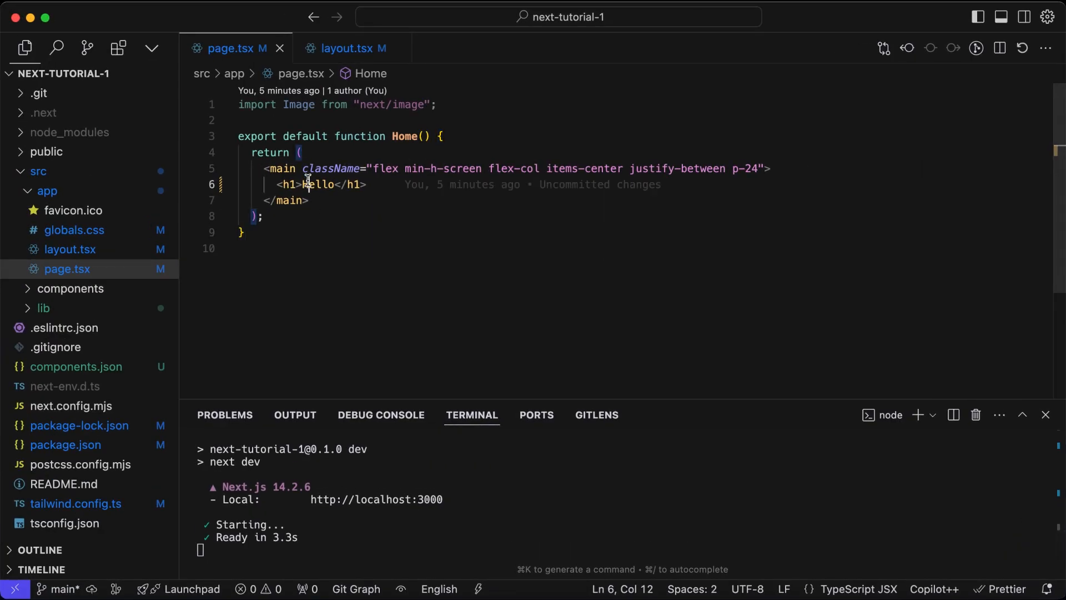
- Switch to the page.tsx tab showing the Hello heading
click(345, 48)
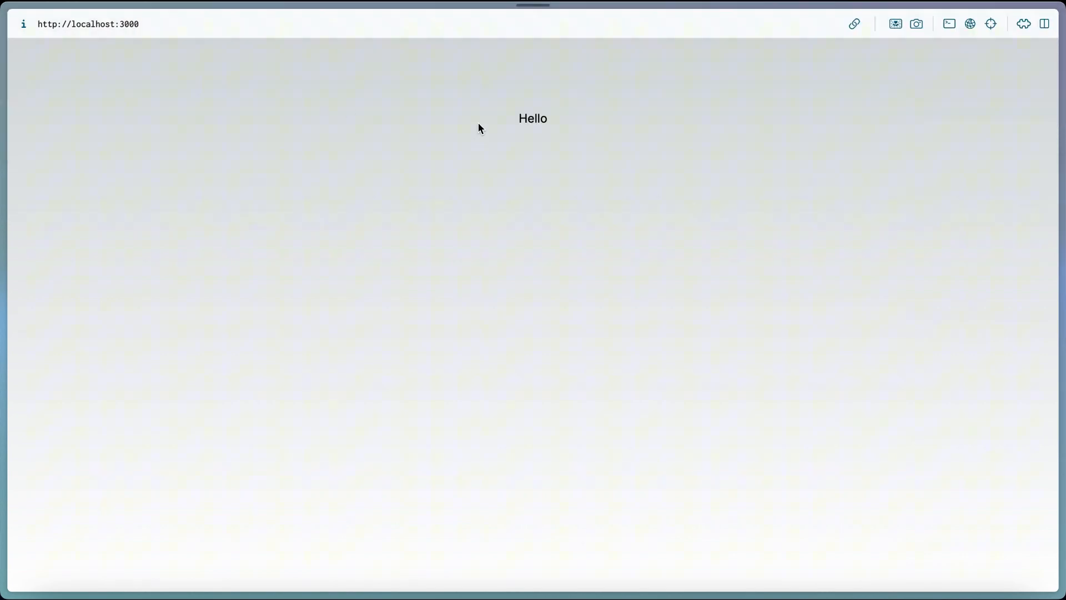
mouse_move(632, 123)
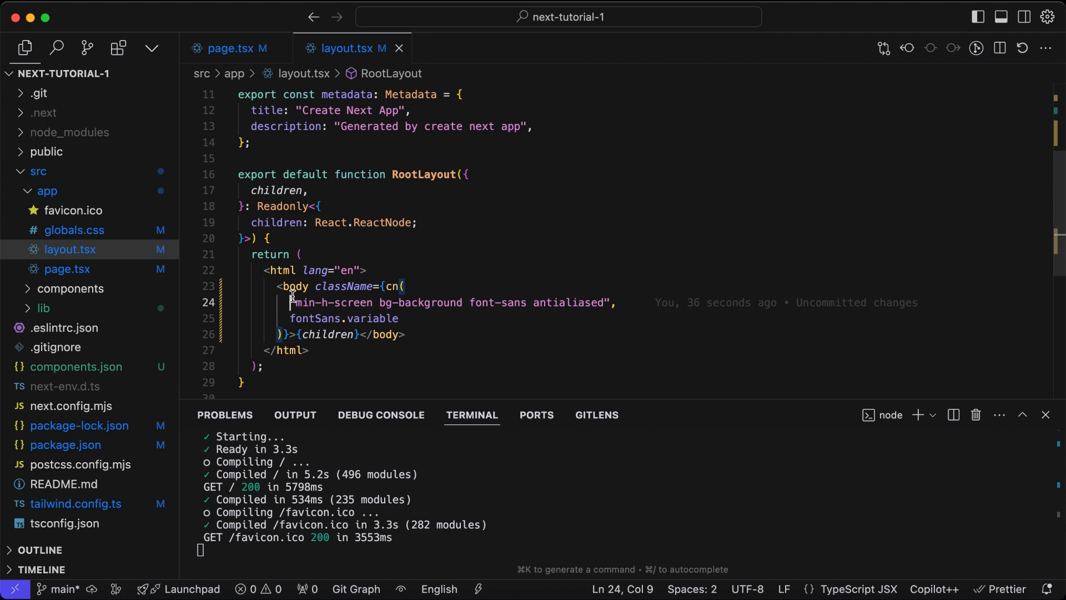
- Extend Tailwind's fontFamily.sans with var(--font-sans) followed by ...fontFamily.sans
text(tai)
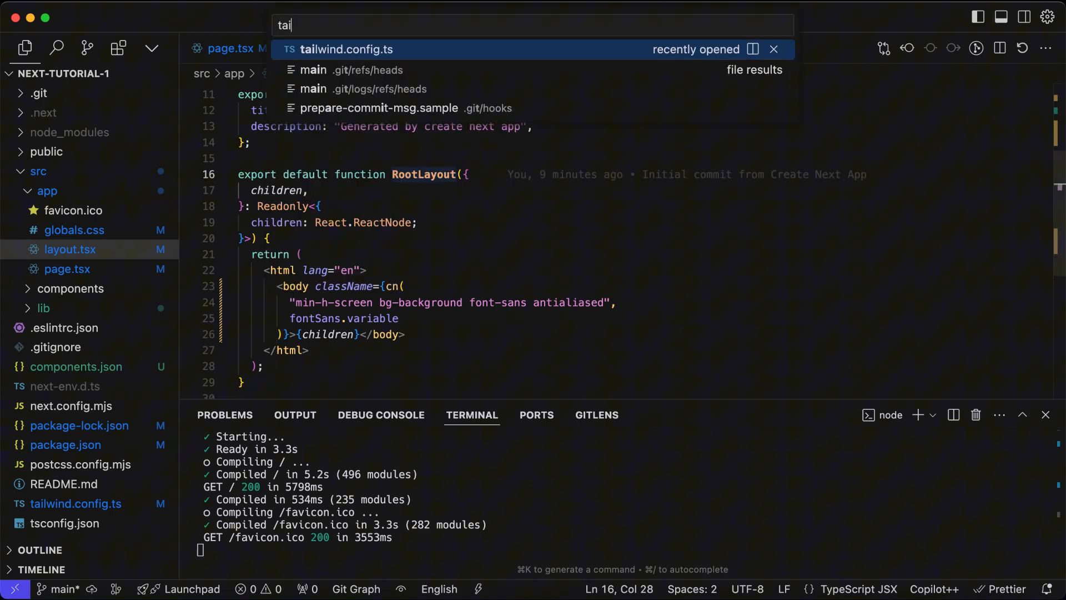
click(348, 49)
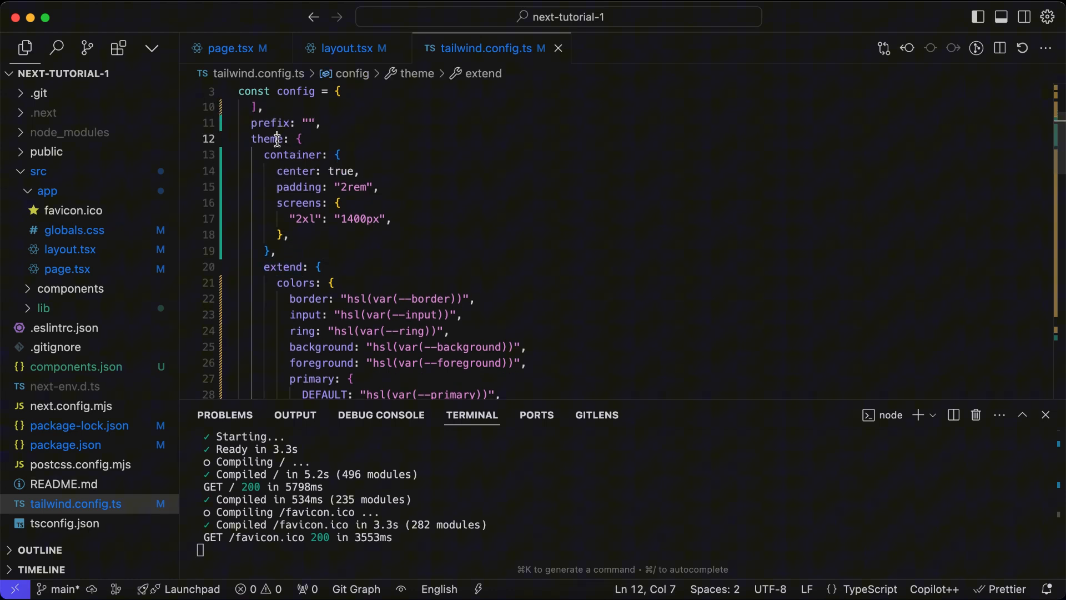
text(fontFamily: {)
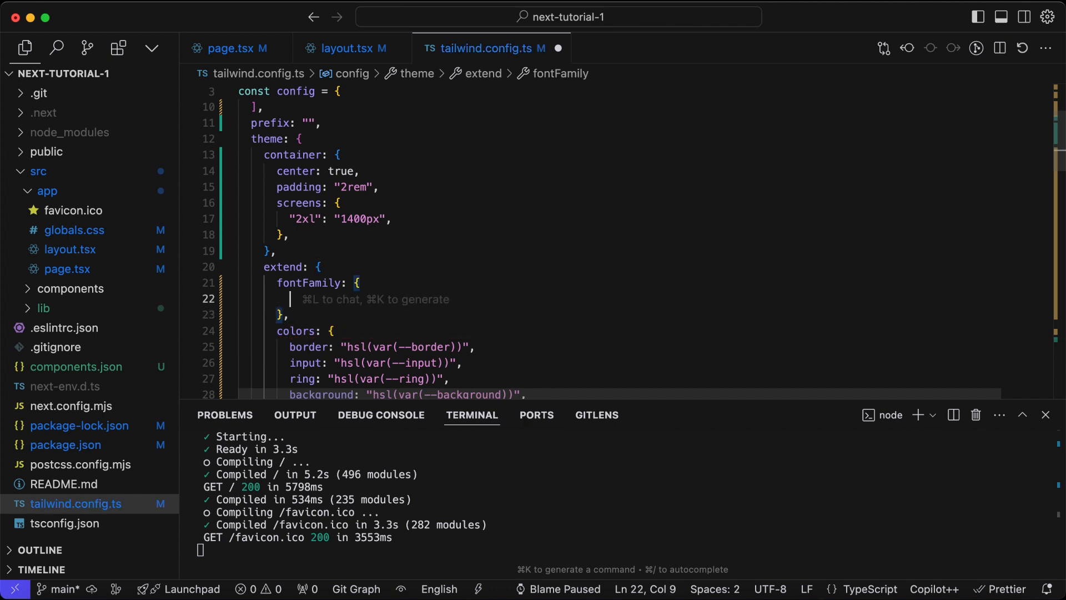
text(sans: [")
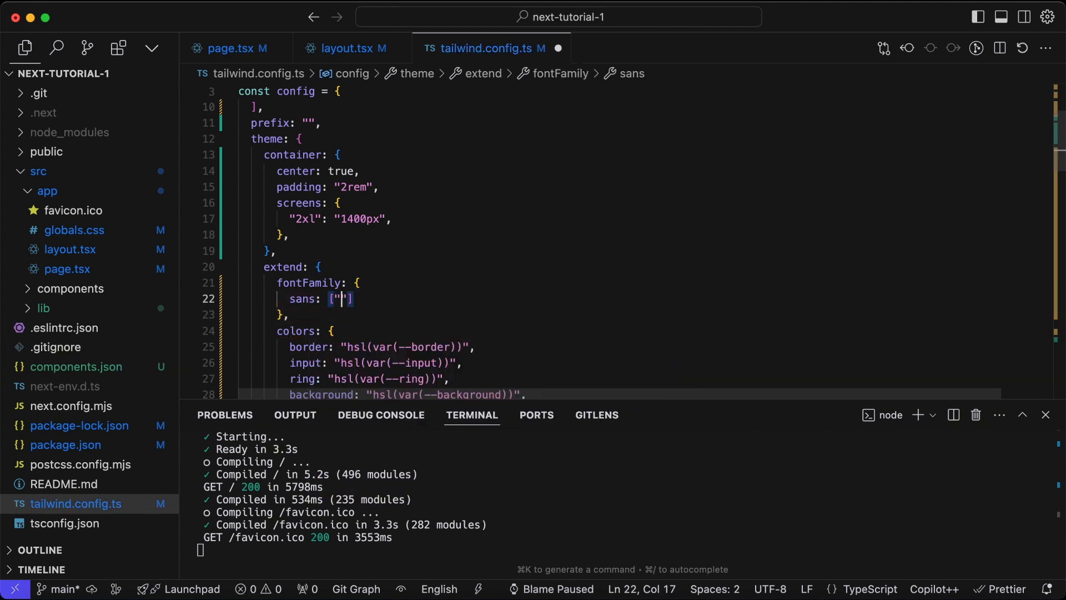
text(var())
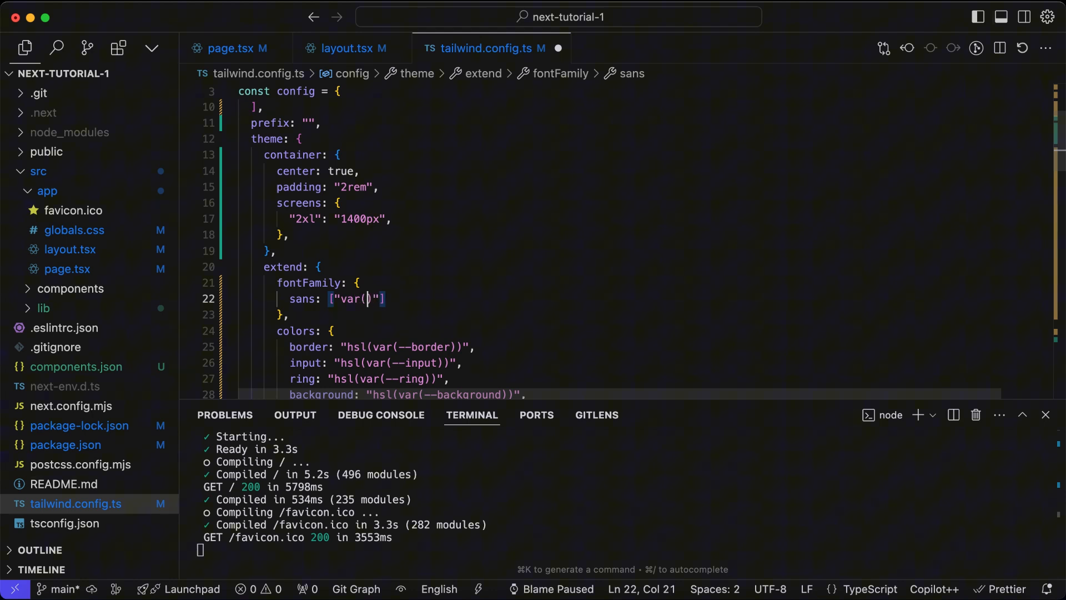
text(--fonts)
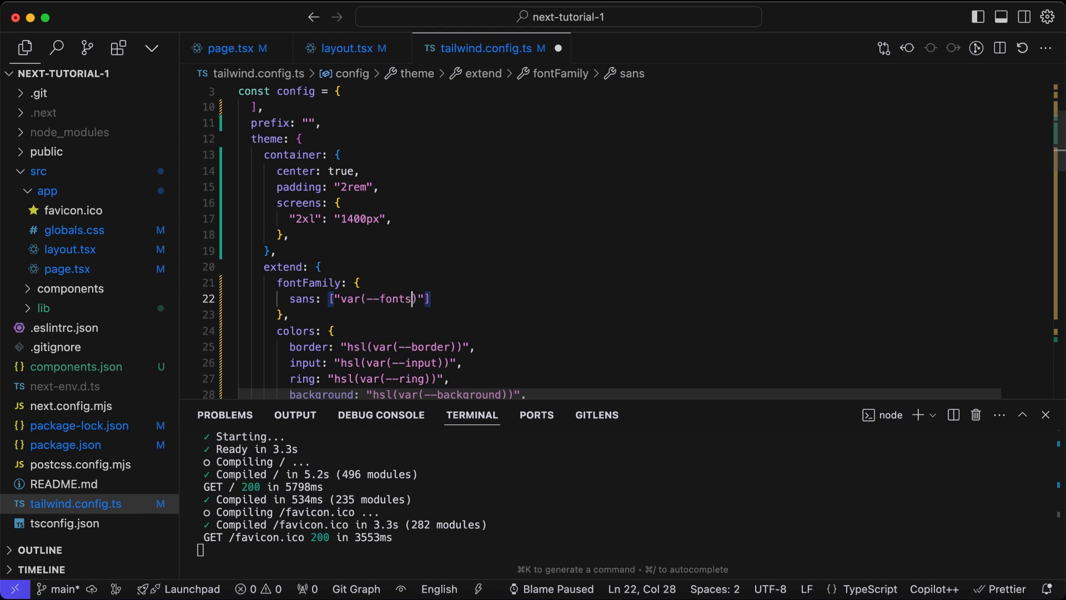
text(-sans)
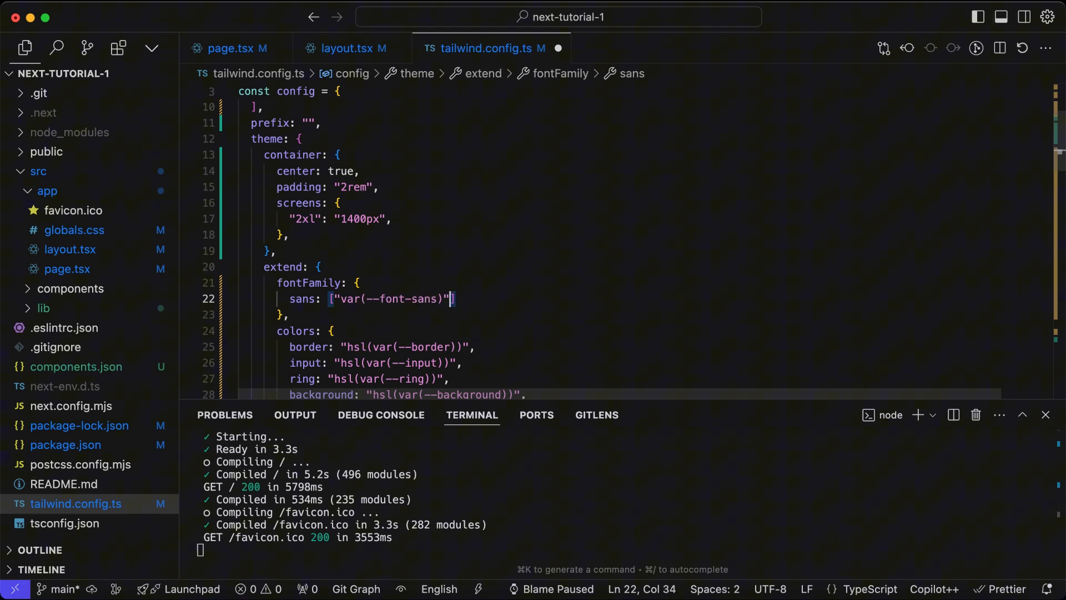
text(,)
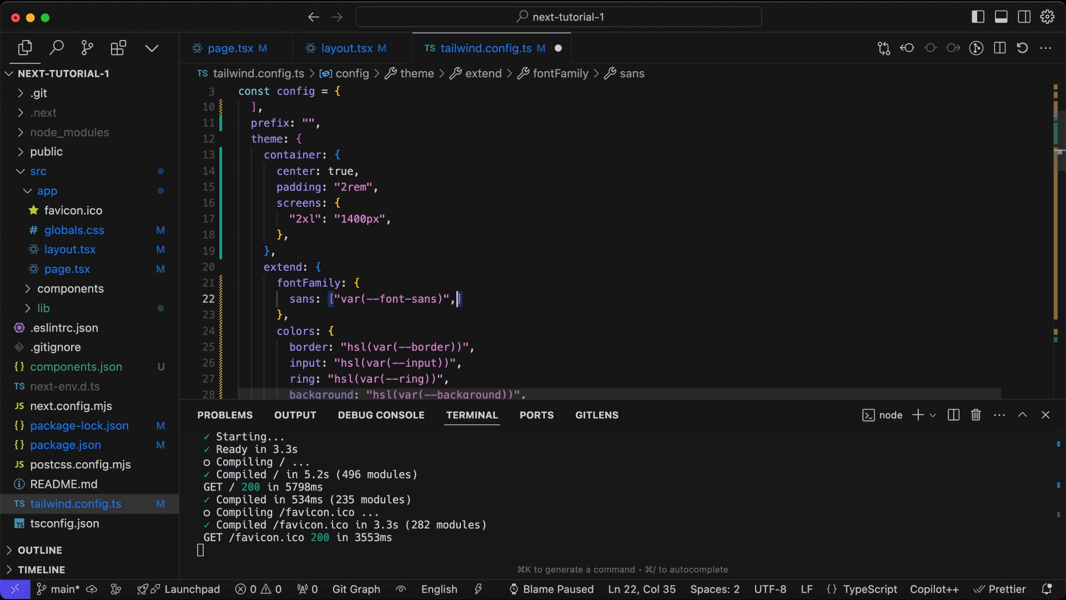
text(...font)
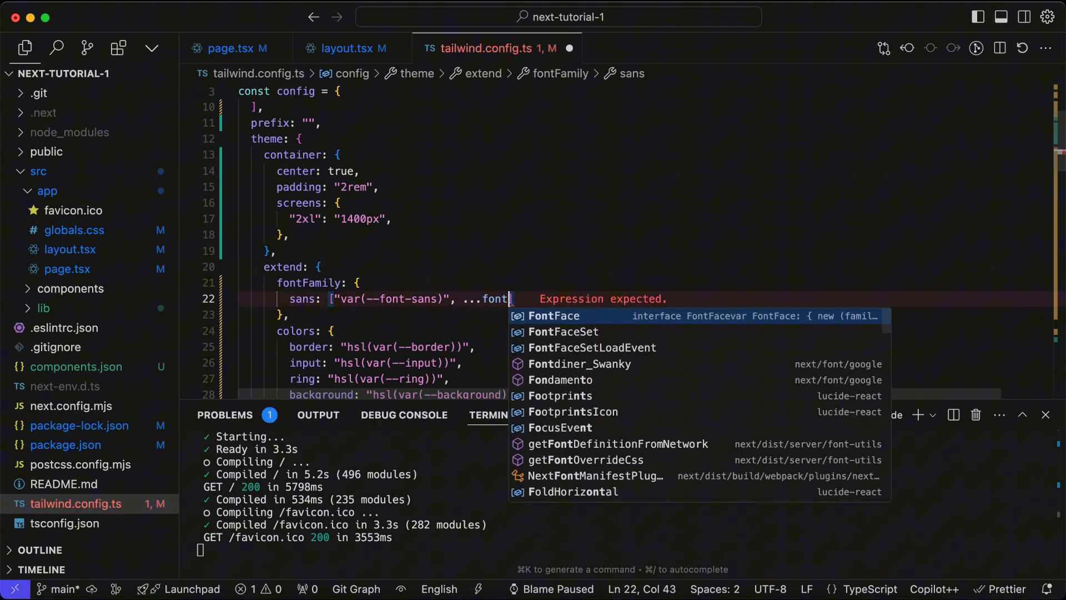
text(Famil)
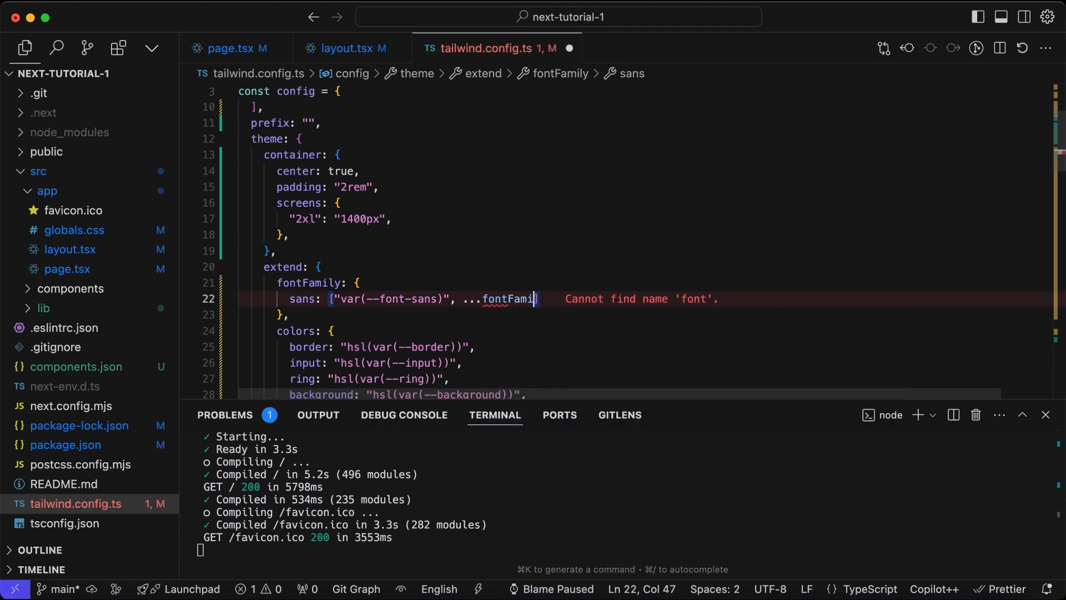
text(y.)
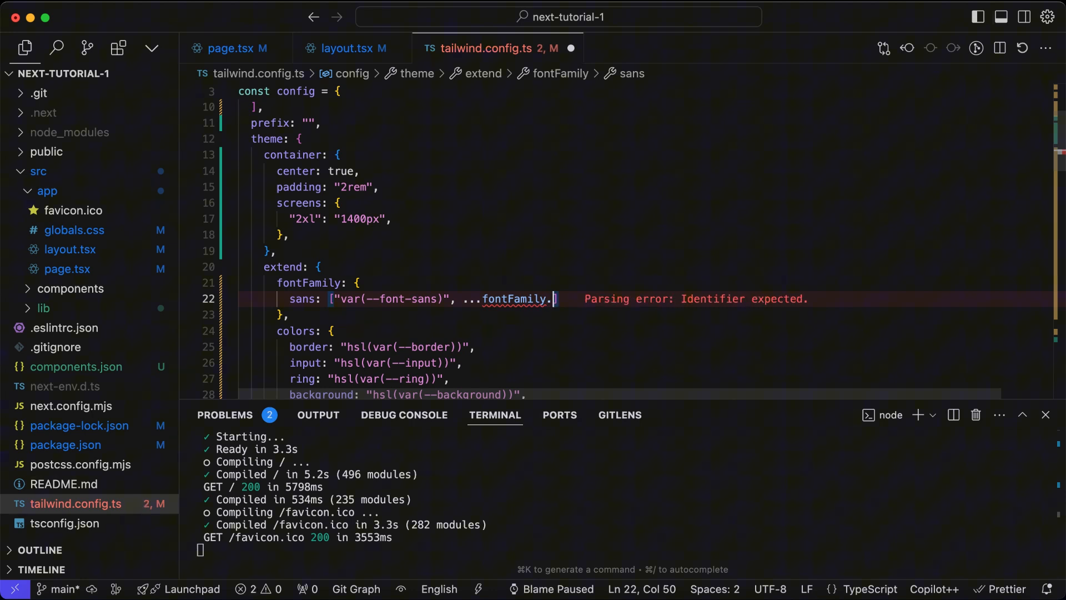
text(sans)
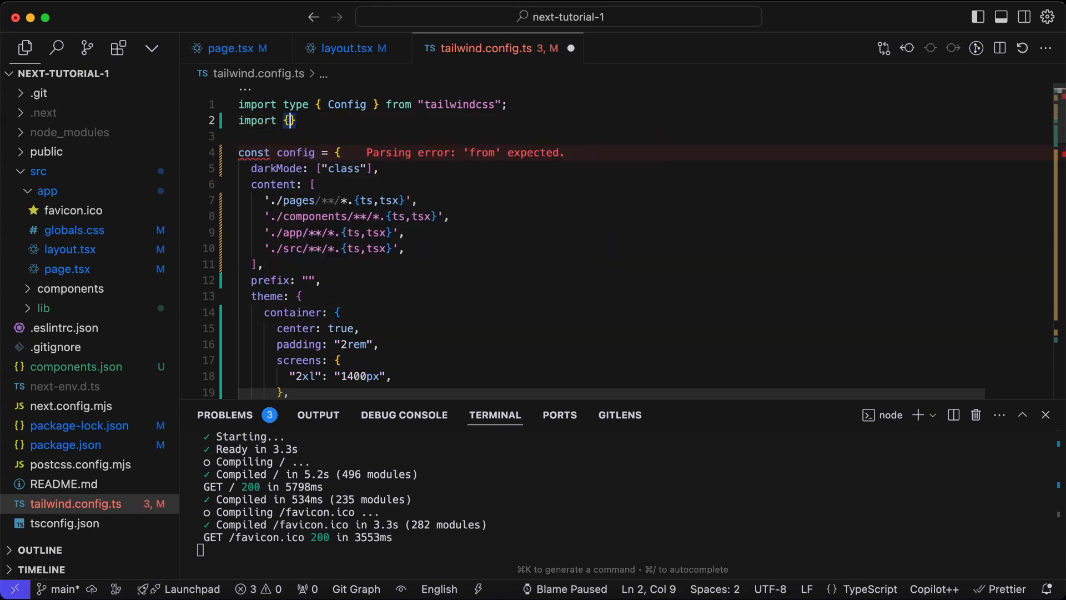
- Import fontFamily from 'tailwindcss/defaultTheme' at the top of tailwind.config.ts
text(fontF)
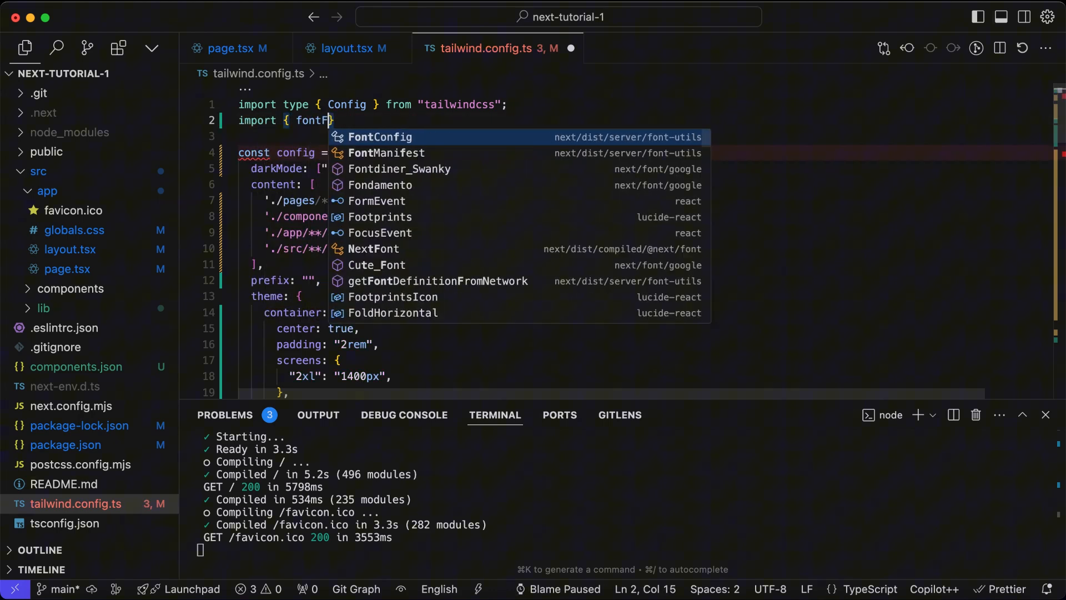
text(amily)
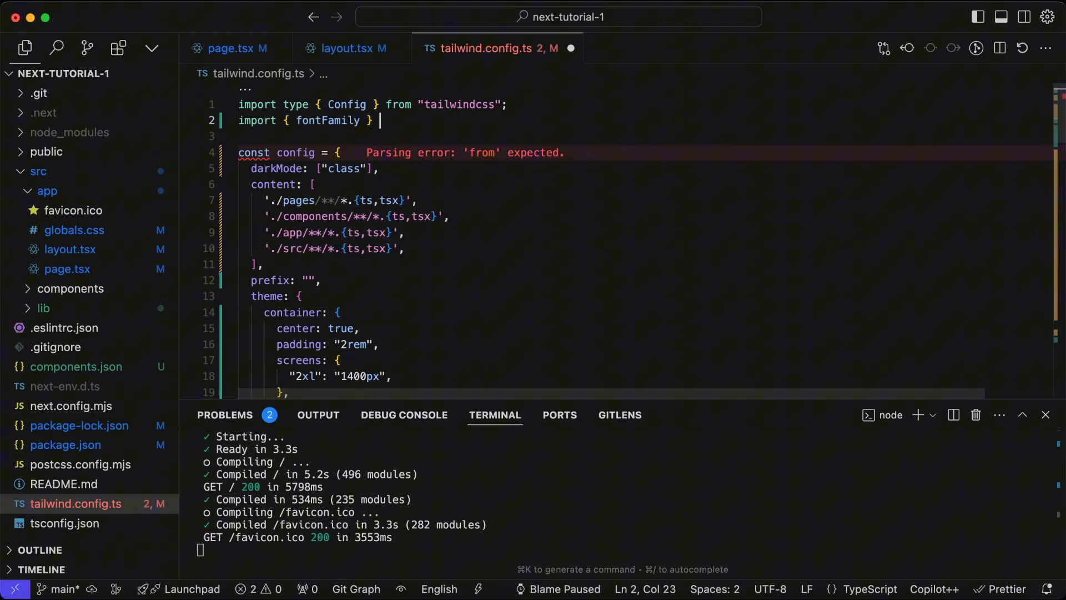
text(from)
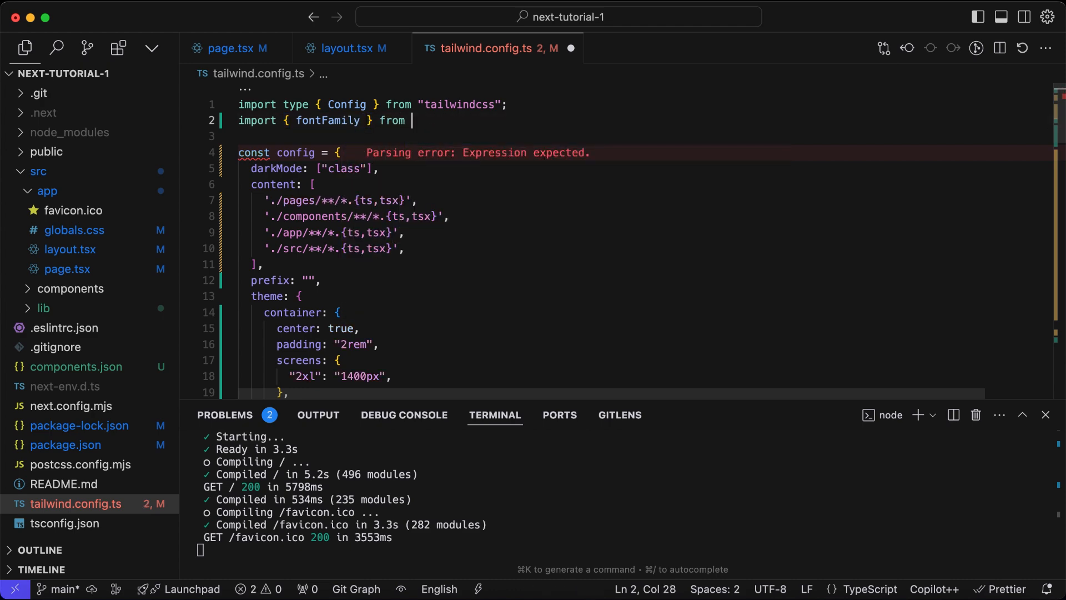
text("tail)
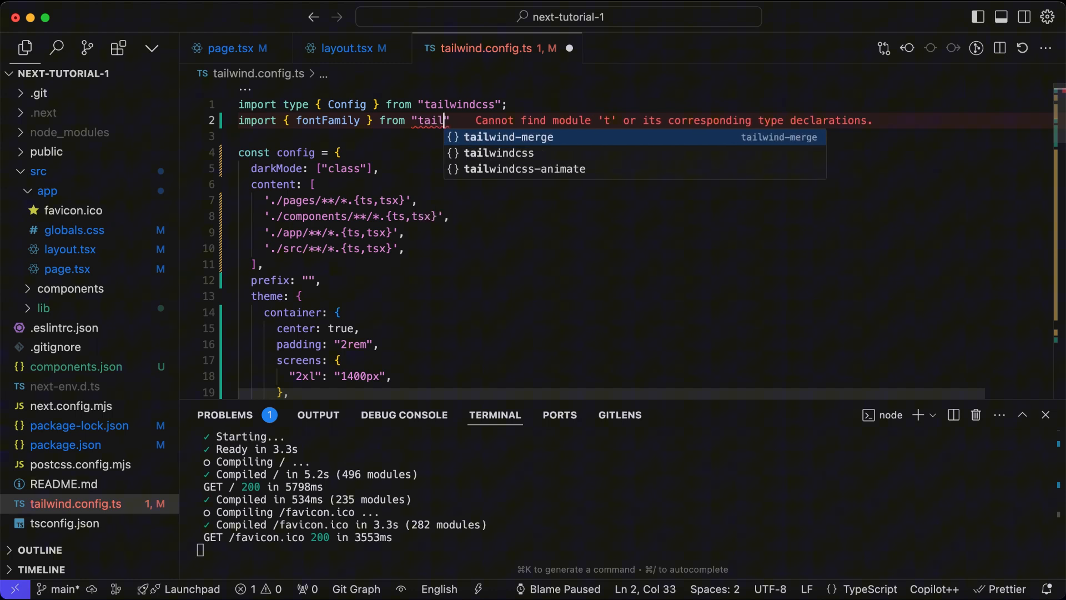
text(windcss/defaultTheme)
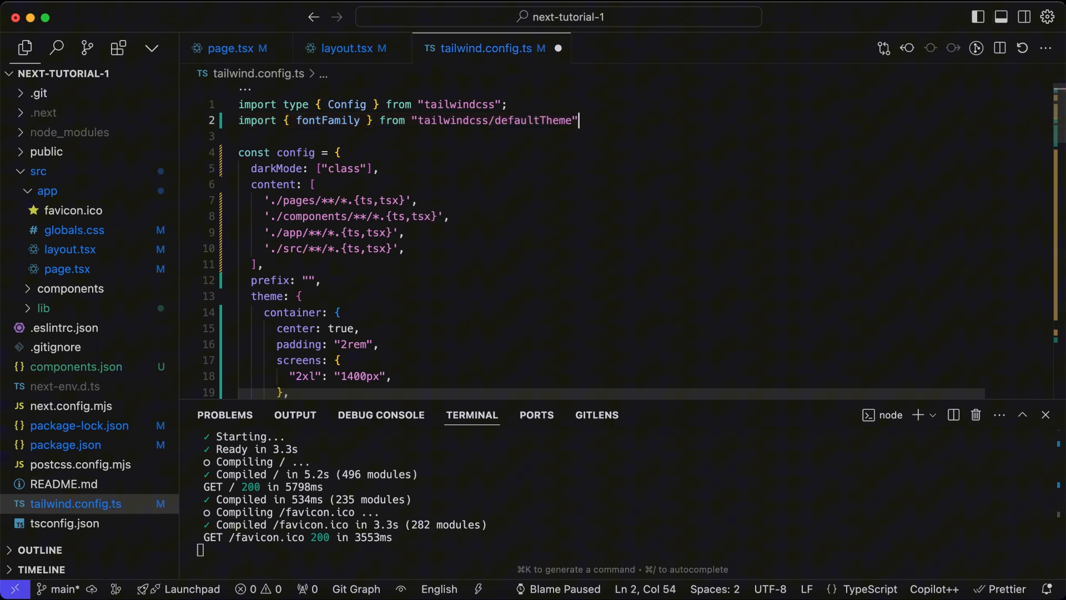
double_click(327, 121)
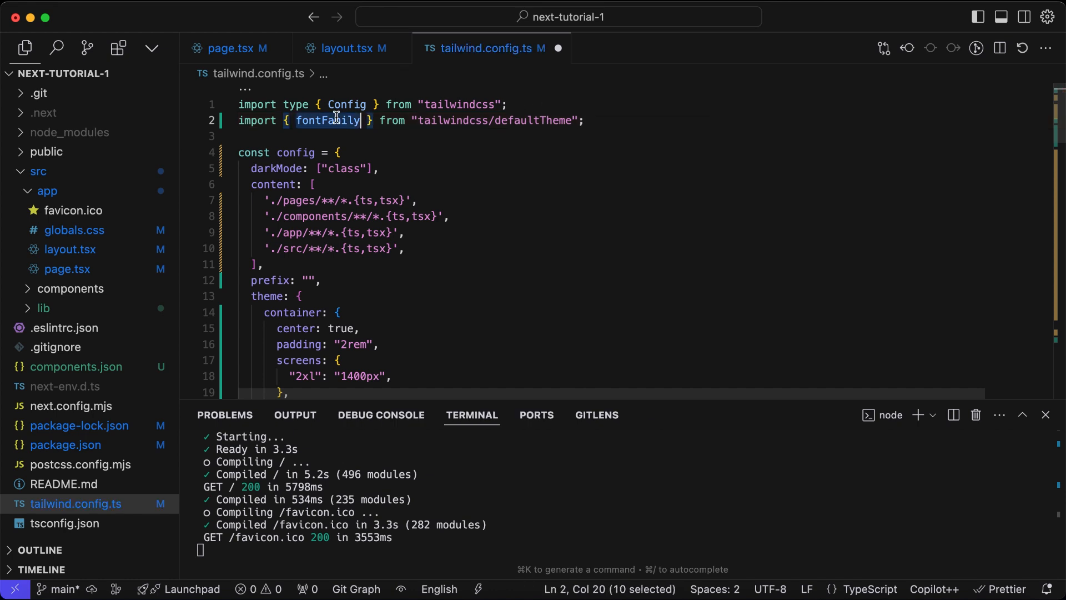
scroll(down, 3)
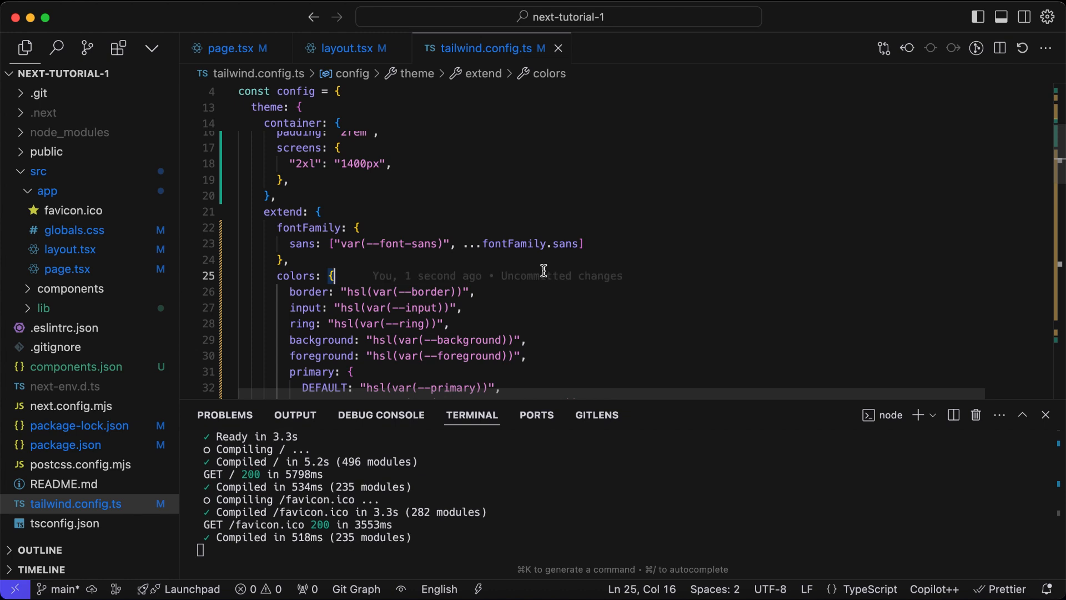
mouse_move(467, 317)
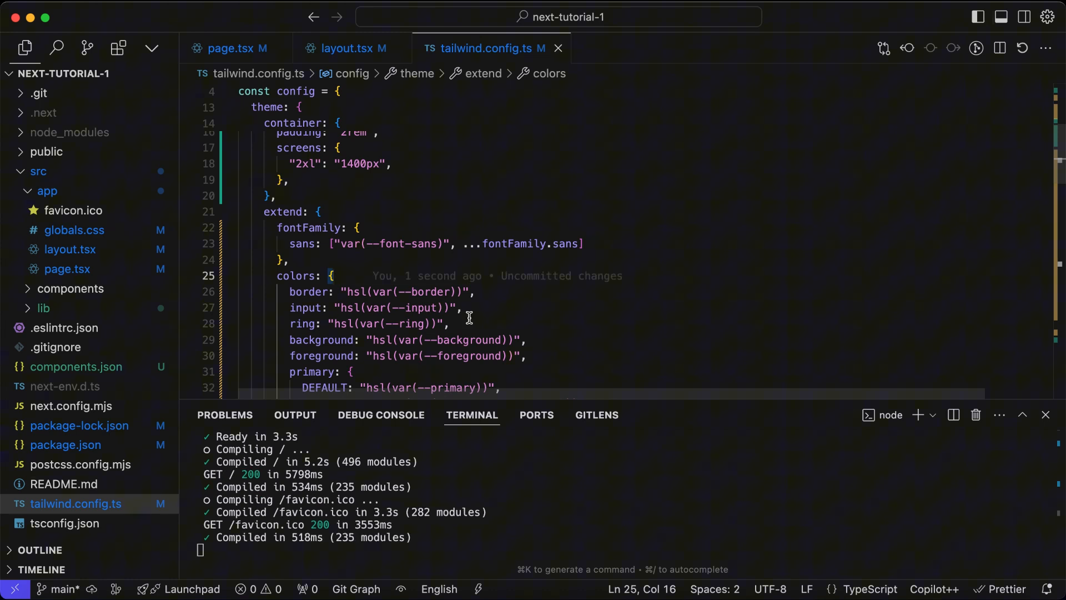
- Run npx shadcn-ui@latest add button in a second terminal
click(915, 415)
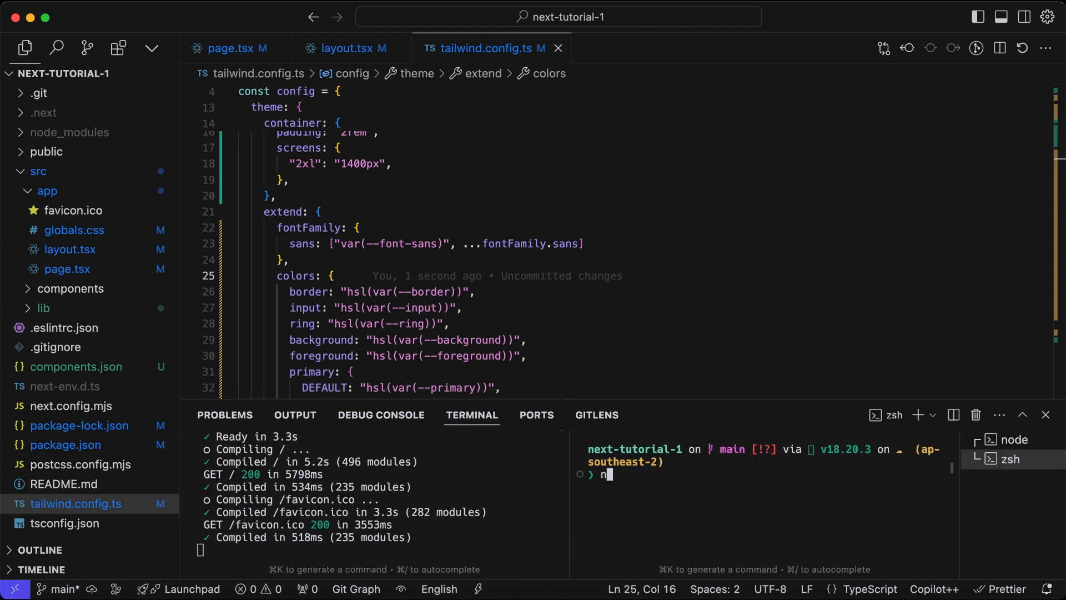
text(px shad)
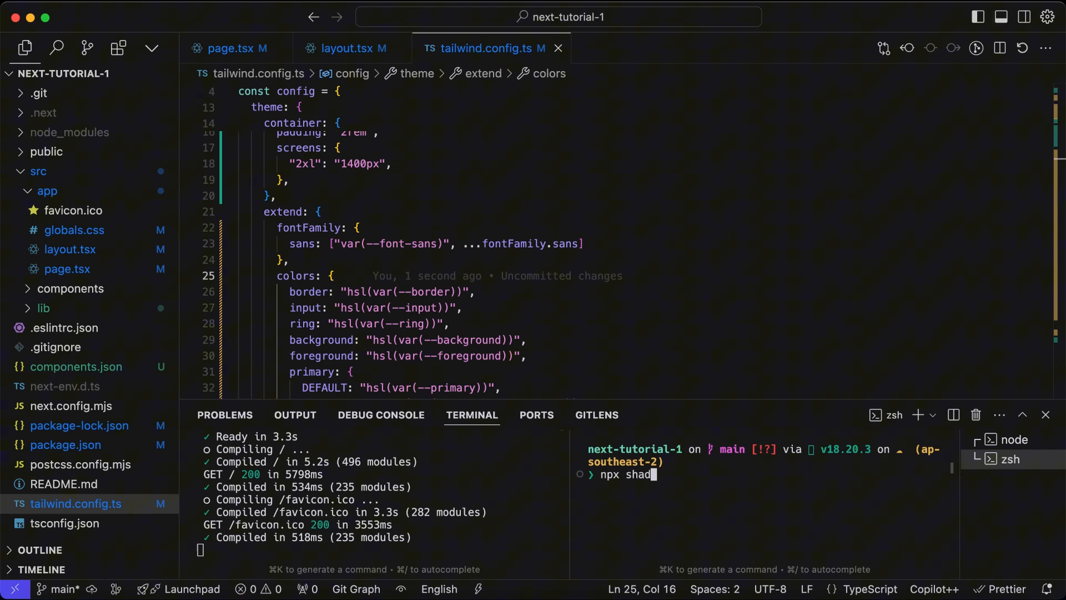
text(cn-u)
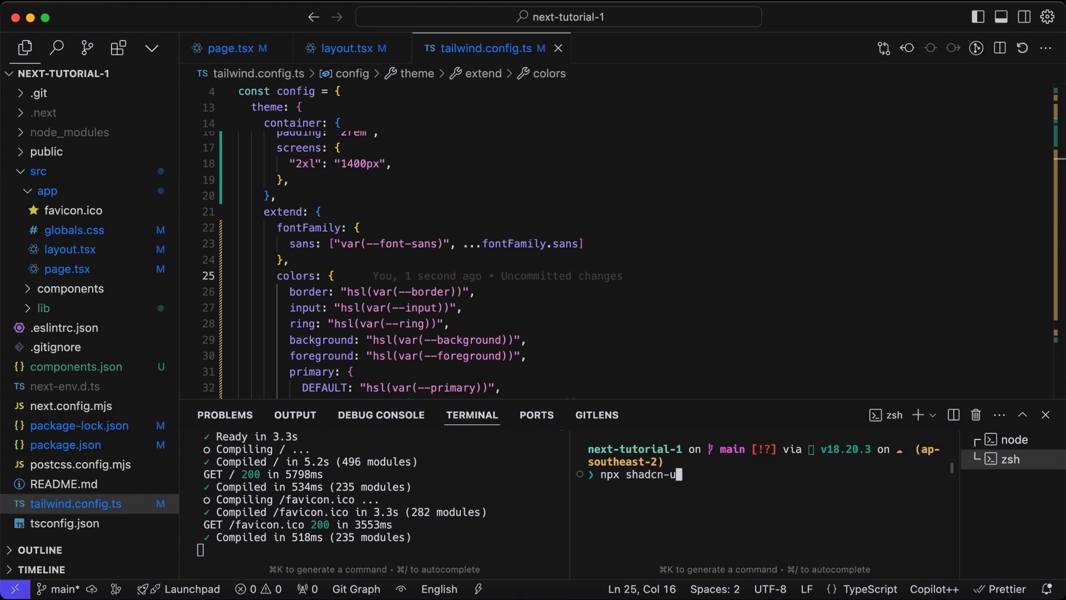
text(i@latest a)
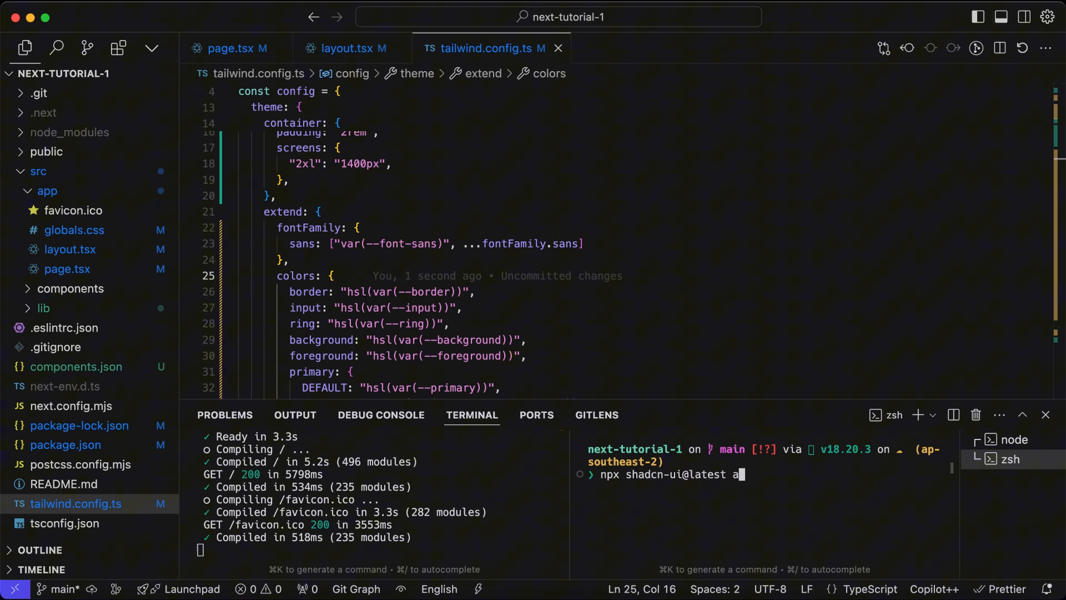
text(dd button)
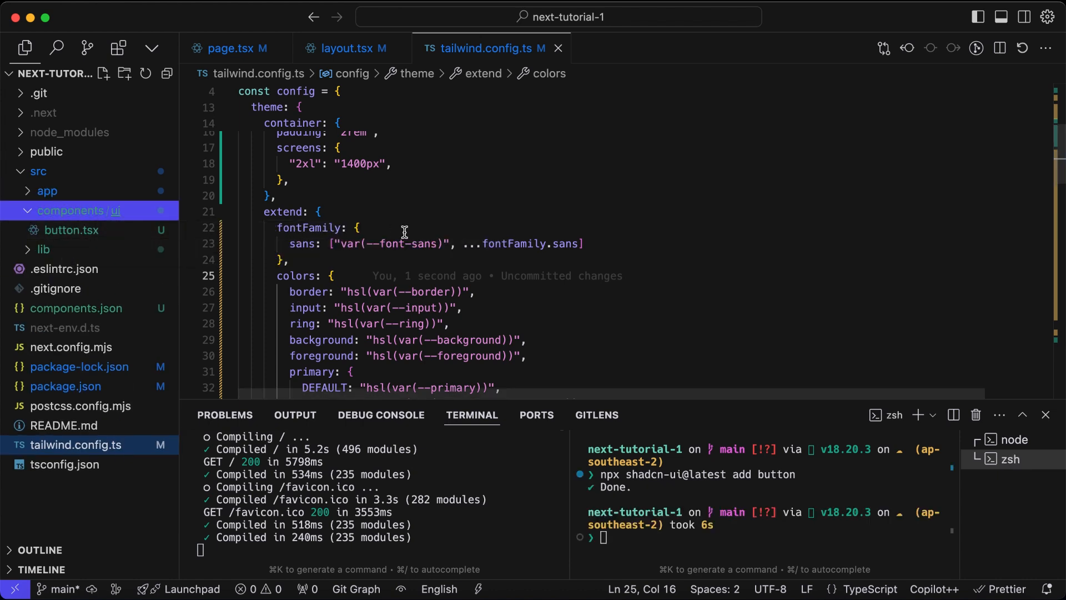
- Inspect the generated components/ui/button.tsx, then return to tailwind.config.ts
click(70, 230)
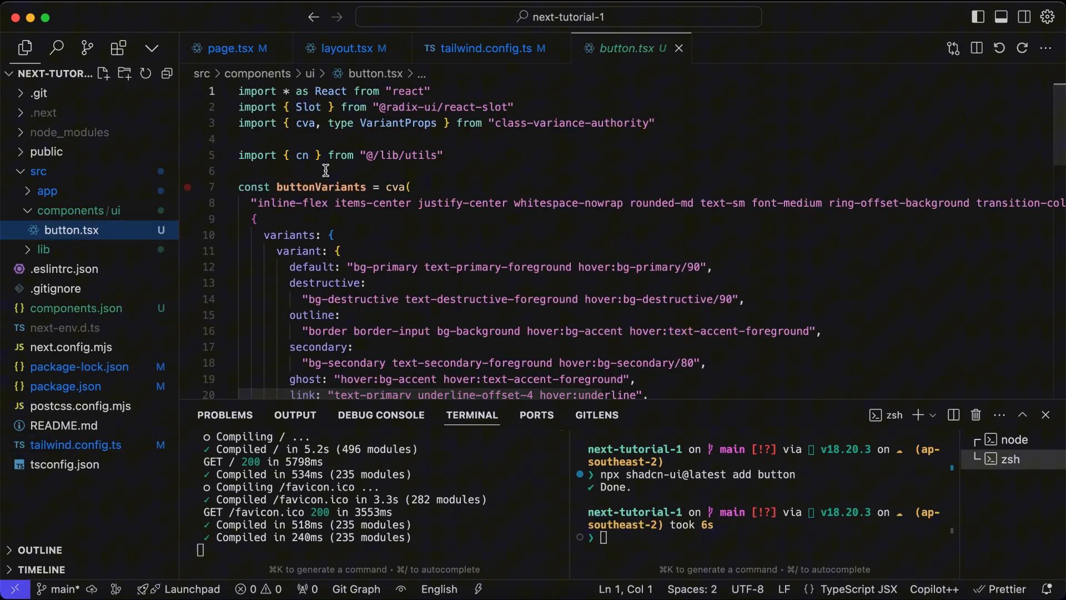
drag(291, 107, 514, 107)
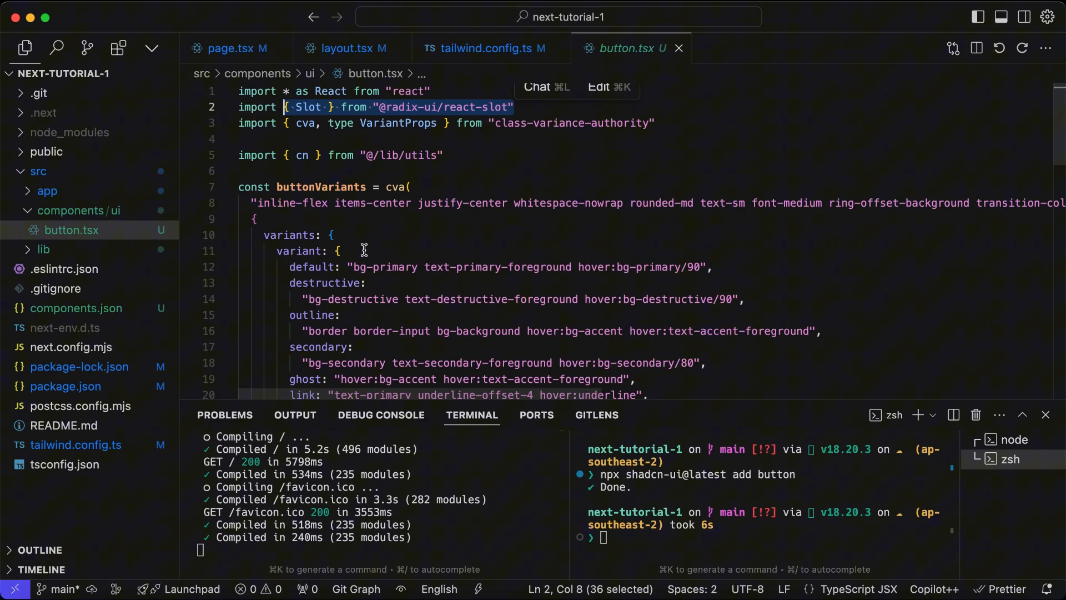
scroll(down, 3)
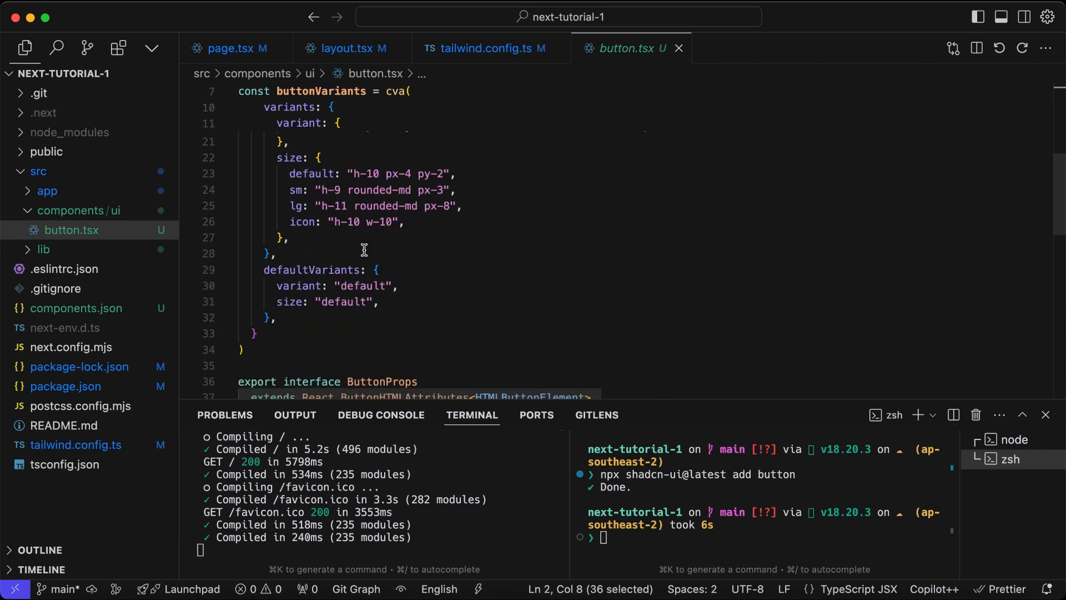
click(484, 48)
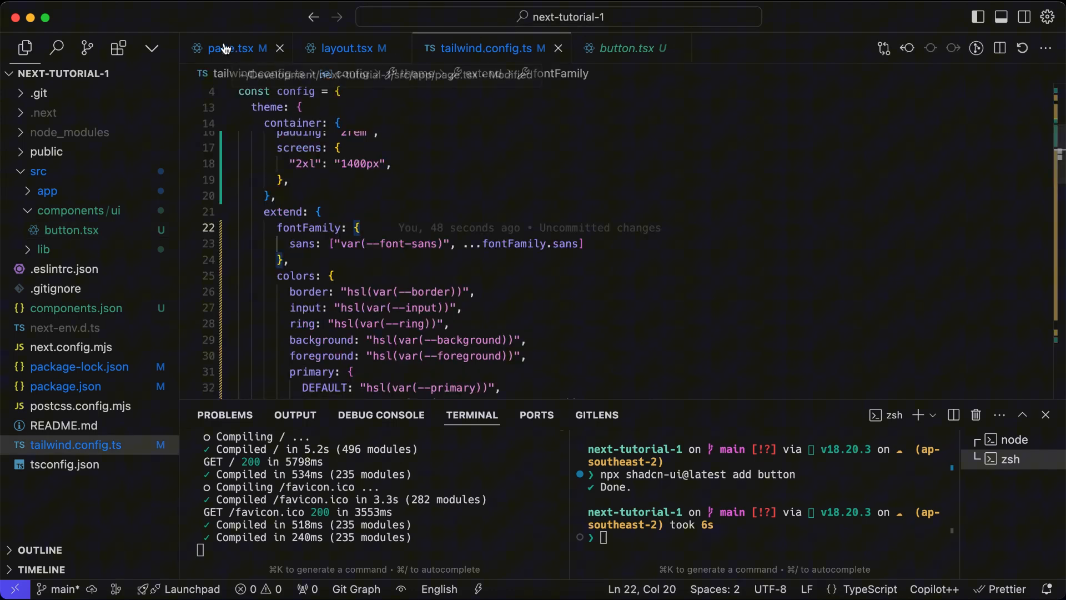
- Add an 'Add button here' comment and a first Click Me Button to page.tsx
click(231, 48)
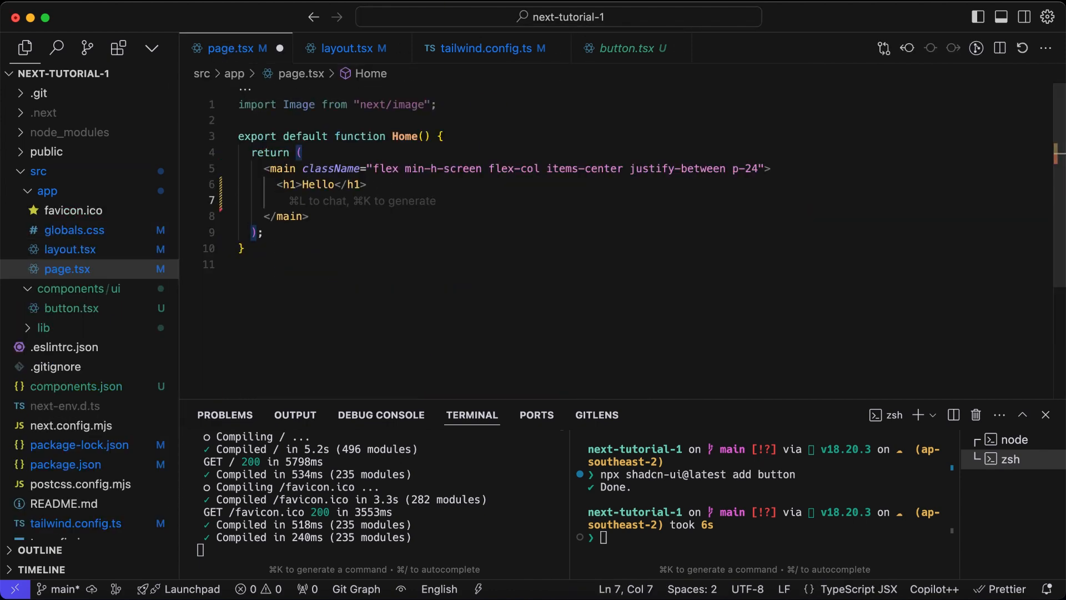
text({/* Add */})
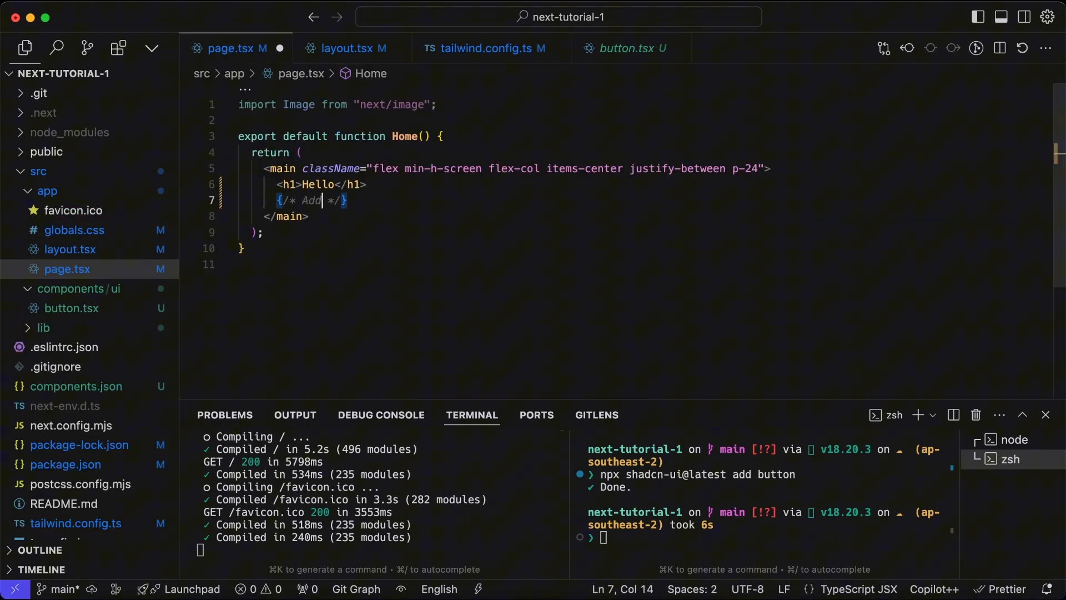
text(button here)
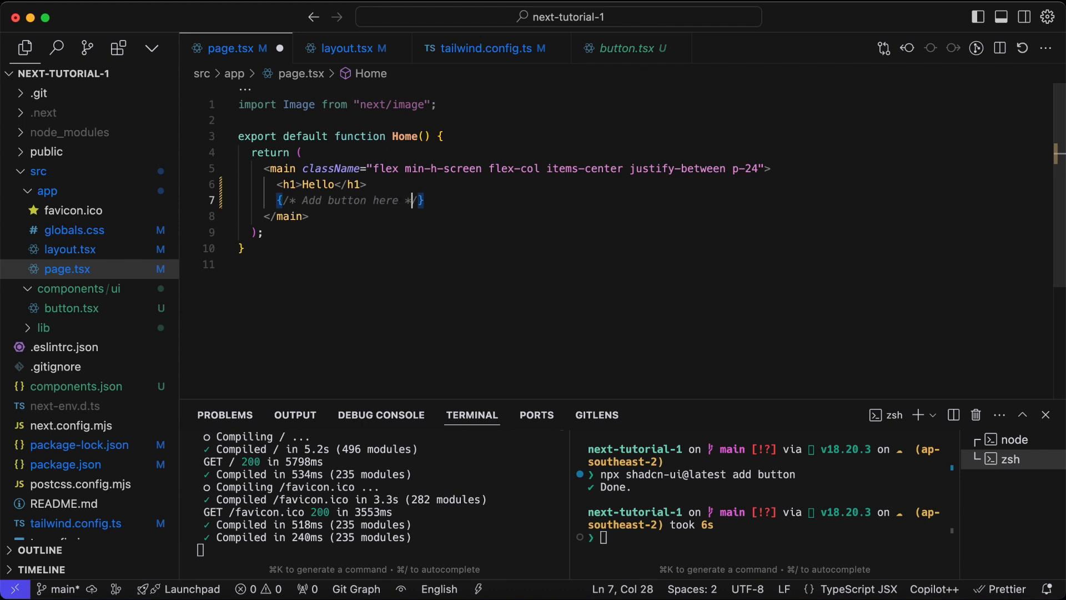
text(<Button)
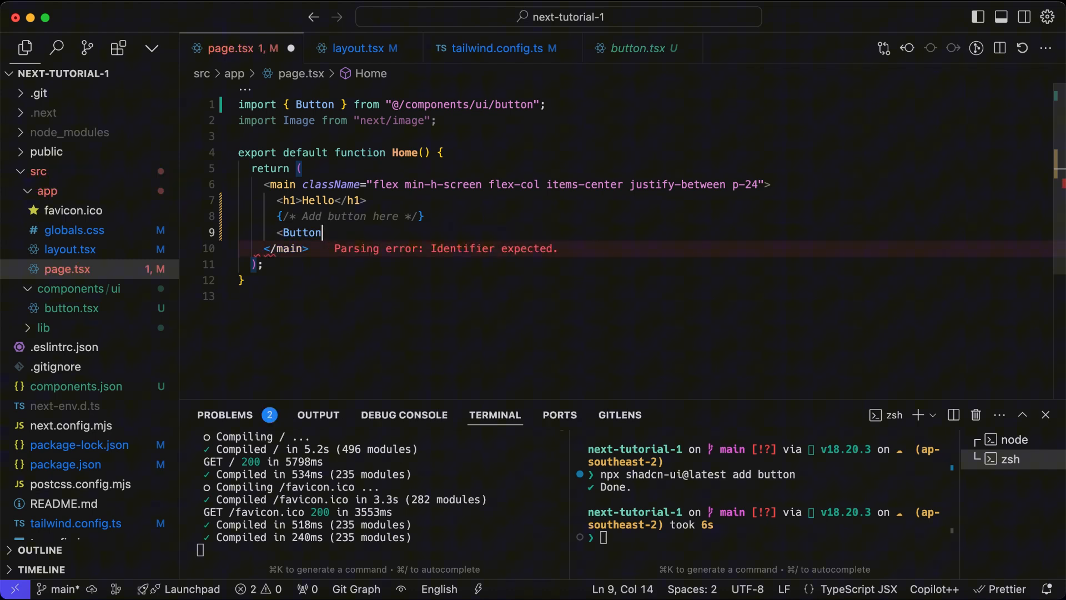
text(></Button>)
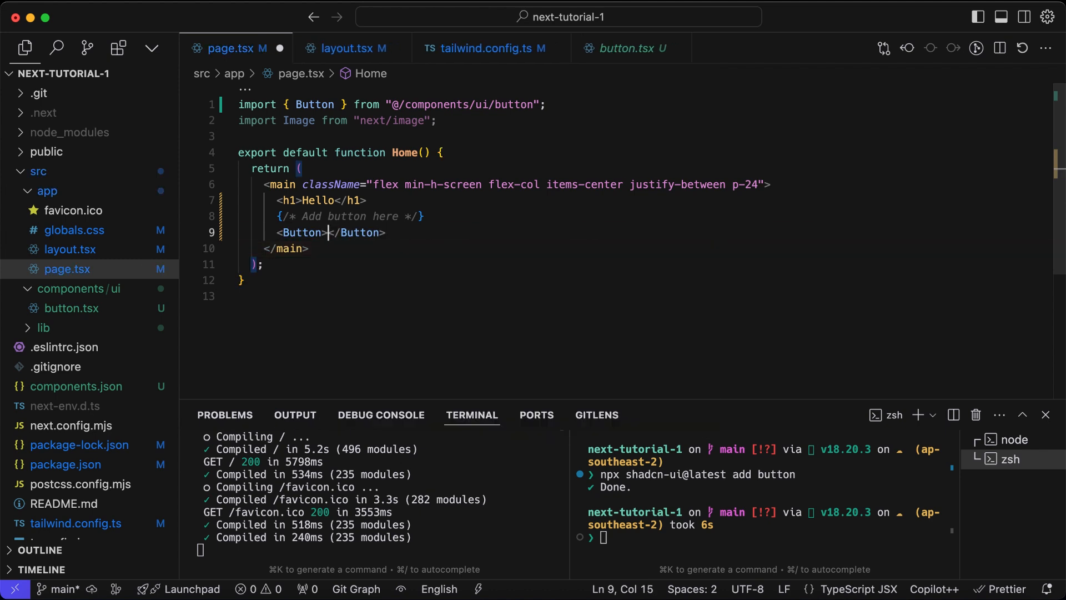
text(Click Me)
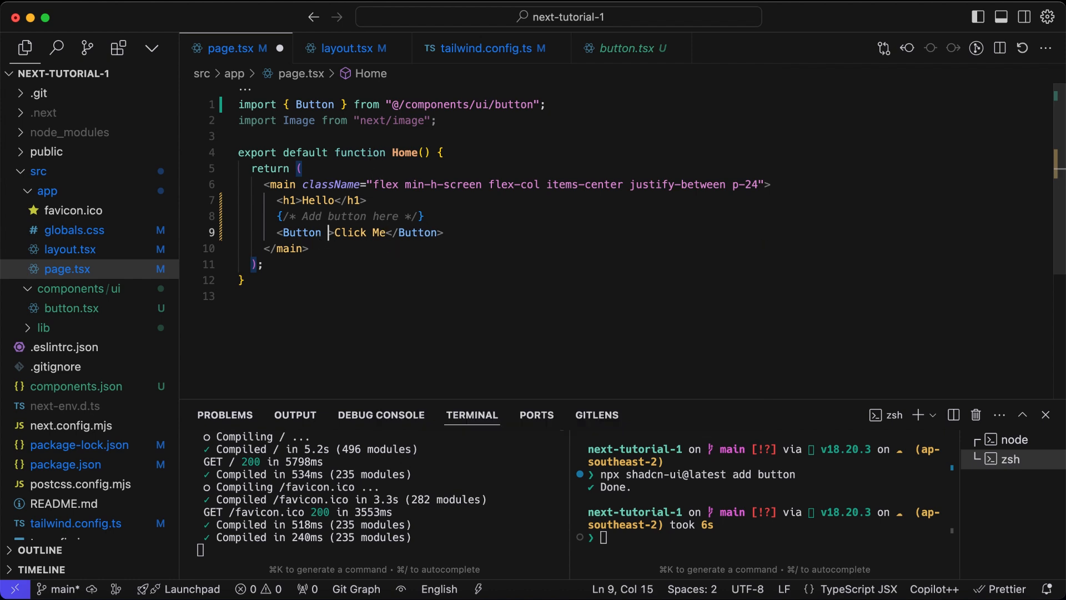
- Create Click Me buttons with ghost, default, destructive, link, outline and secondary variants
text(variant={})
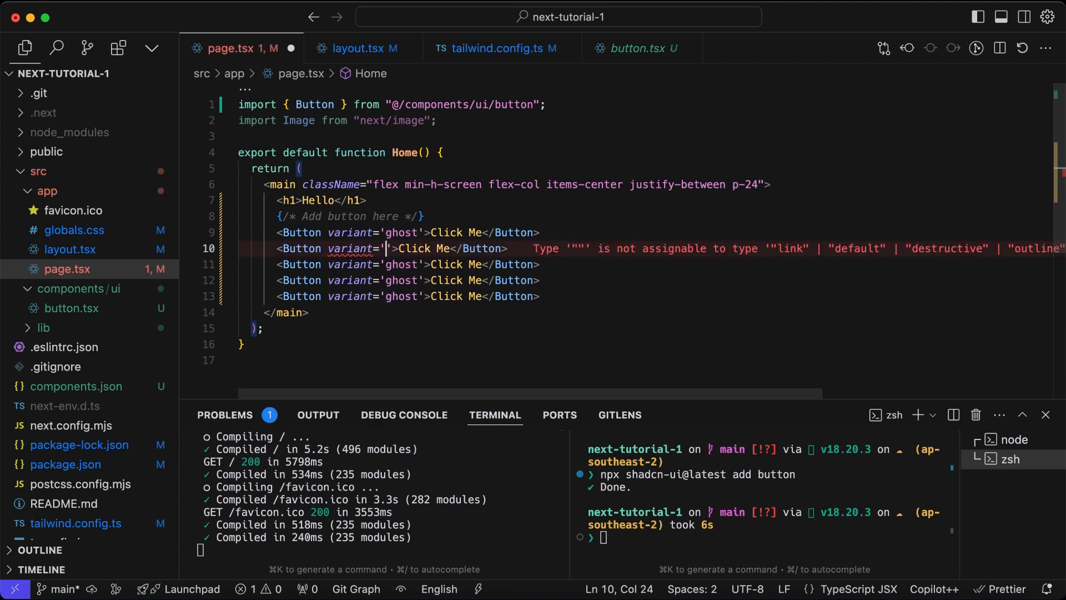
text(default)
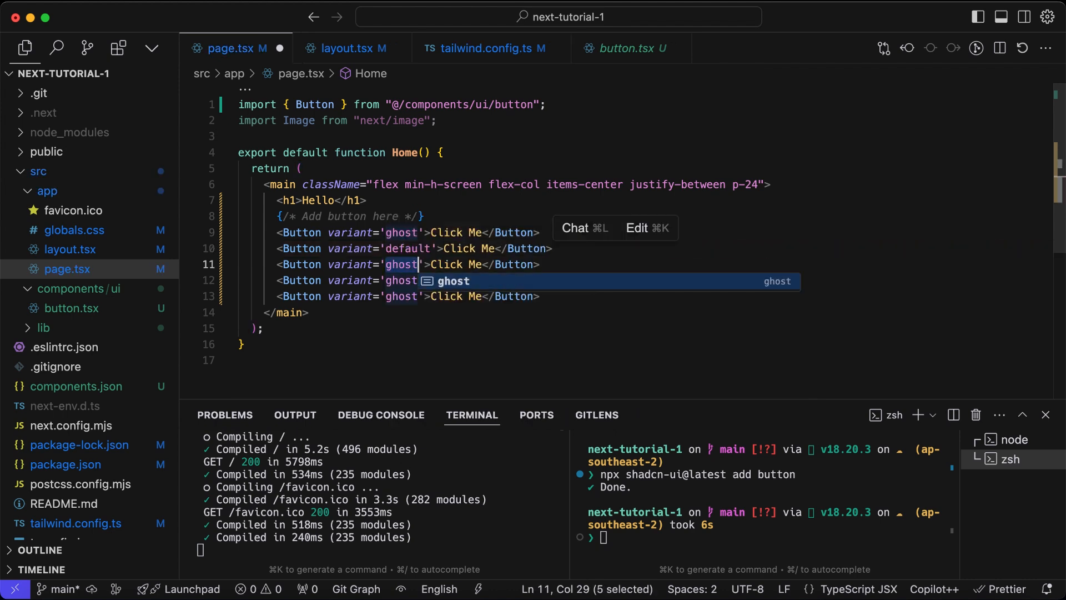
text(destructive)
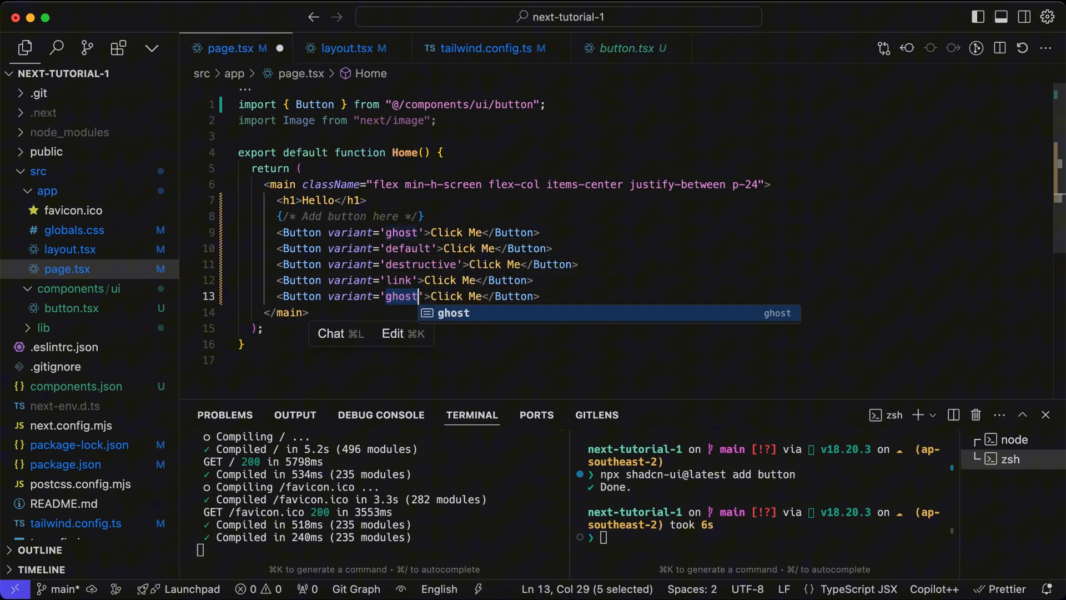
text(outline)
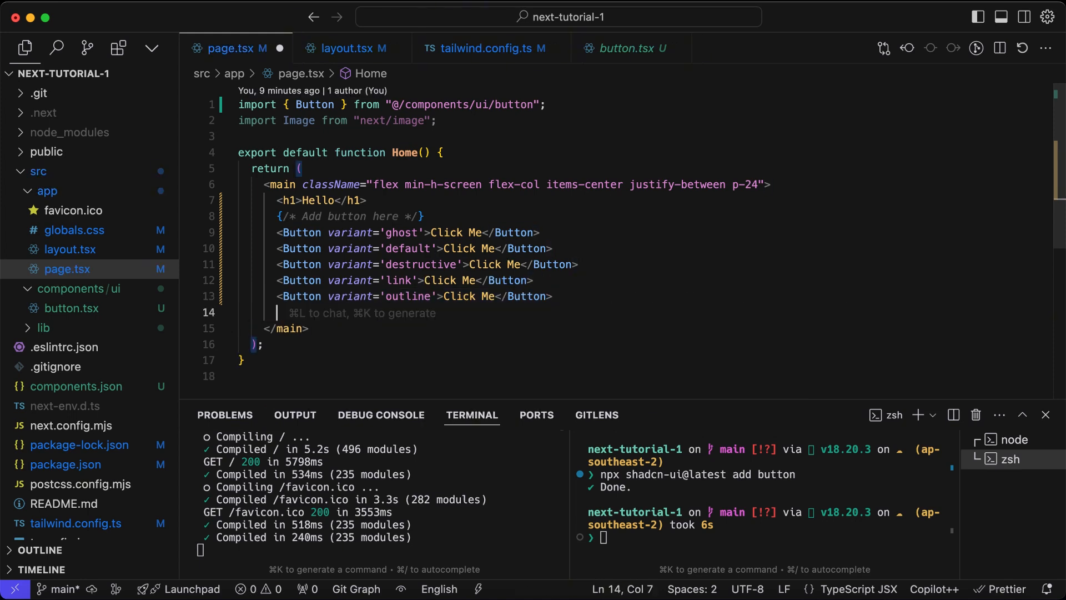
text(<Button variant=''>Click Me</Button>)
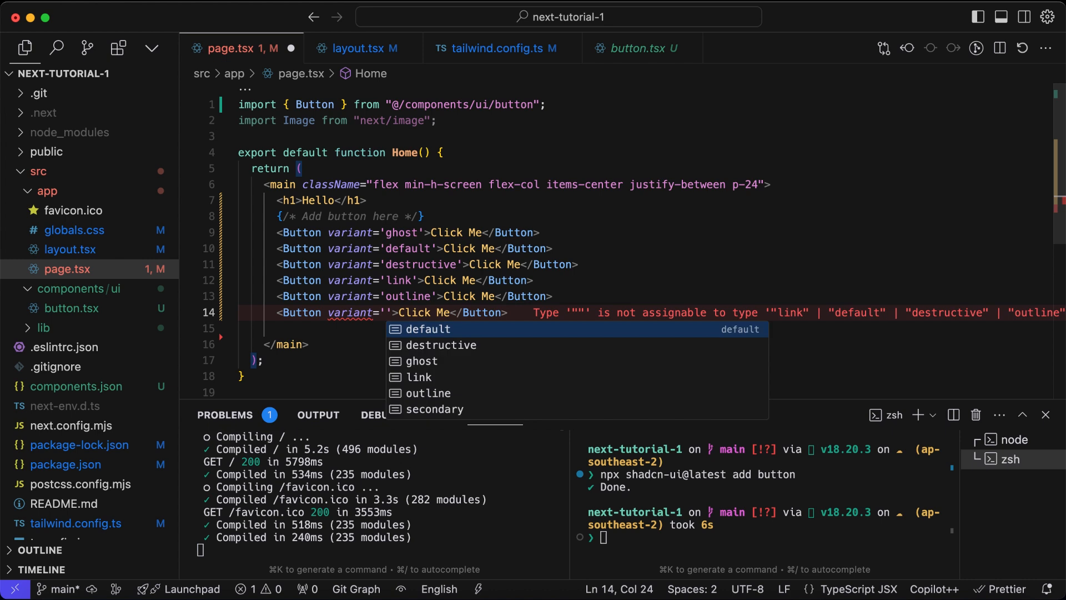
click(433, 408)
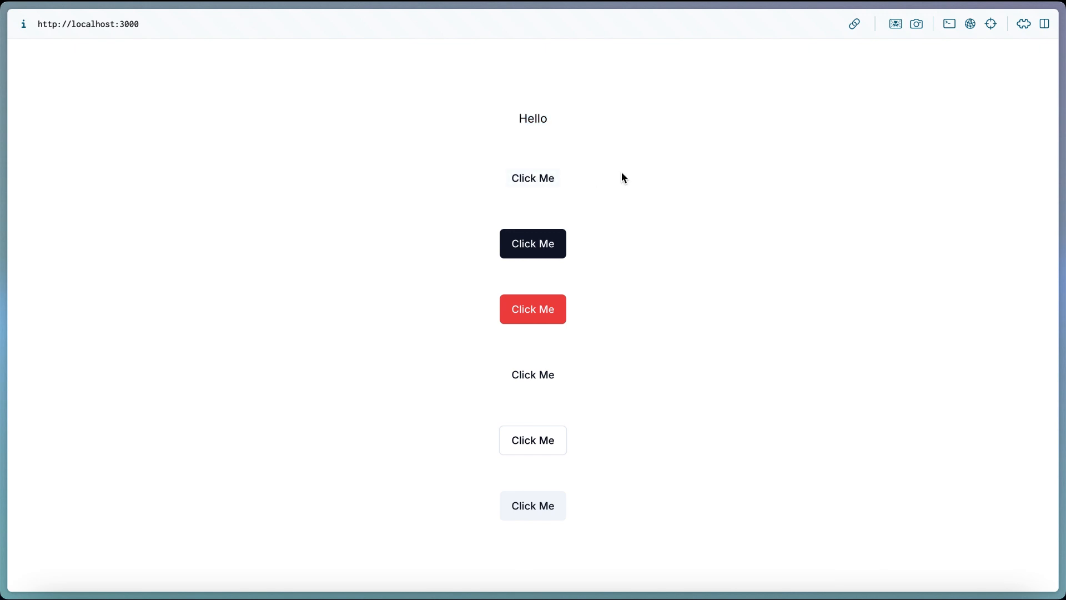
mouse_move(533, 375)
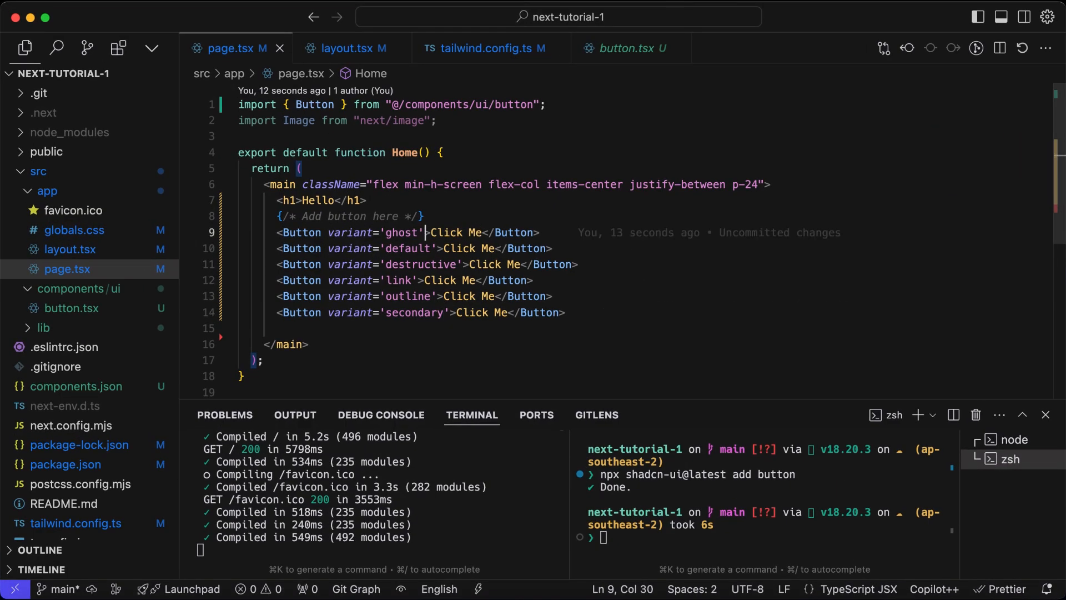
- Append hover:text-white to the ghost button's className after hover:bg-slate-800
text(className="bg")
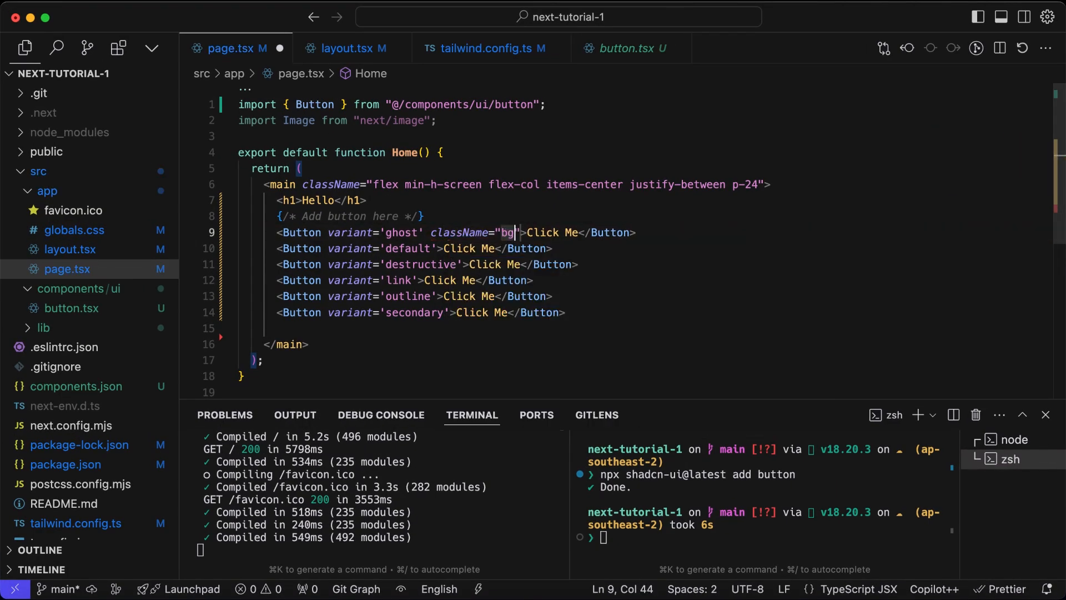
text(hover:bg-)
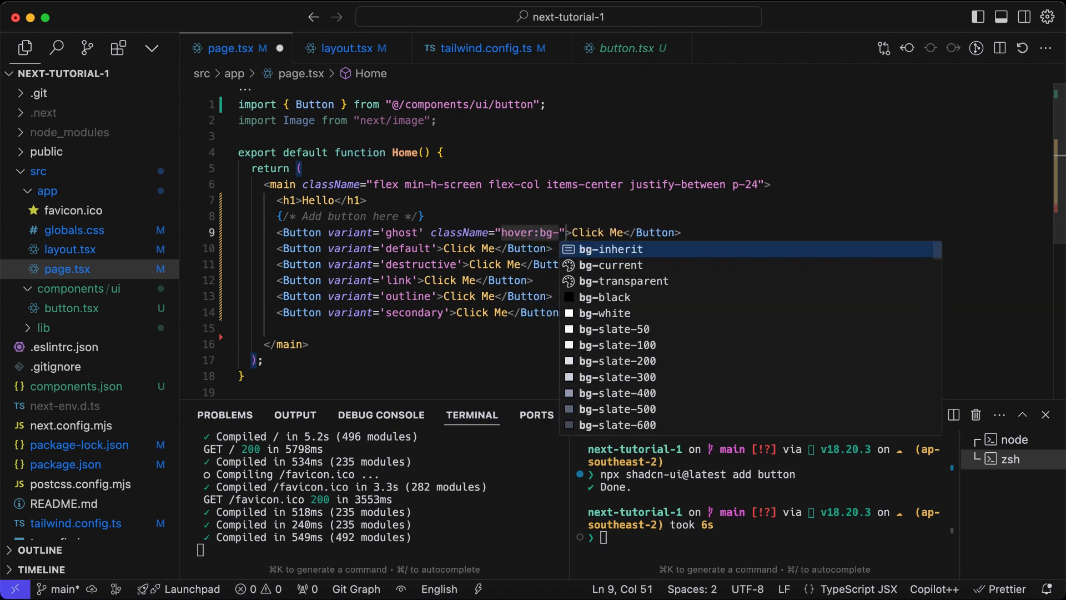
text(slate-800)
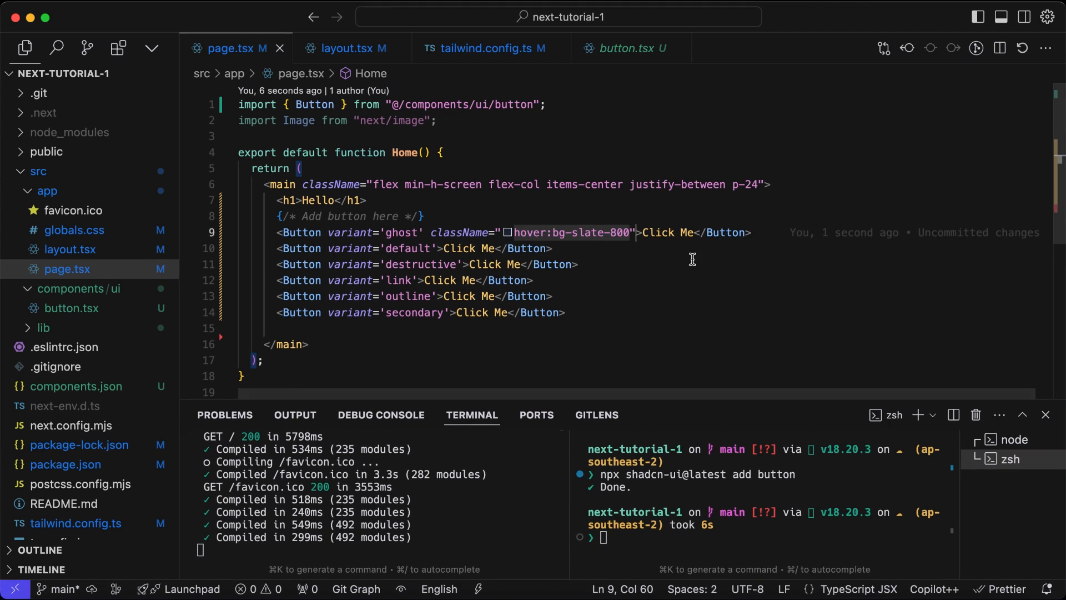
text(hover:y)
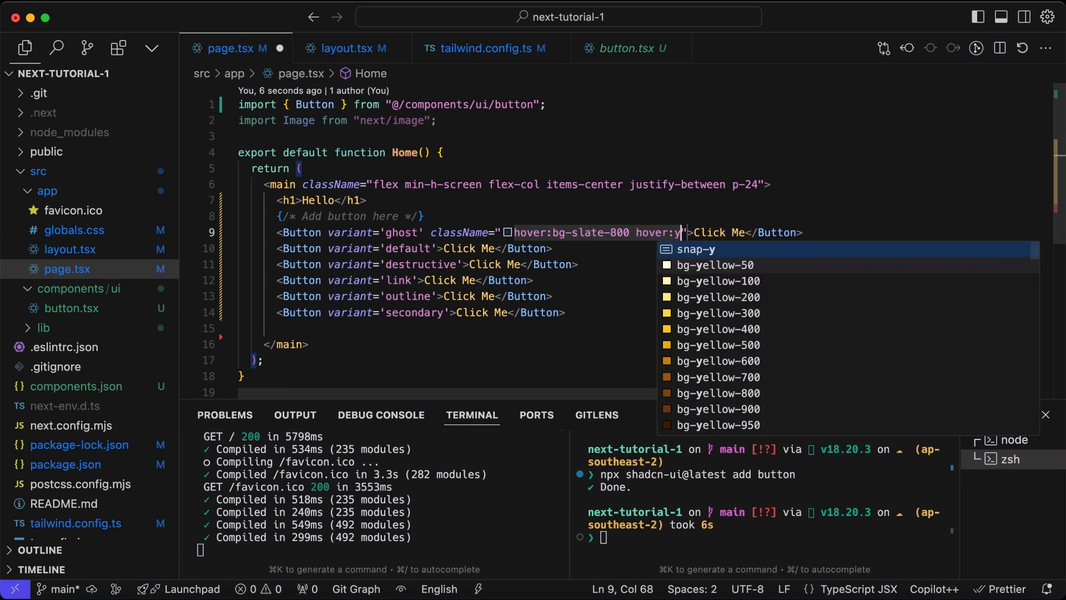
text(text-shite)
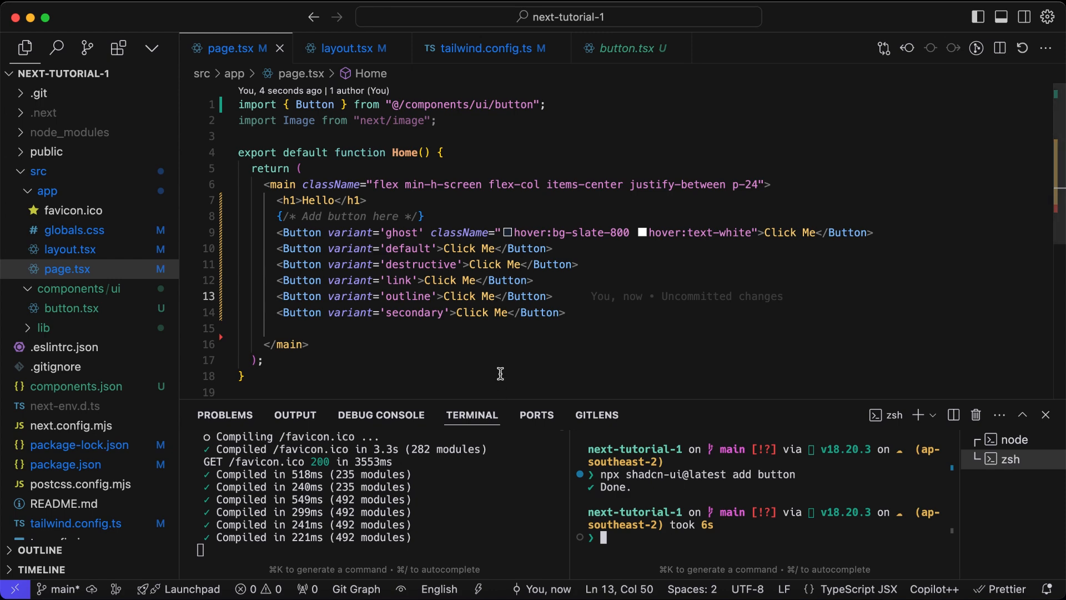
- Wrap the six buttons in a flex gap-4 div and set main to justify-around gap-4
text(<d)
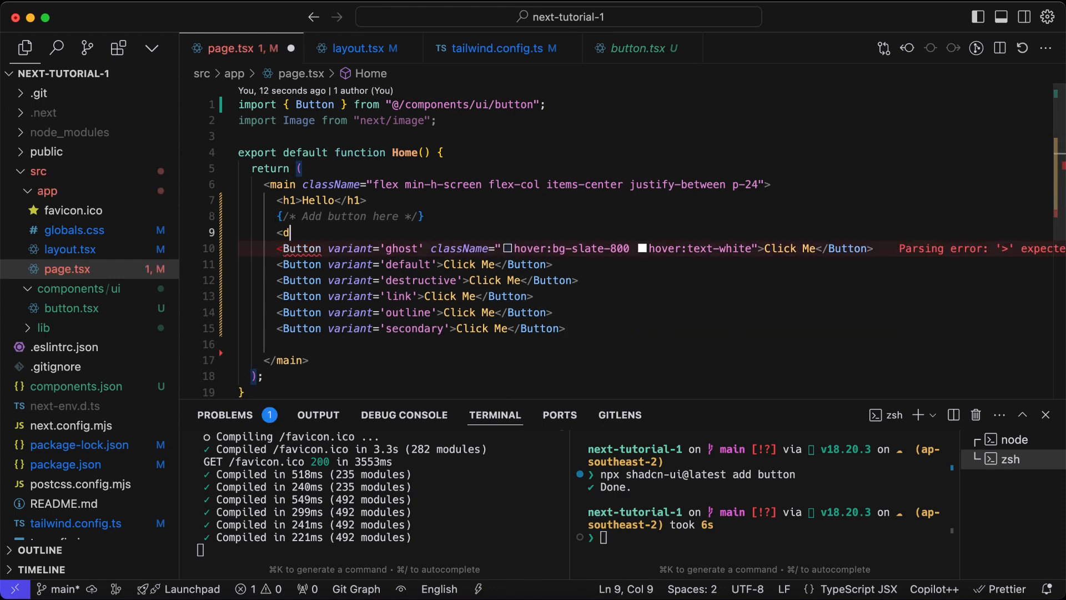
text(iv className="">)
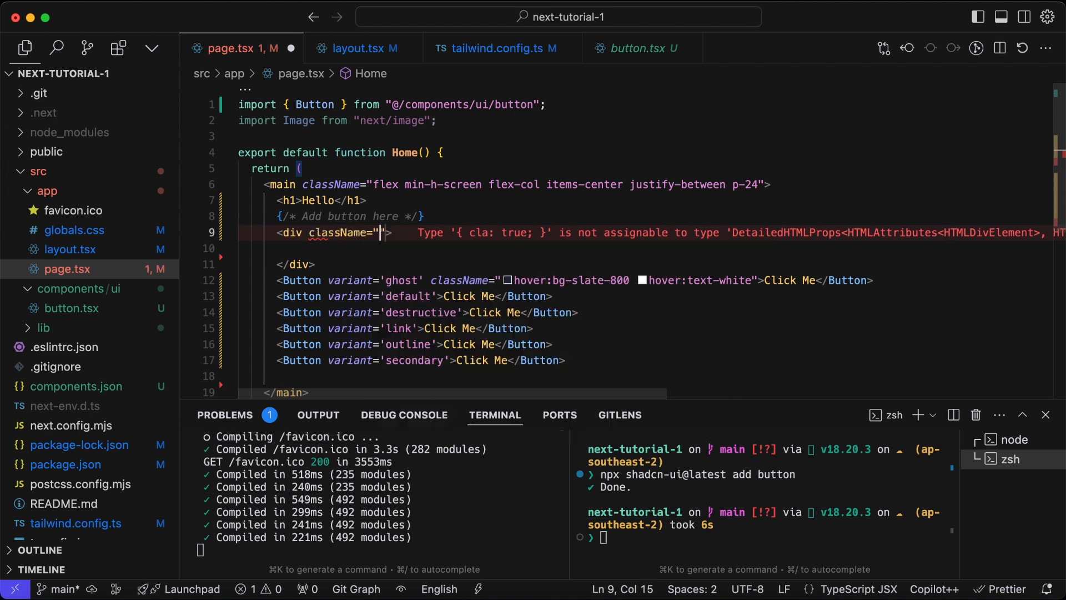
text(flex)
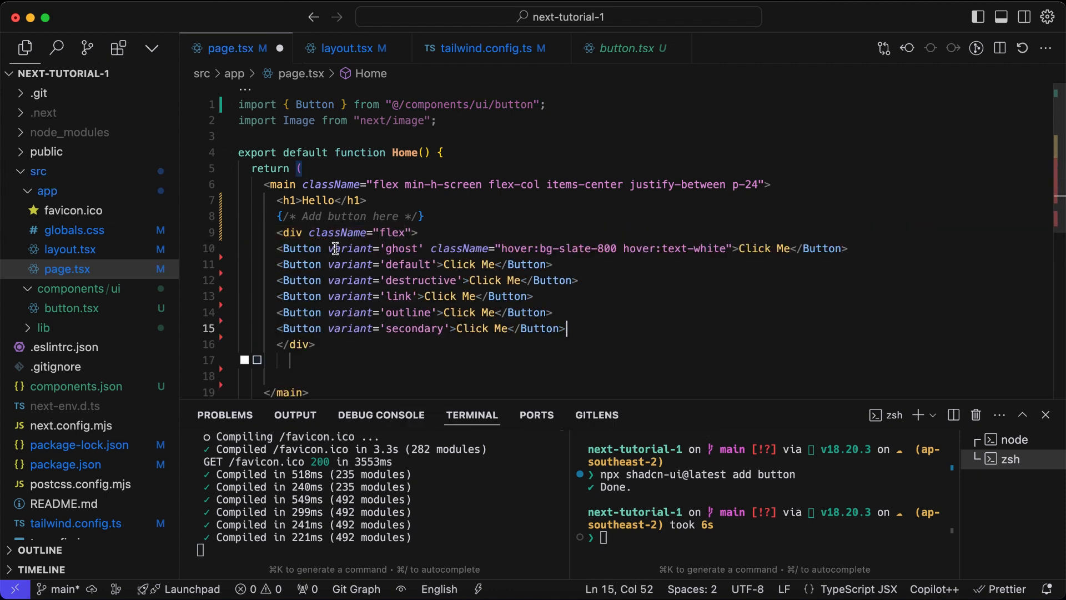
drag(274, 248, 564, 328)
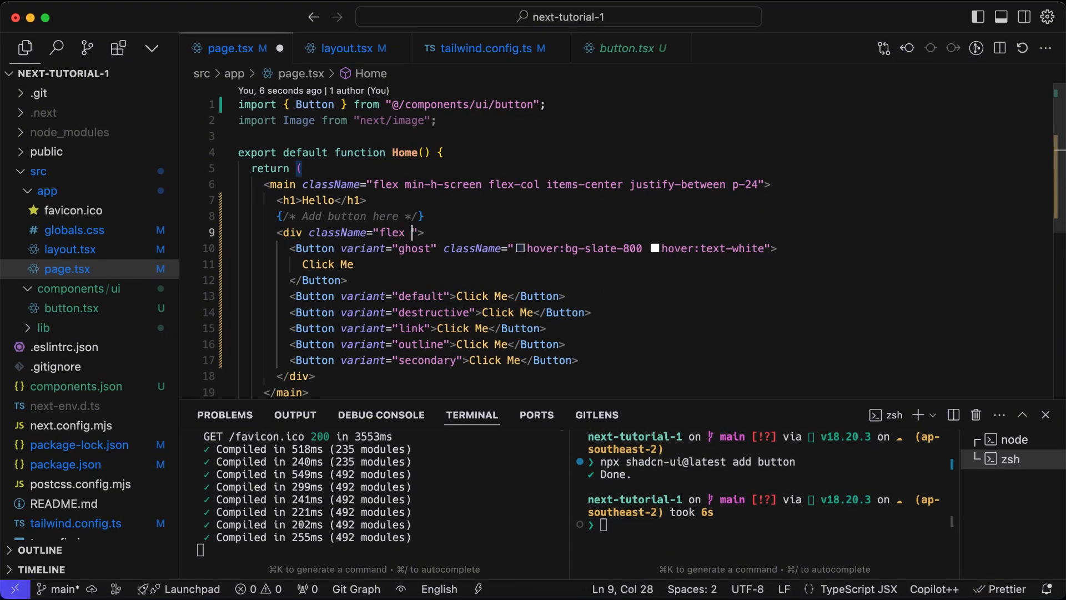
text(gap-2)
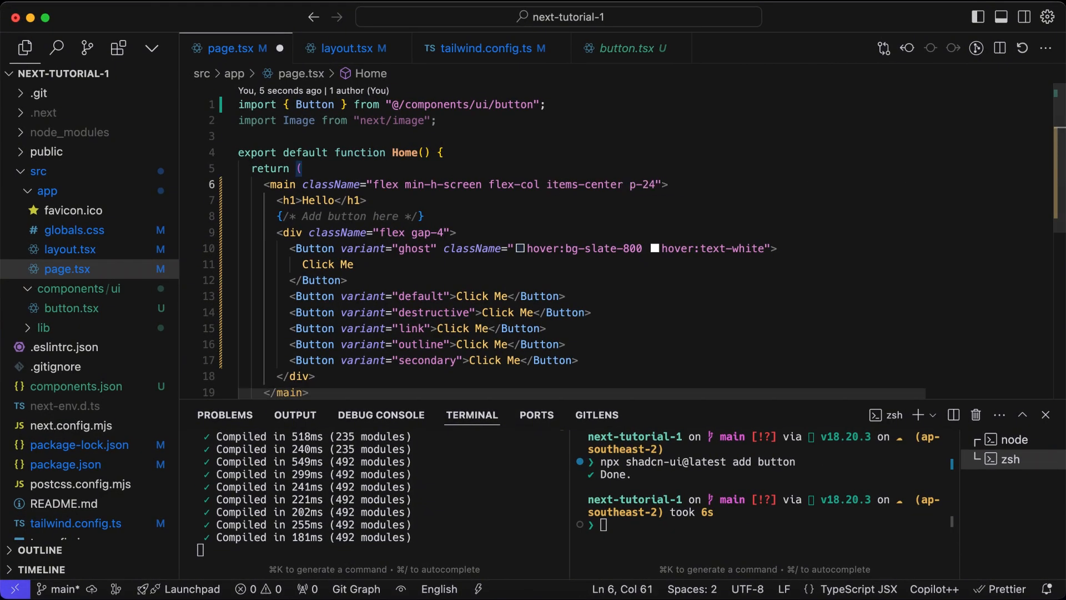
text(justify-between)
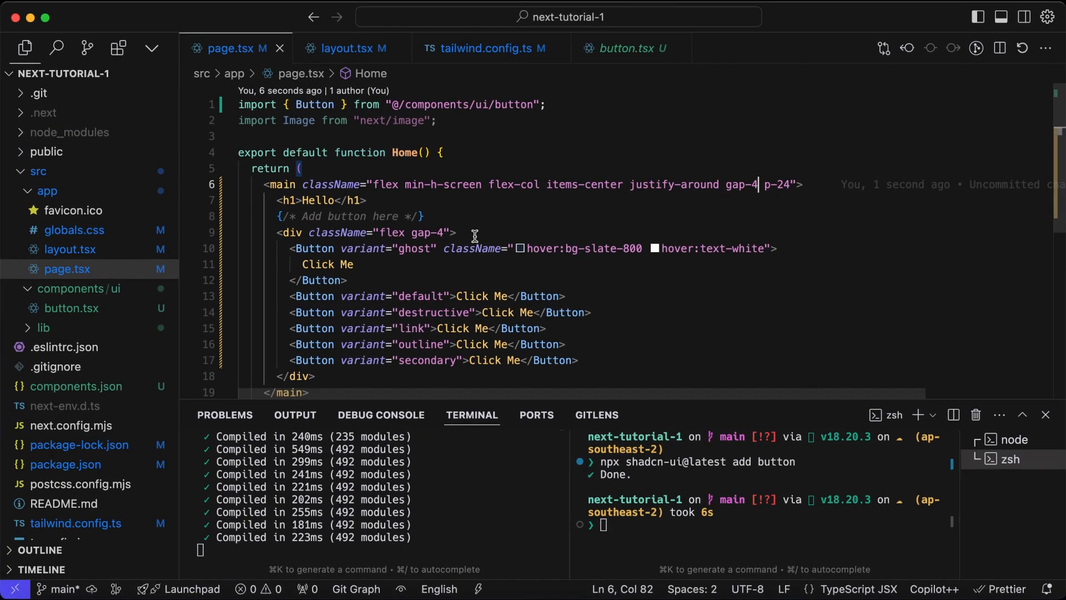
scroll(down, 3)
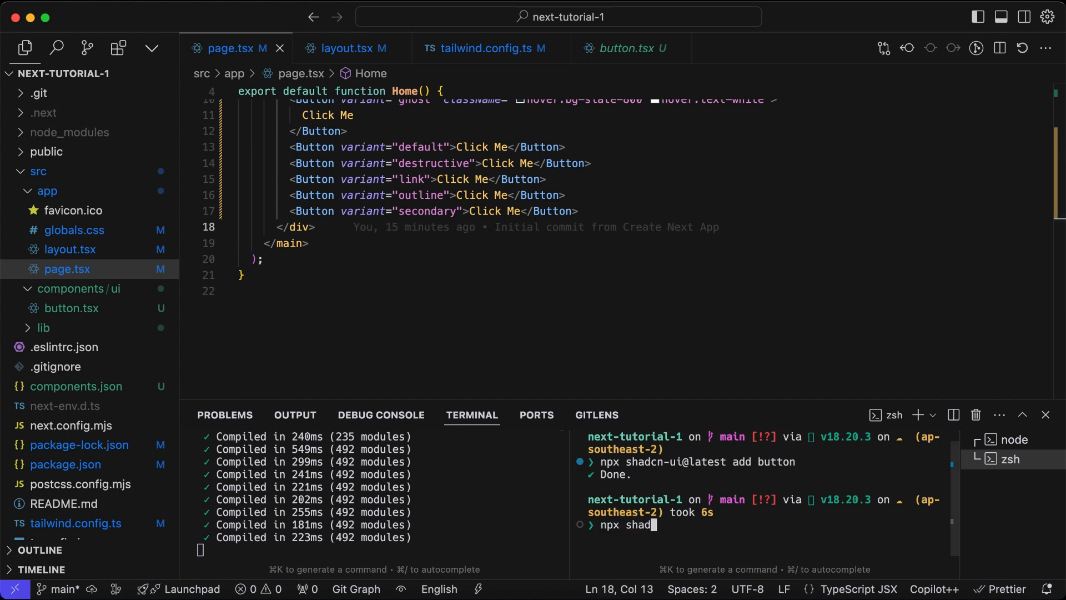
- Run npx shadcn-ui@latest add alert-dialog and open the generated components/ui/alert-dialog.tsx
text(cn-ui)
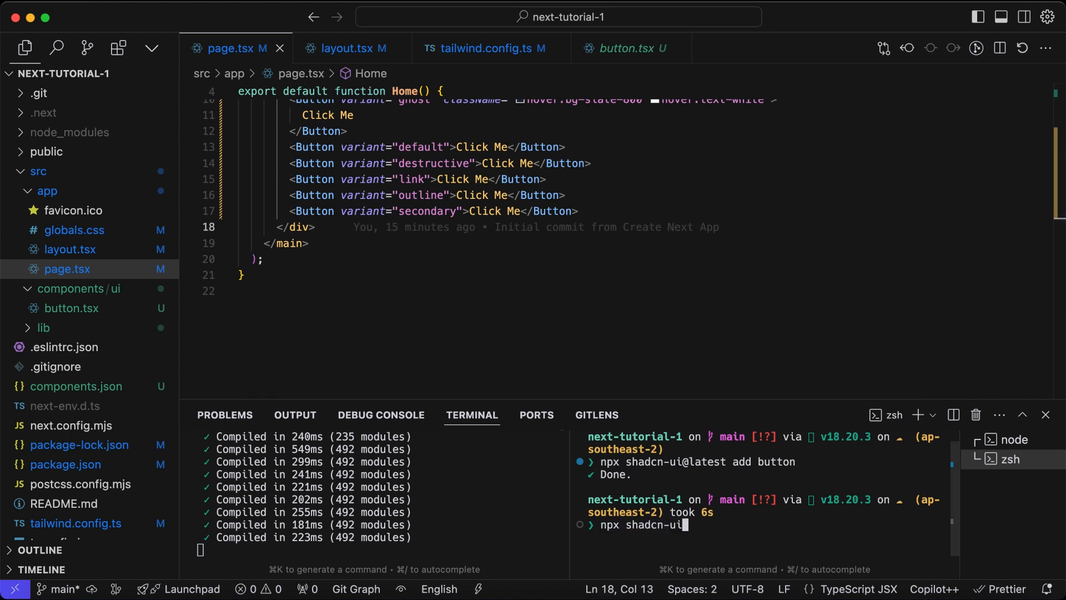
text(@latest)
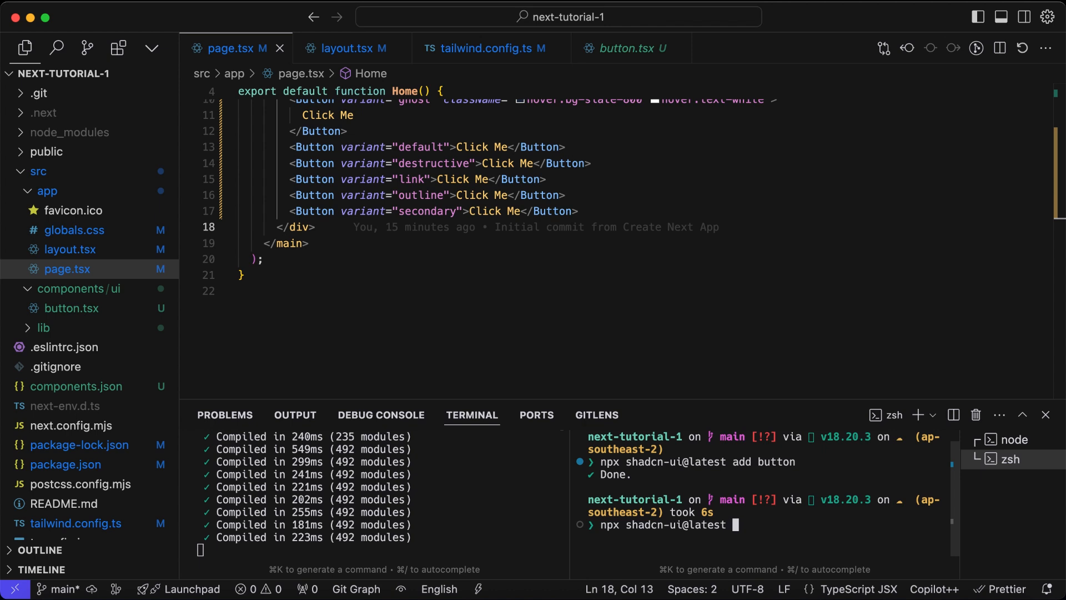
text(add alert)
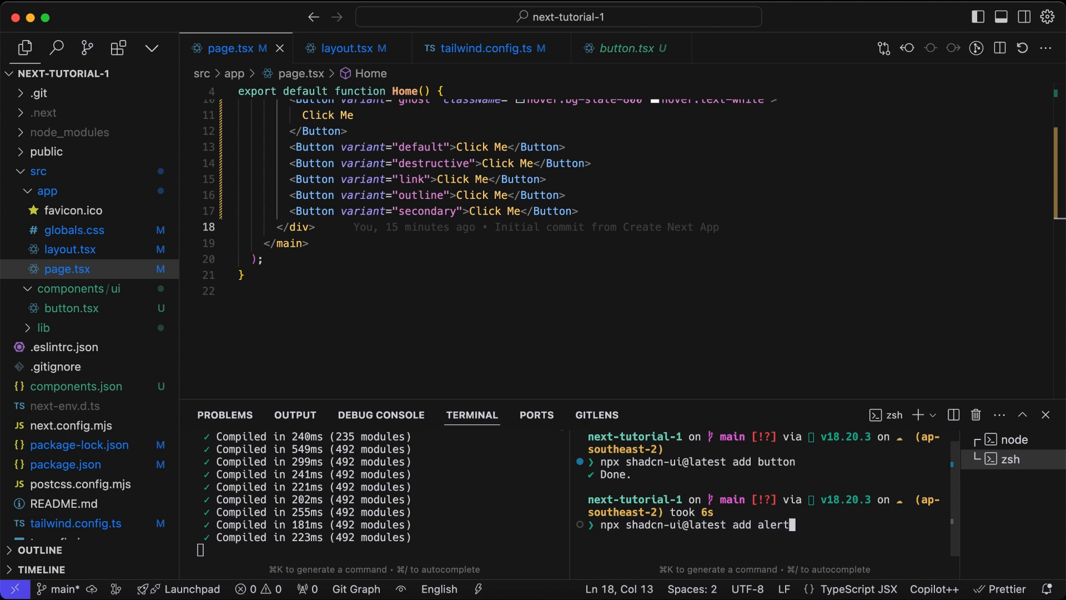
text(-dialog)
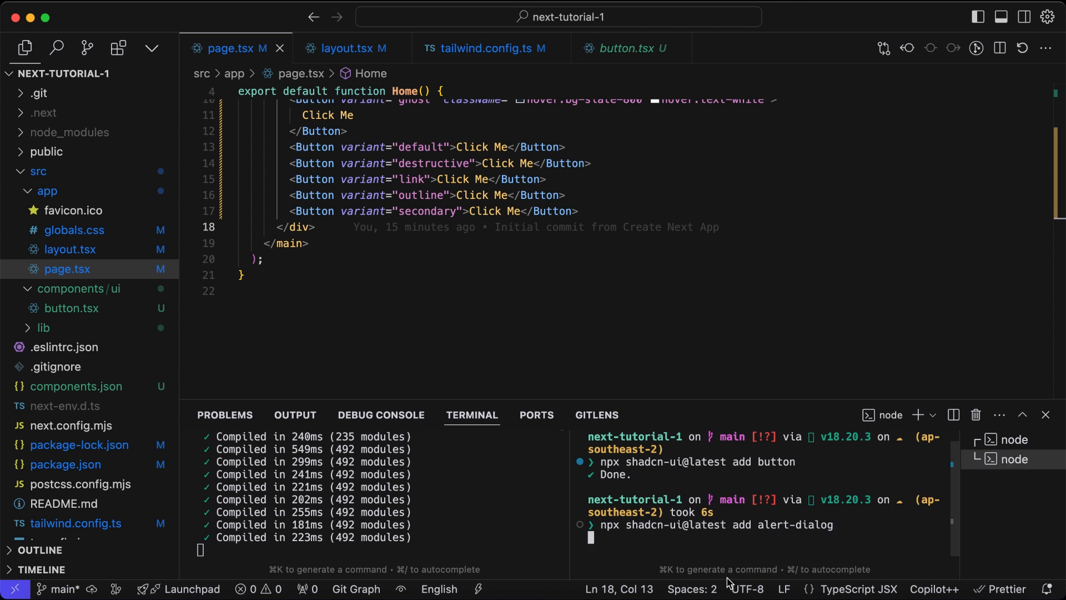
click(48, 191)
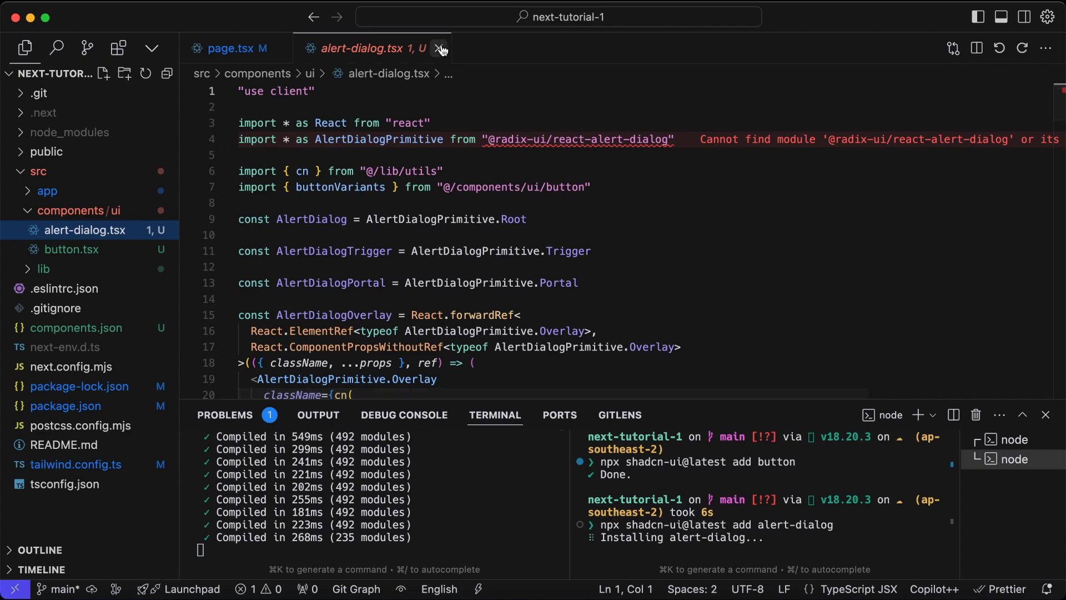
click(440, 48)
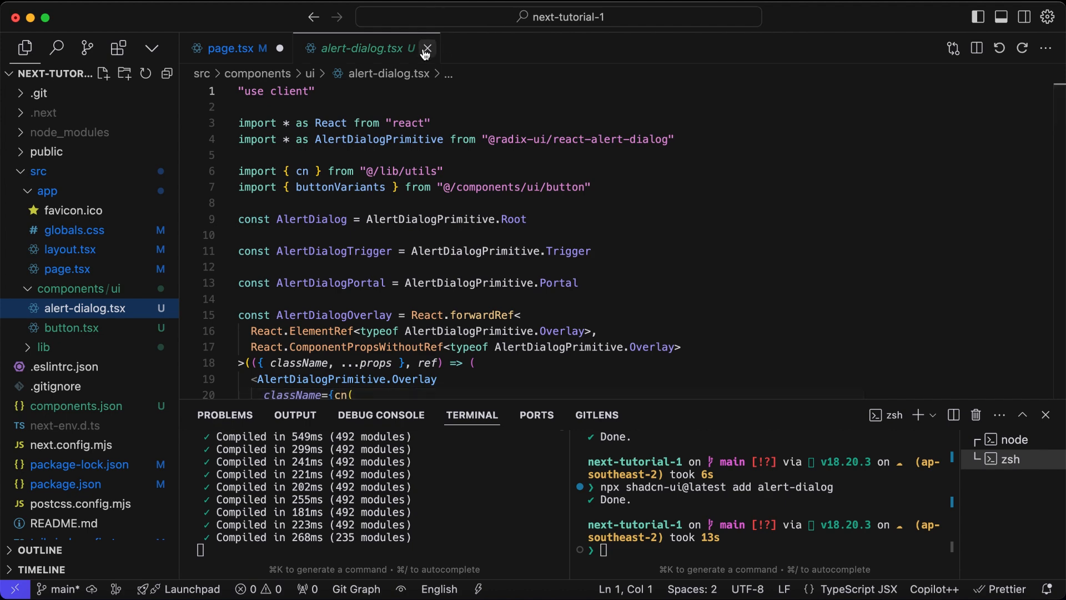
- Close alert-dialog.tsx and insert an AlertDialog element in page.tsx below the buttons
click(428, 48)
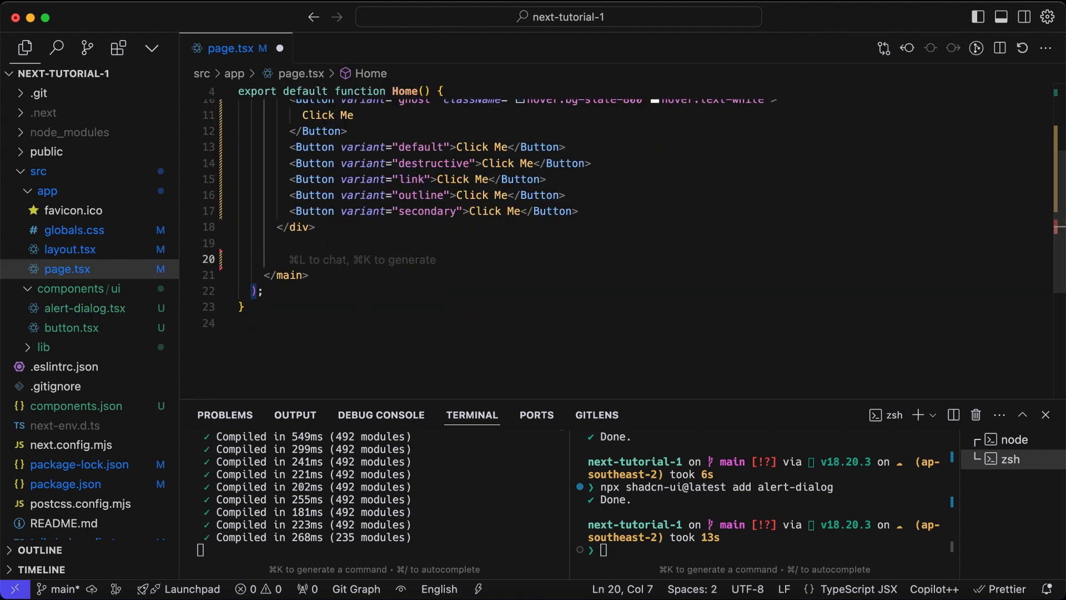
text(<)
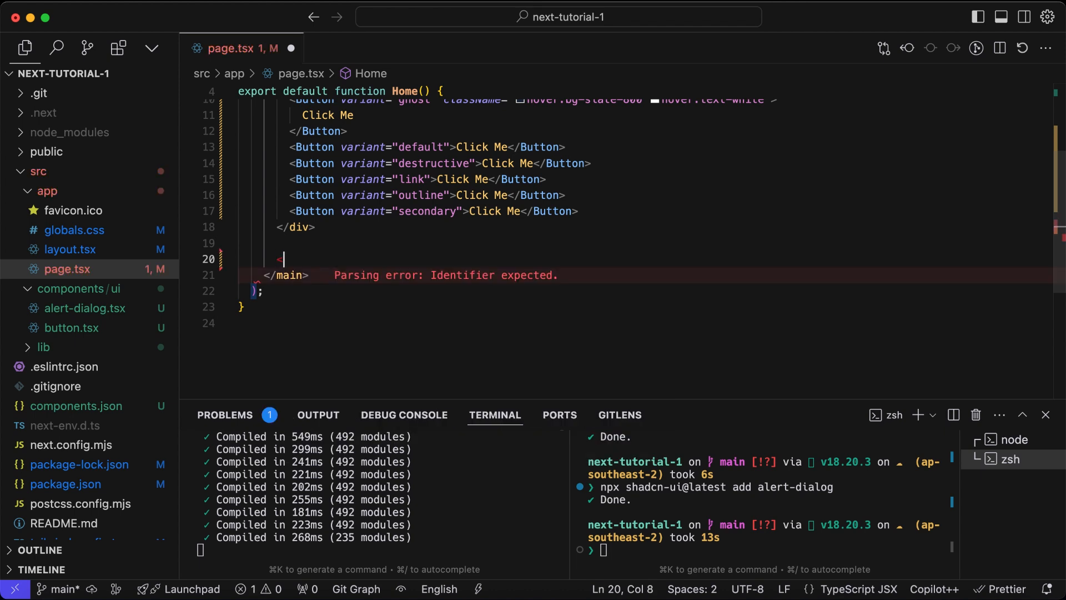
text(AlertDialog></AlertDialog>)
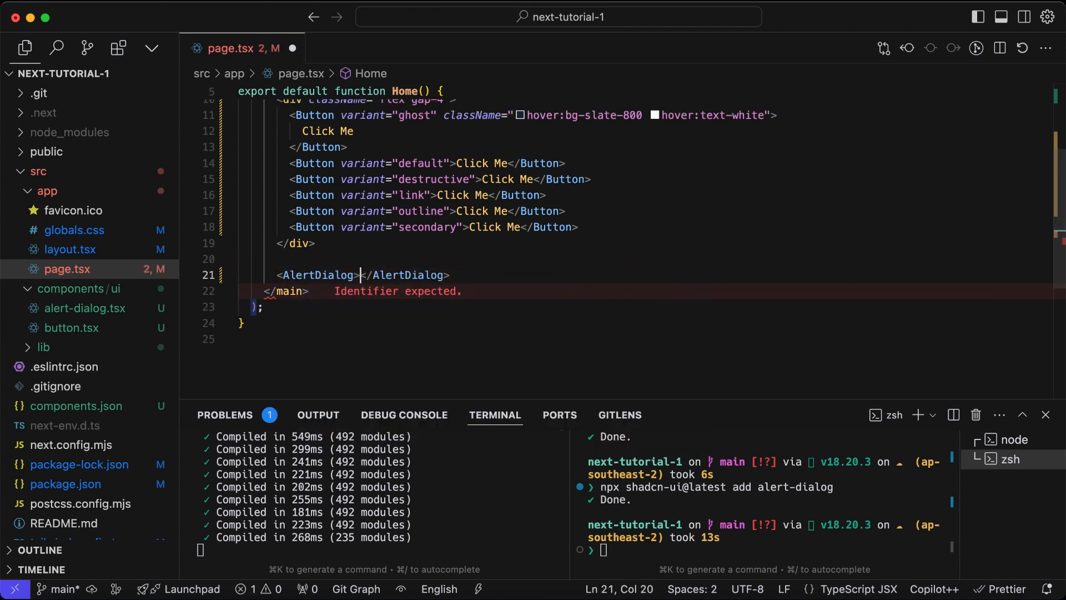
key(enter)
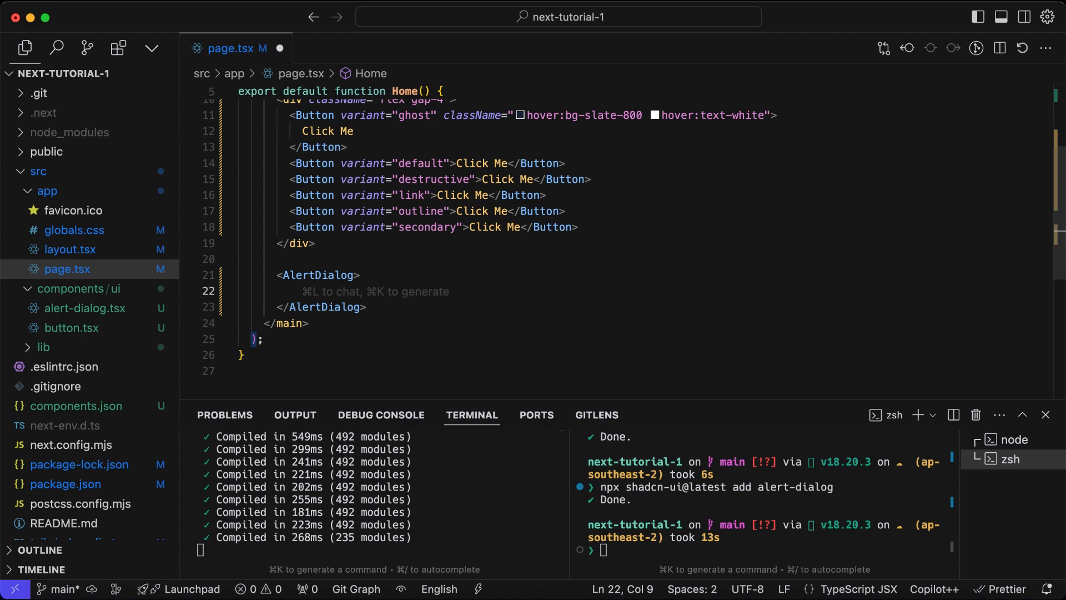
- Add an AlertDialogTrigger labelled 'Open Alert' and an empty AlertDialogContent inside the AlertDialog
text(Alert)
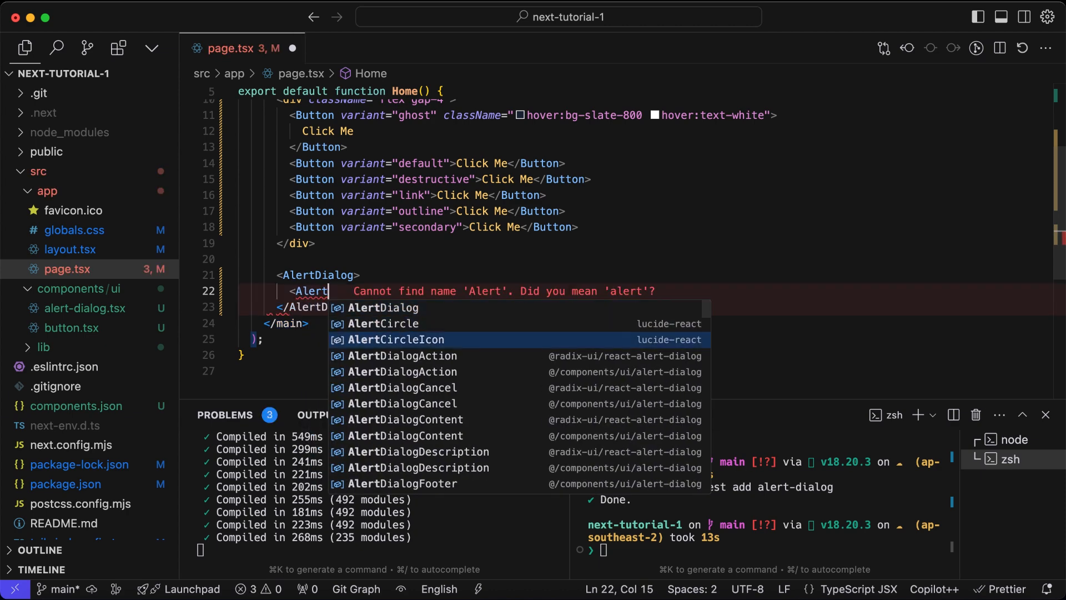
text(Dial)
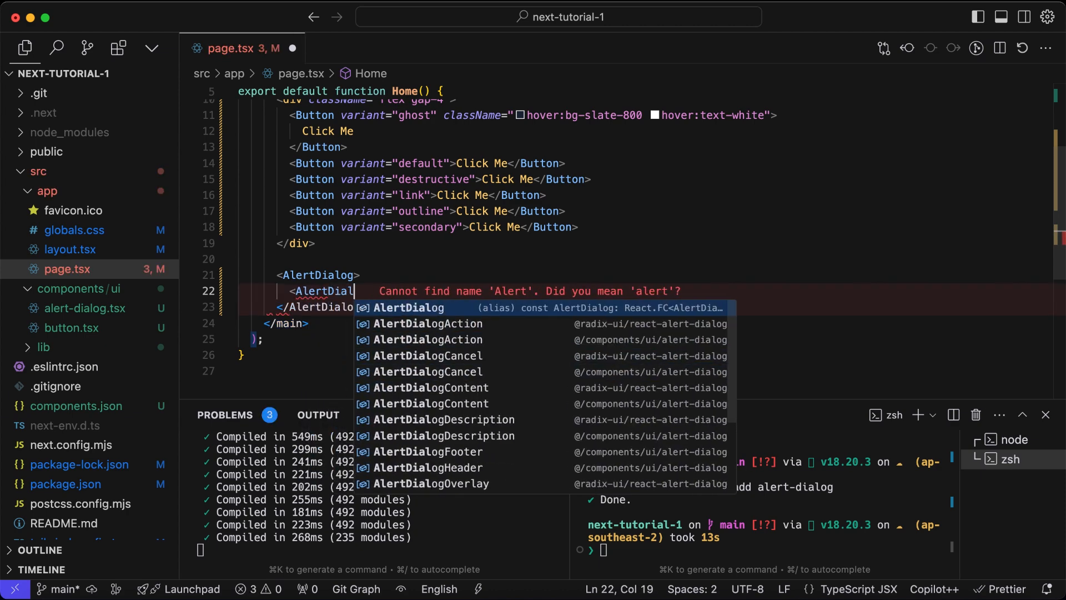
text(o)
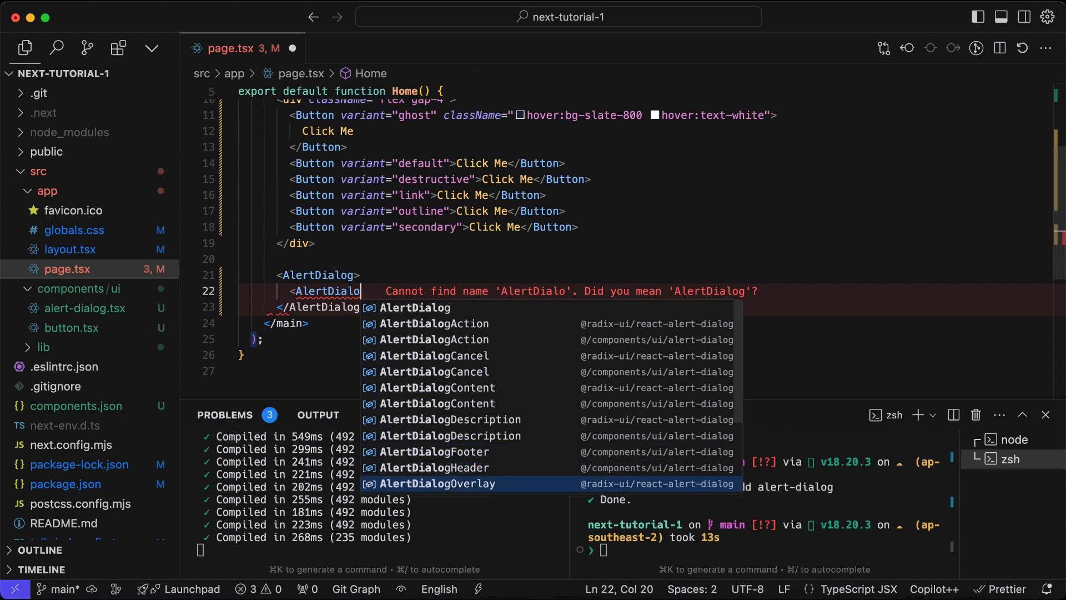
scroll(down, 3)
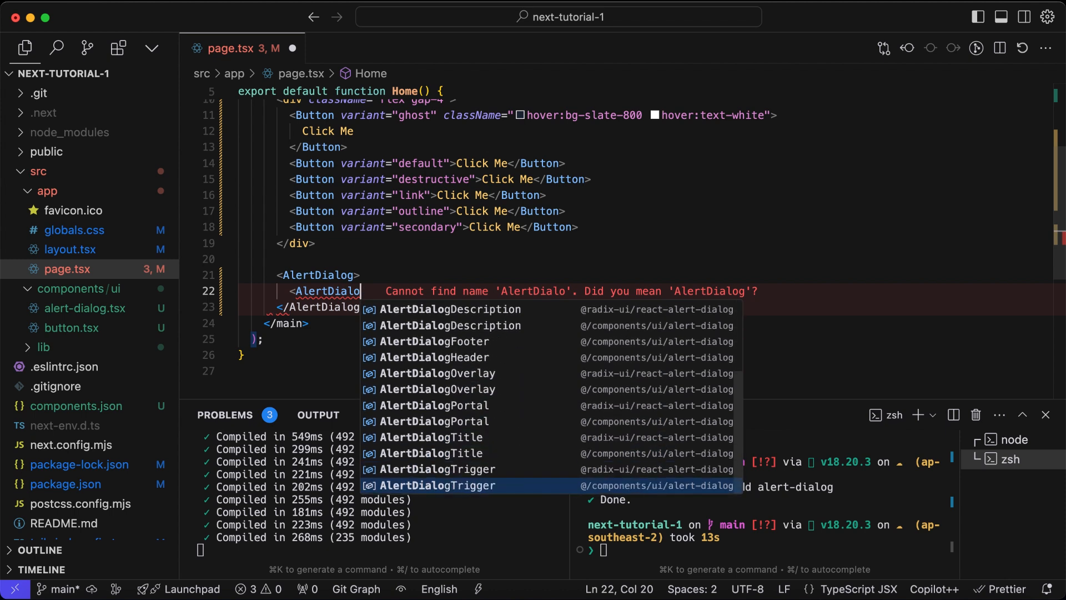
click(436, 485)
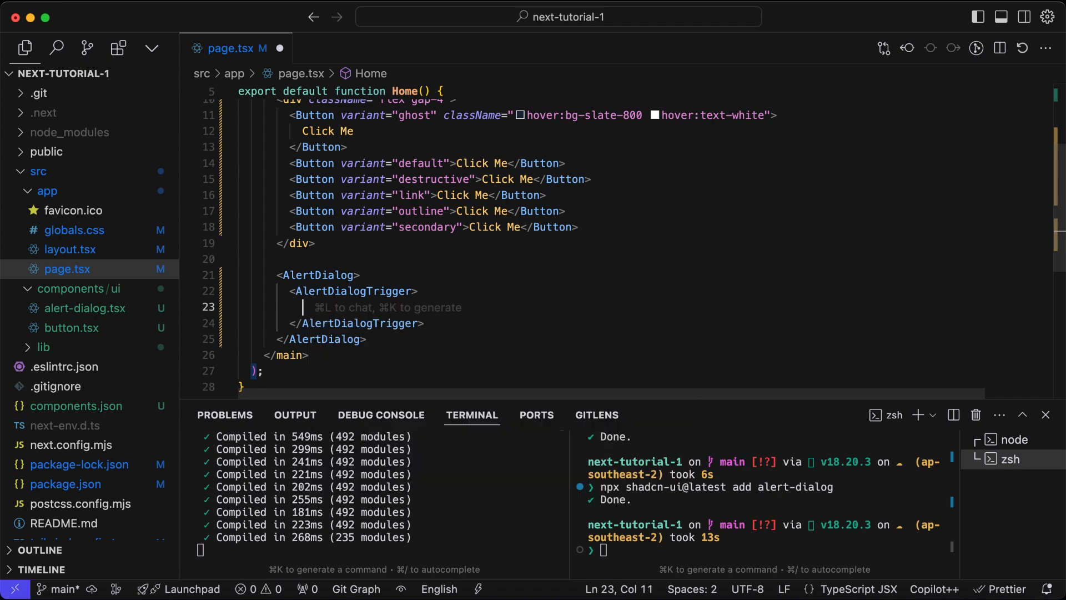
text(Open Alert)
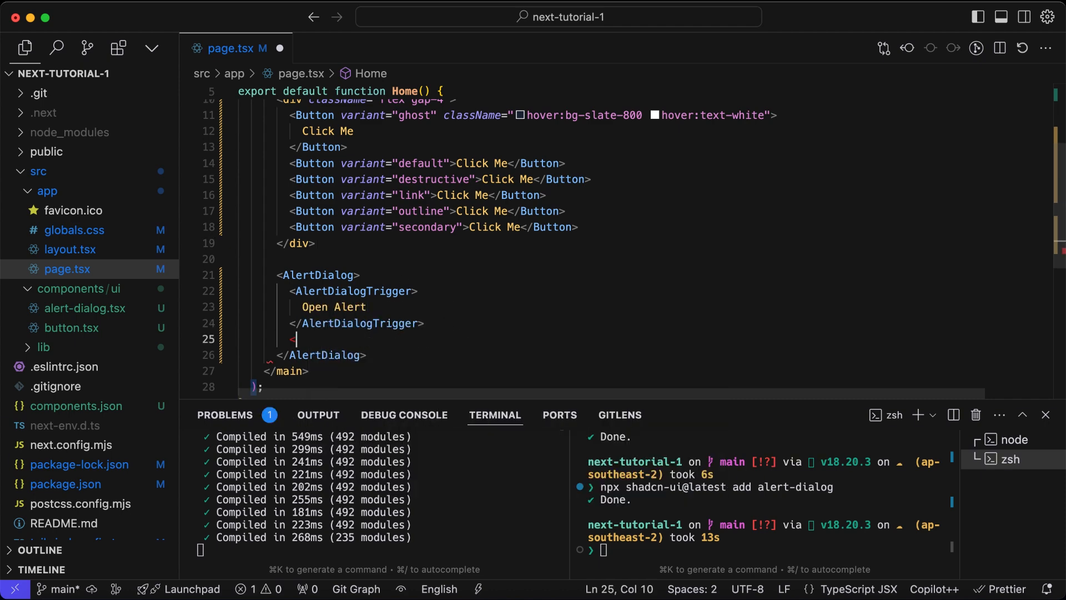
text(Alert)
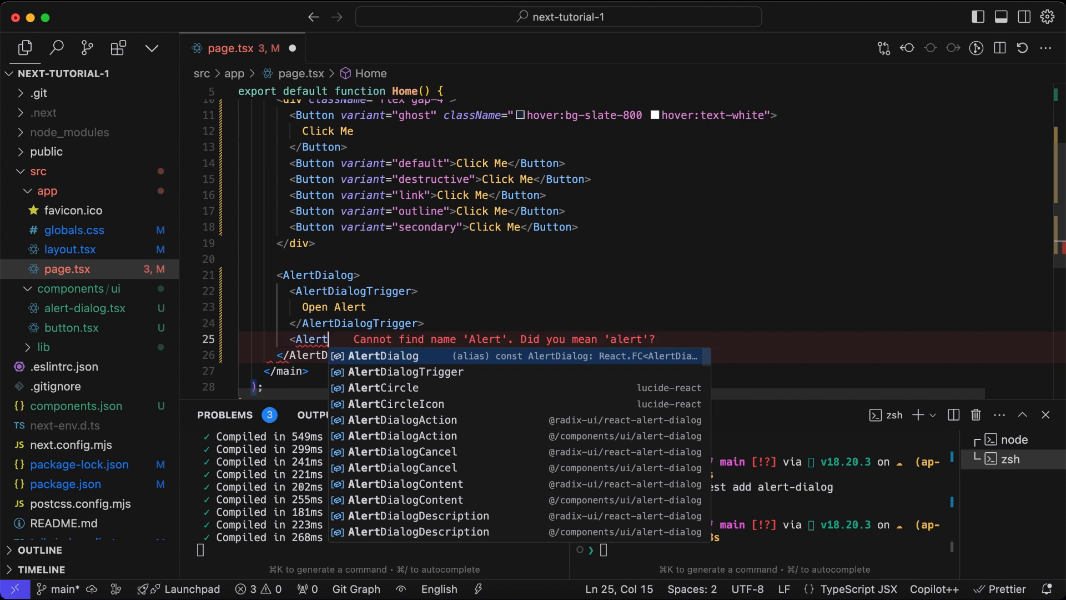
text(DialogContent>)
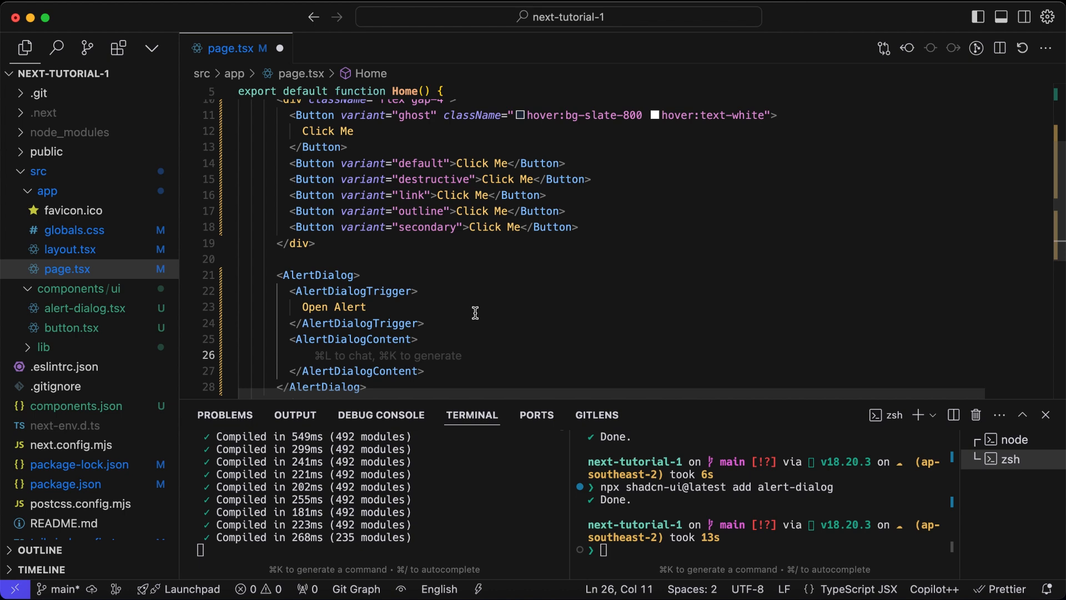
mouse_move(473, 316)
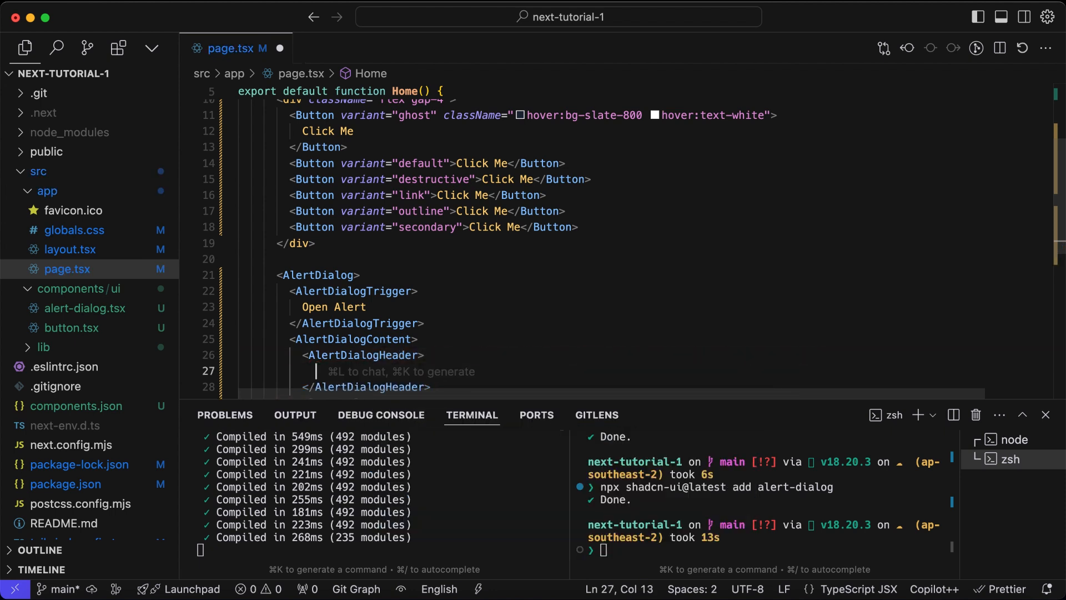
- Write 'Are you sure?' in AlertDialogHeader and add an AlertDialogDescription about permanent deletion
text(A)
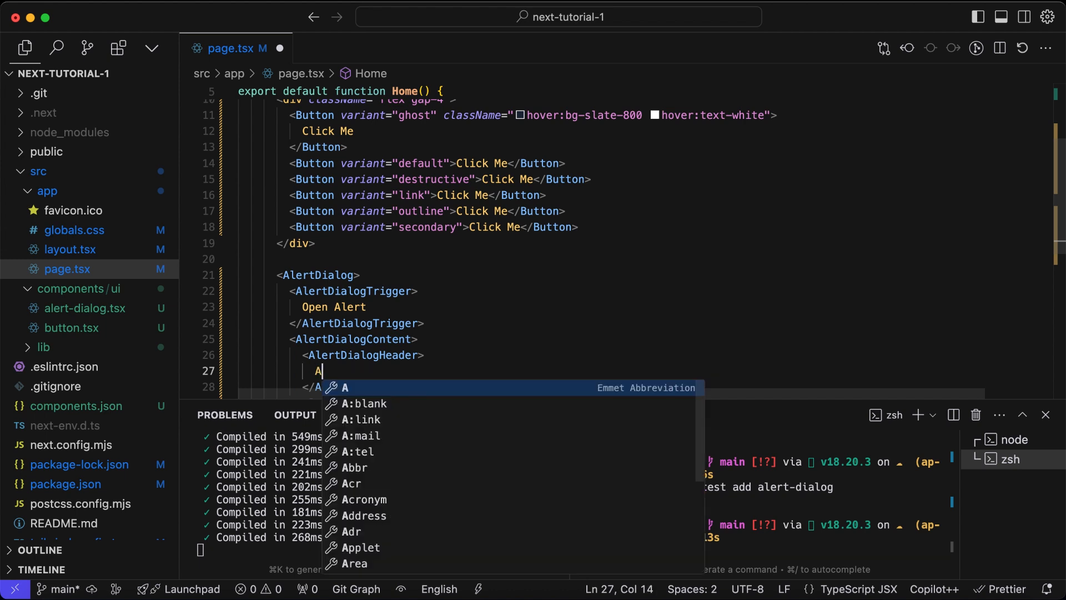
text(re you)
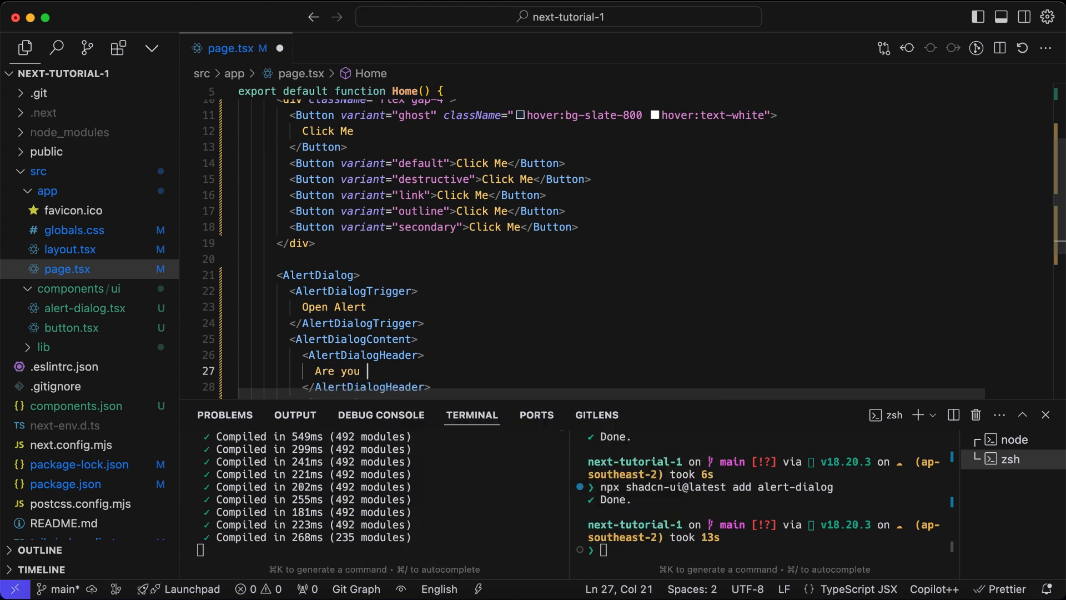
text(sure?)
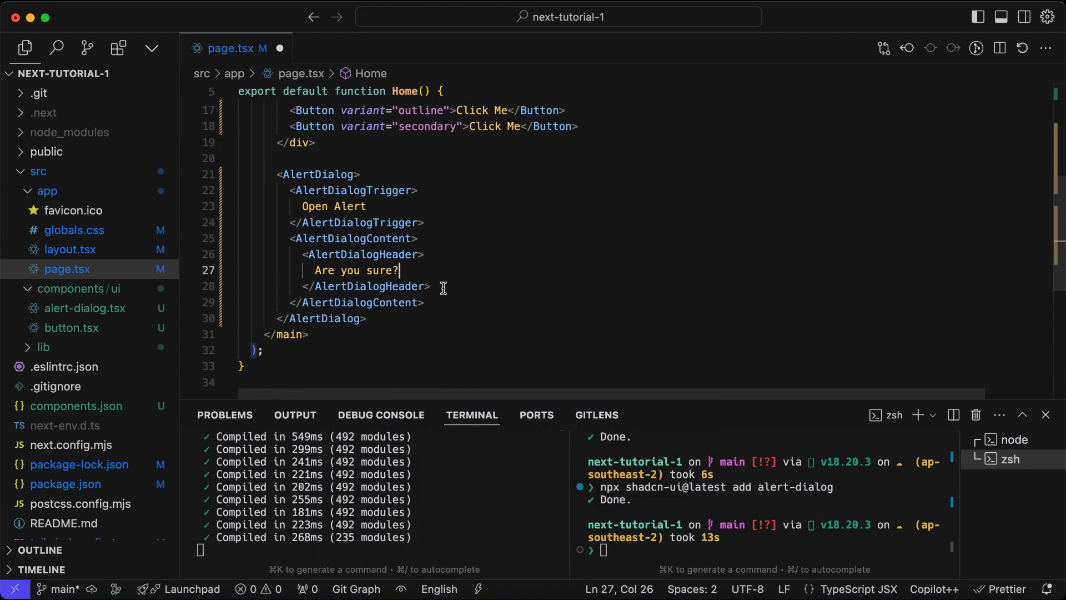
text(Al)
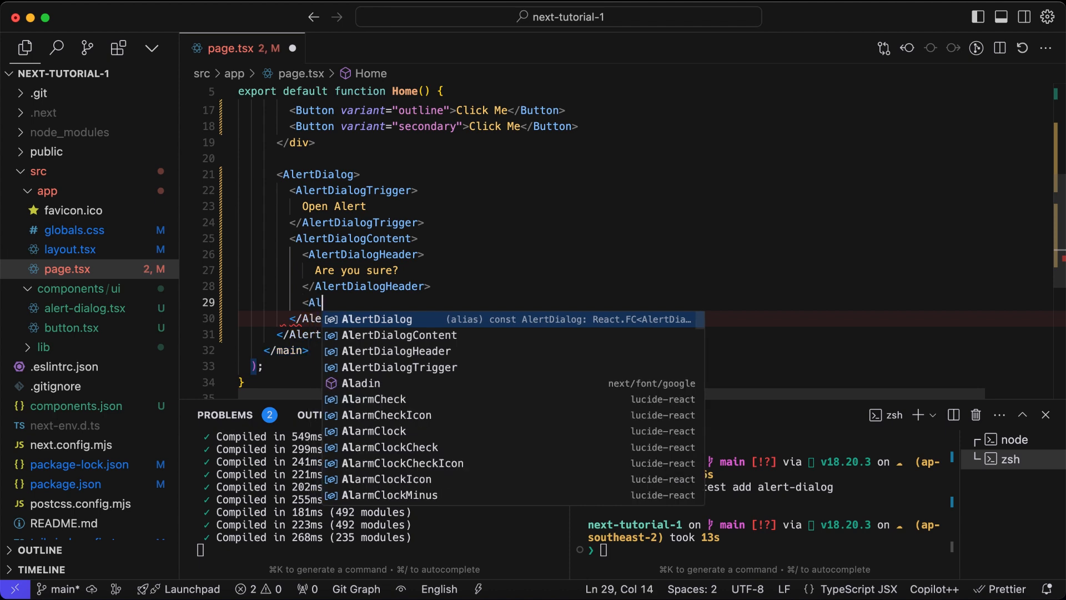
text(ertDialogDescription>)
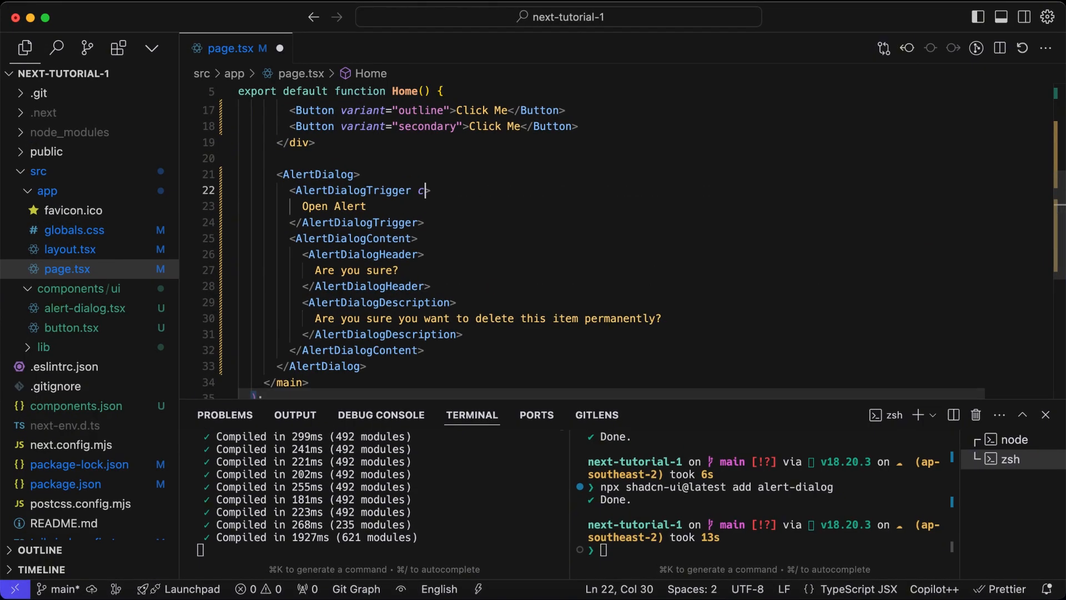
- Give AlertDialogTrigger className bg-red-400 and add an AlertDialogFooter with Cancel and Delete actions
text(className="bg-)
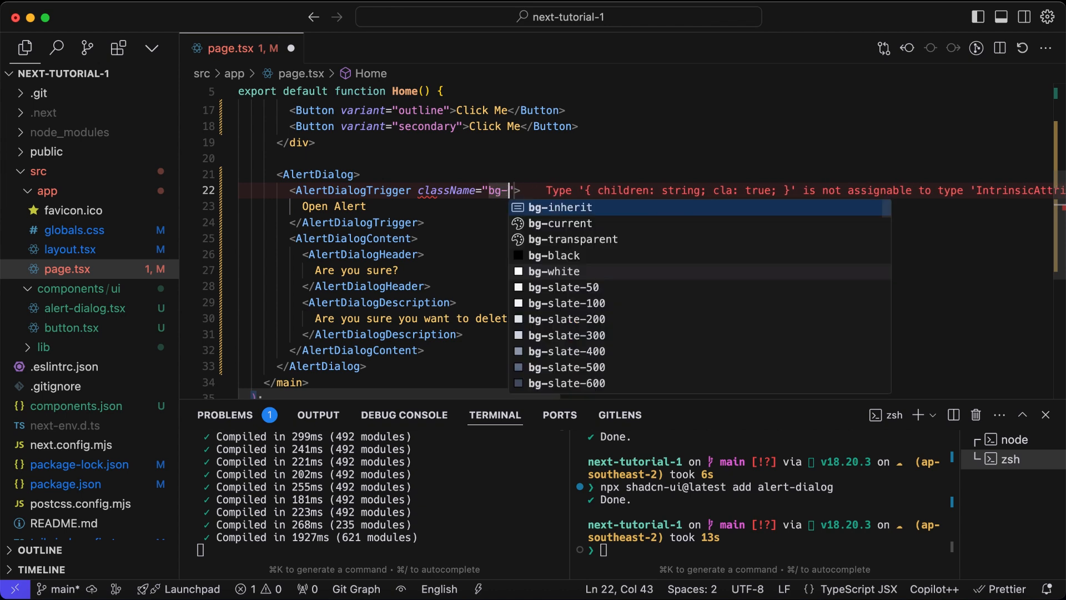
text(red-400)
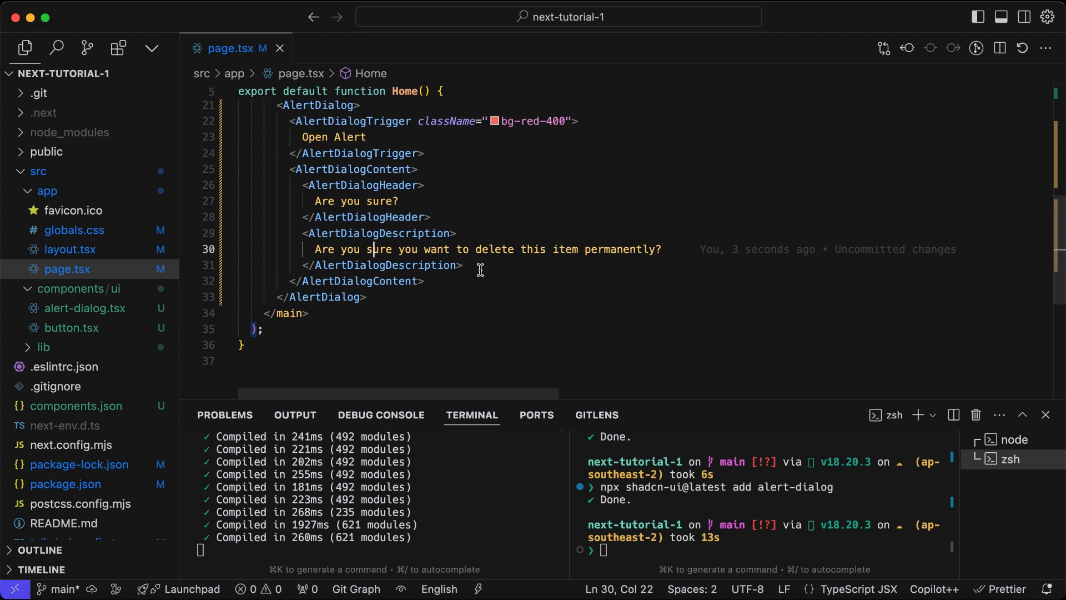
text(<AlertDialogAction></)
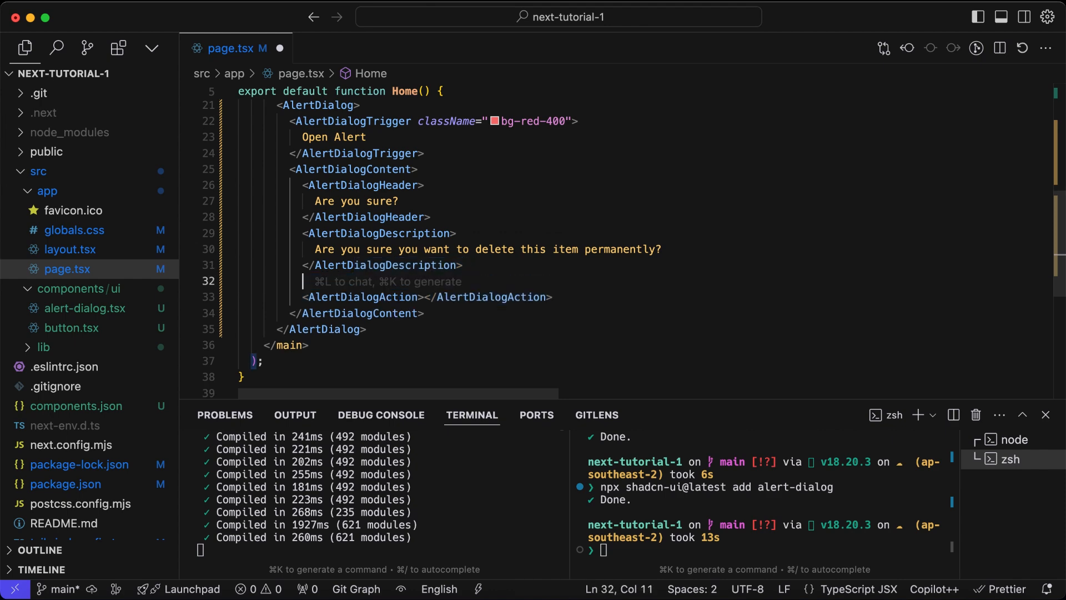
text(AlertDialogFooter>)
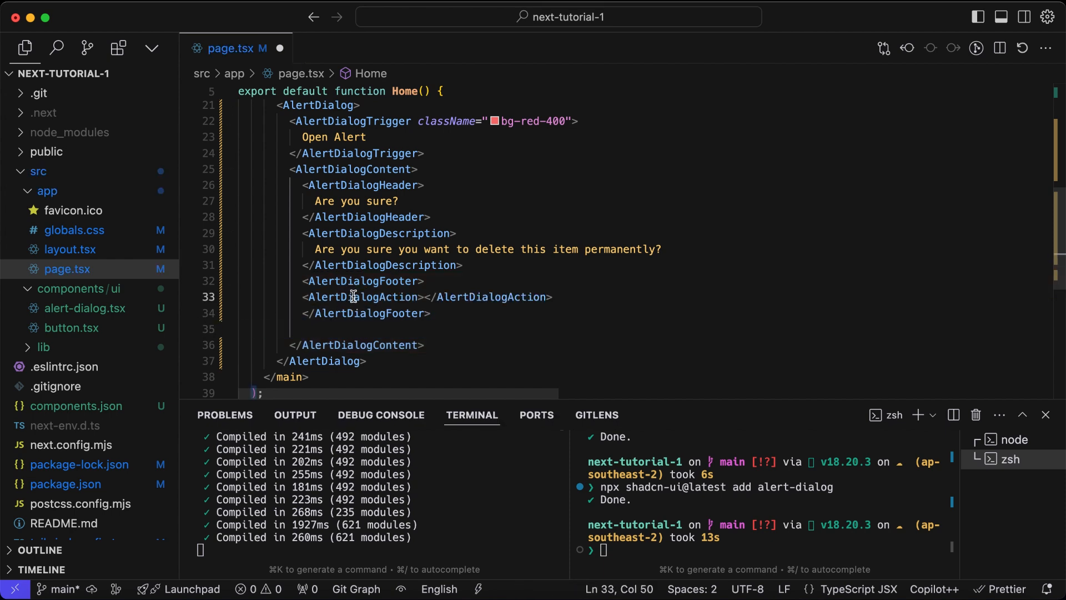
drag(311, 297, 428, 313)
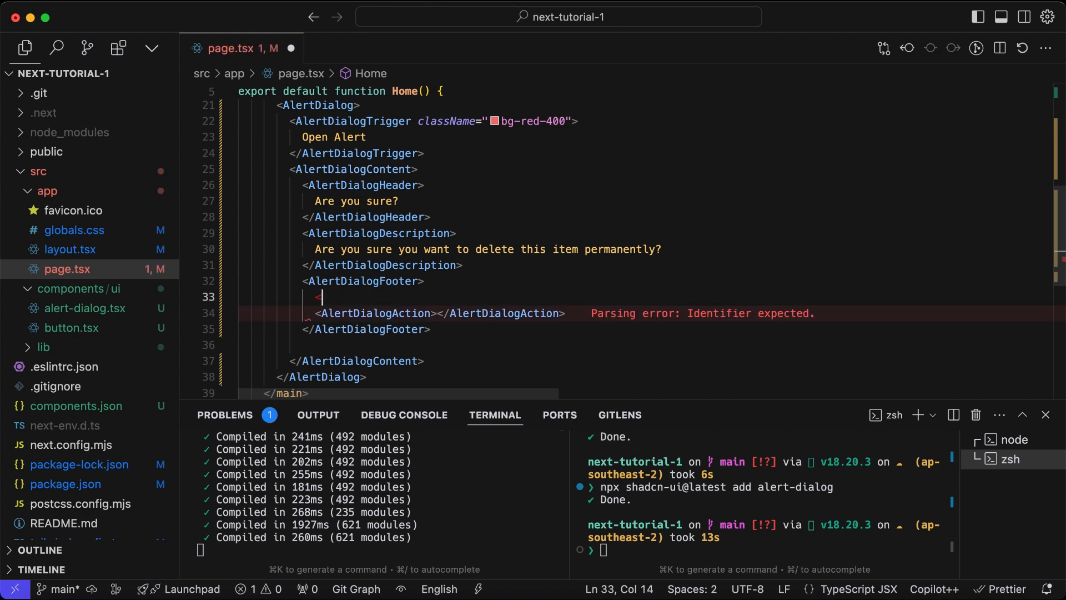
text(AlertDialogCancel>Cancel</AlertDialogCancel>)
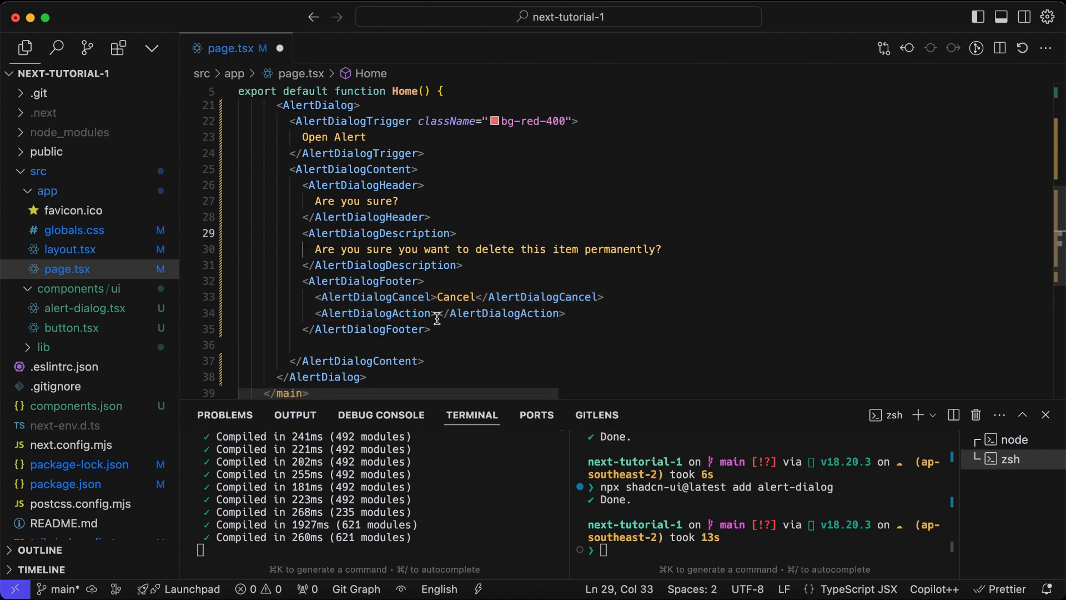
text(Delete)
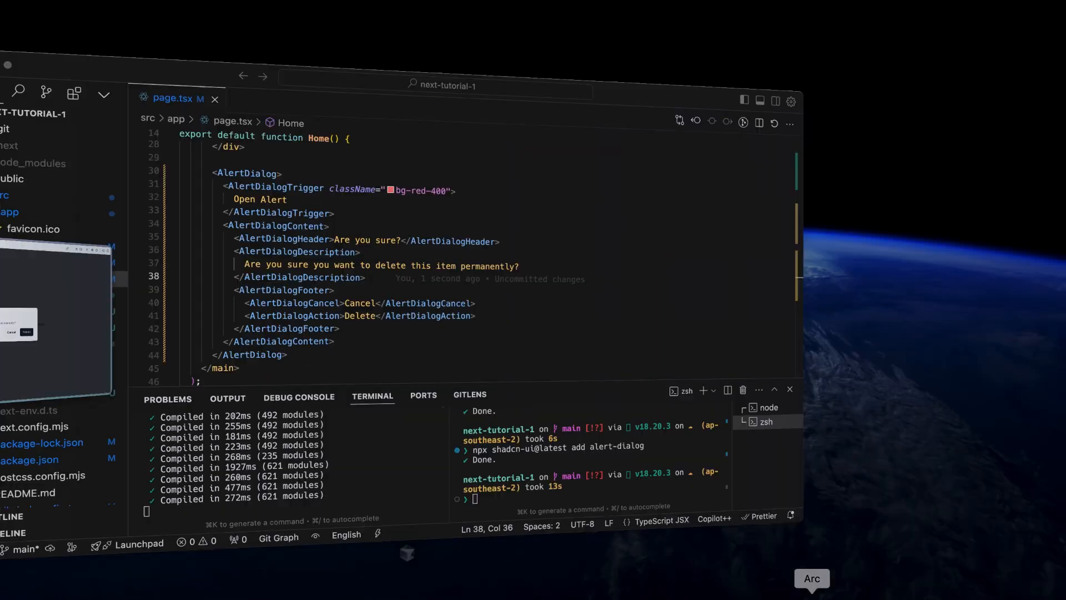
- Show the 'Are you sure?' dialog with Cancel and Delete in the localhost:3000 preview
click(533, 458)
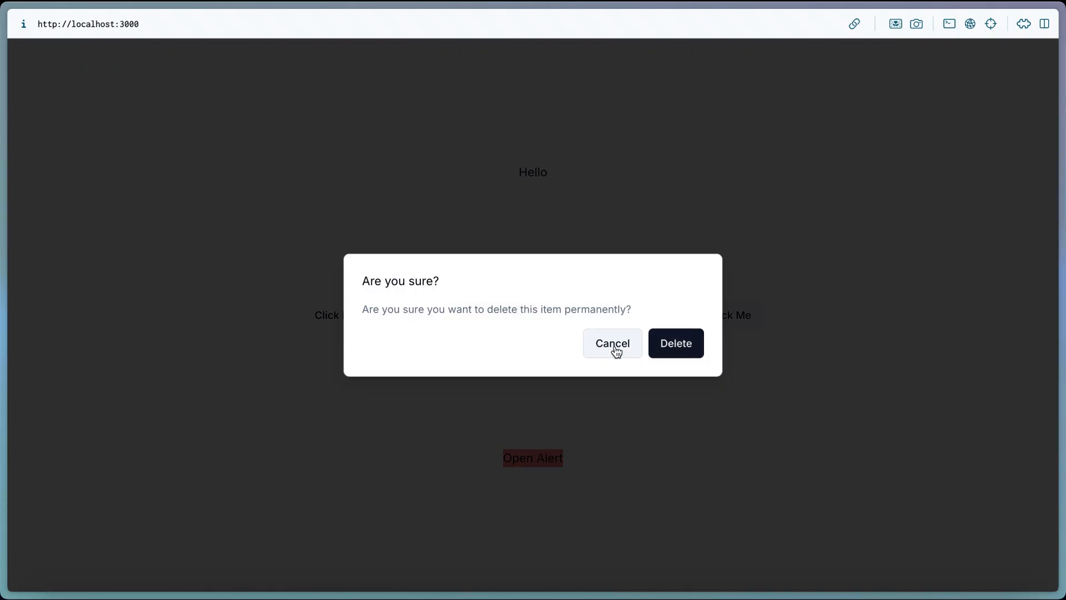
mouse_move(607, 359)
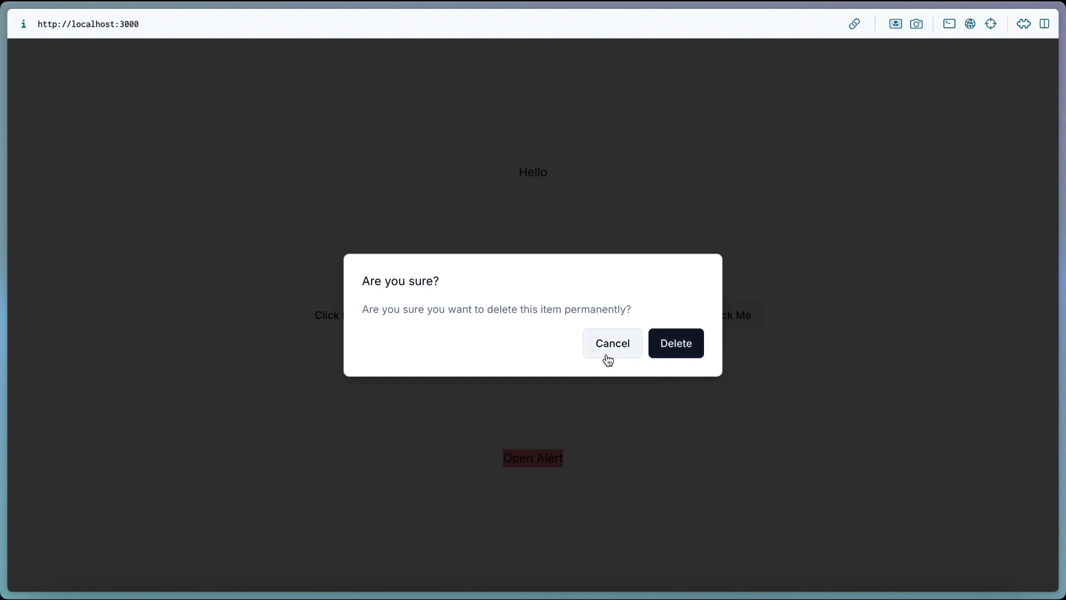
mouse_move(610, 348)
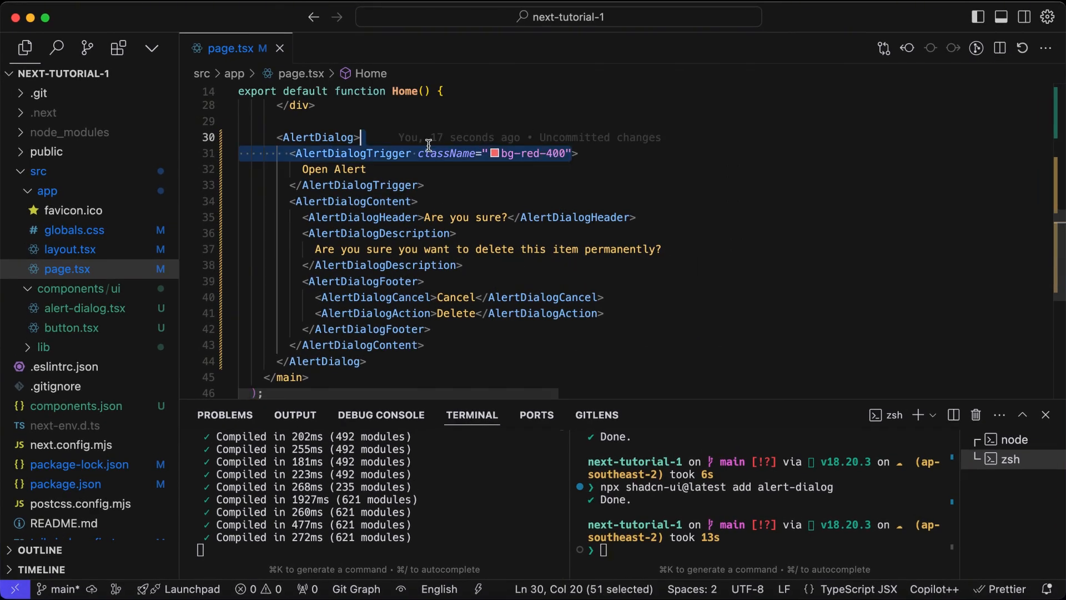
- Make AlertDialogTrigger asChild, wrapping a destructive Button labelled 'Delete ?'
text(a)
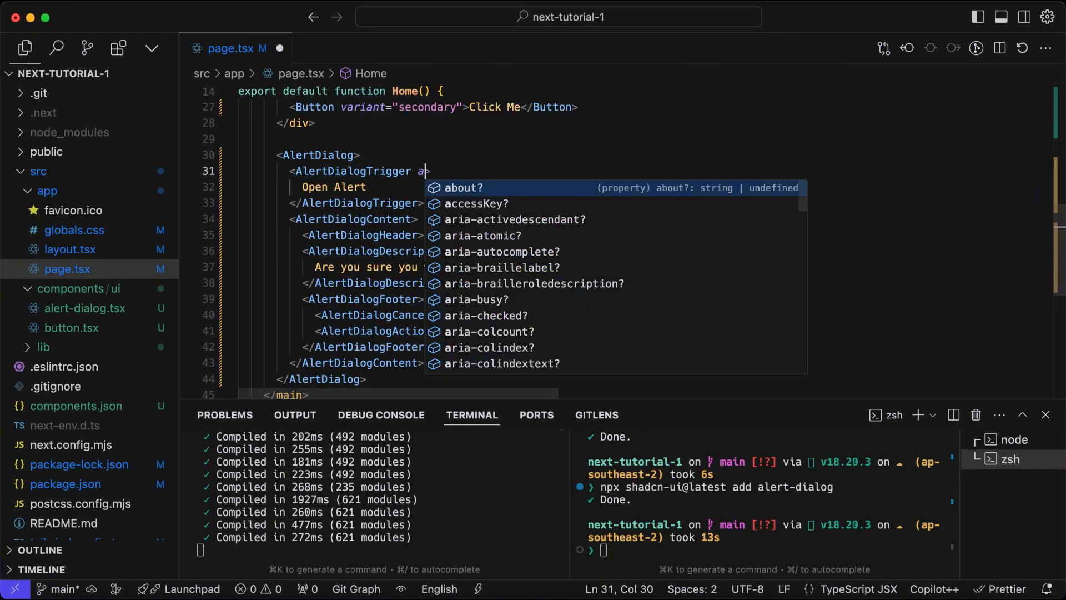
text(sChild)
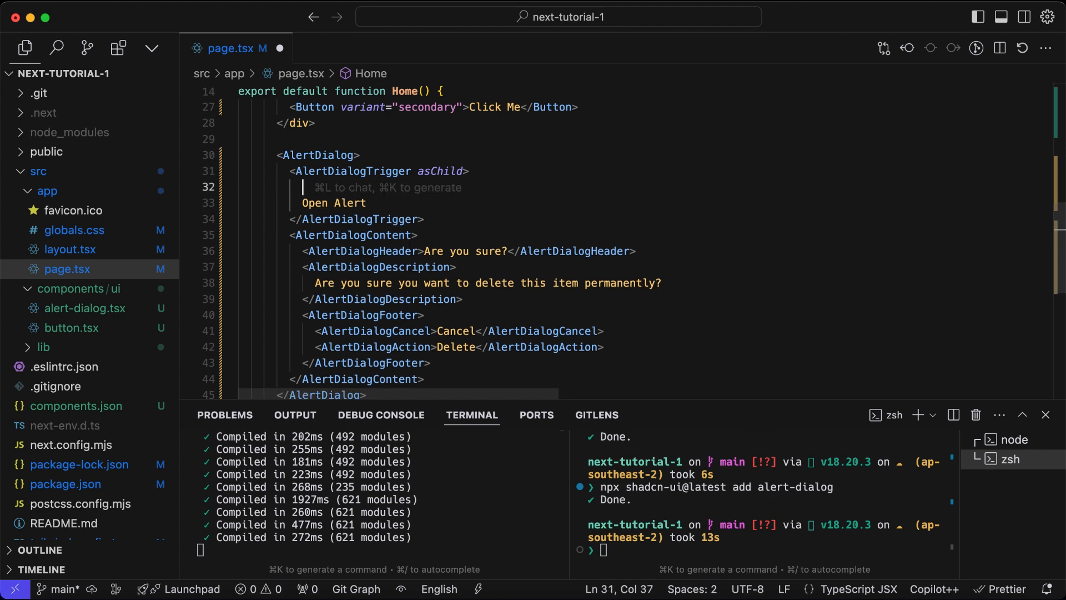
text(<Button></Button>)
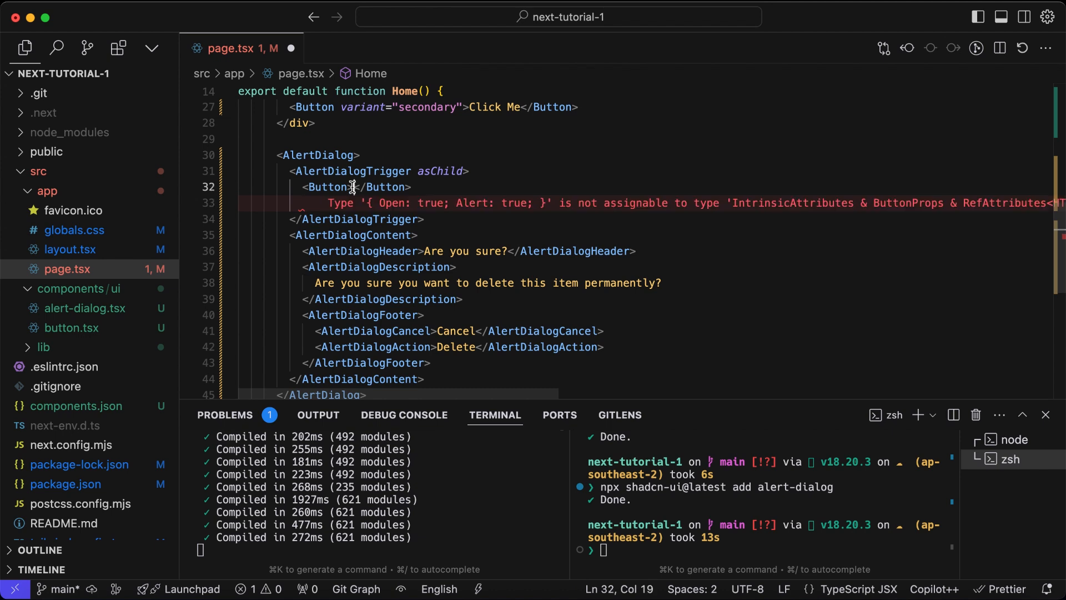
text(Delete ?)
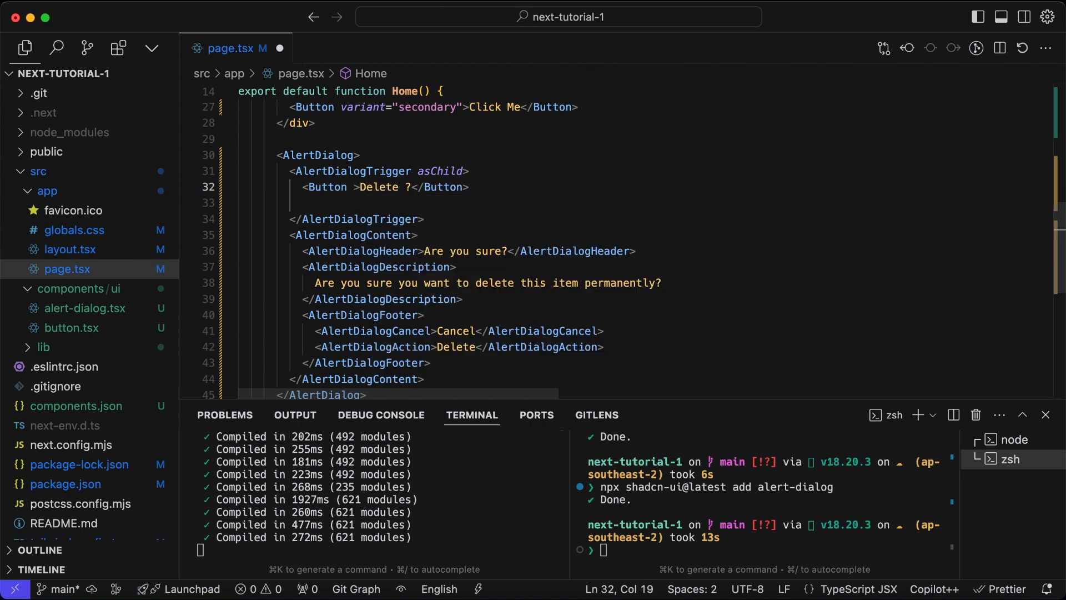
text(variant={})
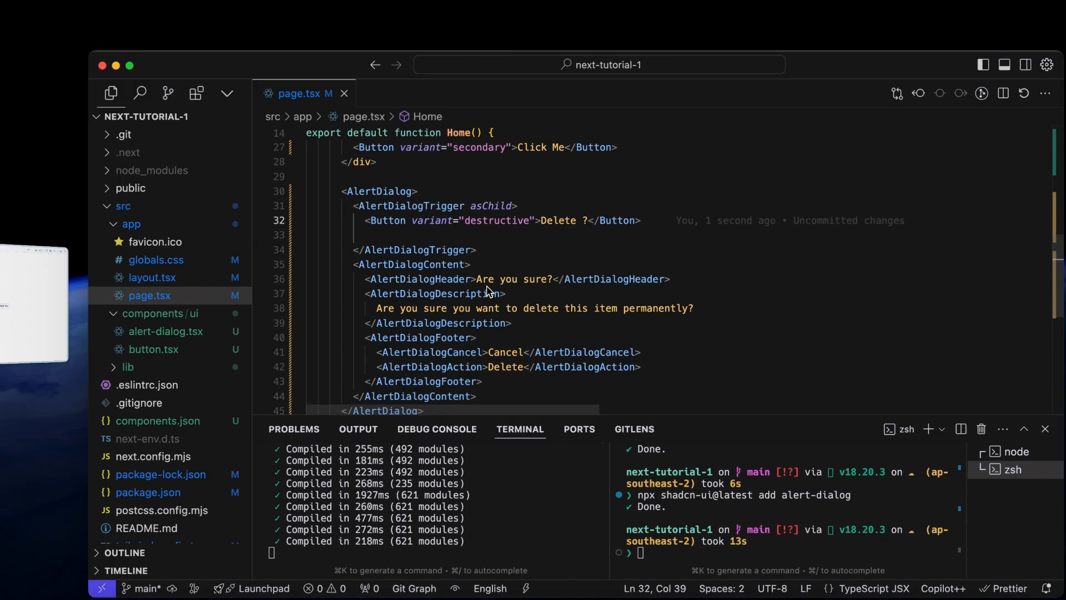
click(532, 453)
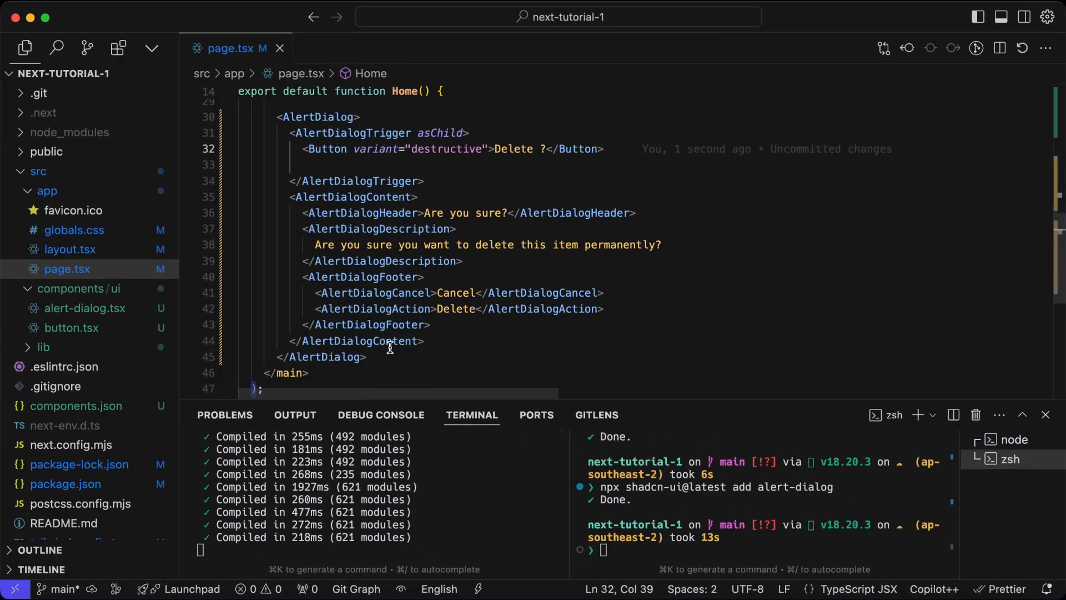
- Style the Delete action with bg-red-400 hover:bg-red-600 and open the dialog via 'Delete ?'
text(c)
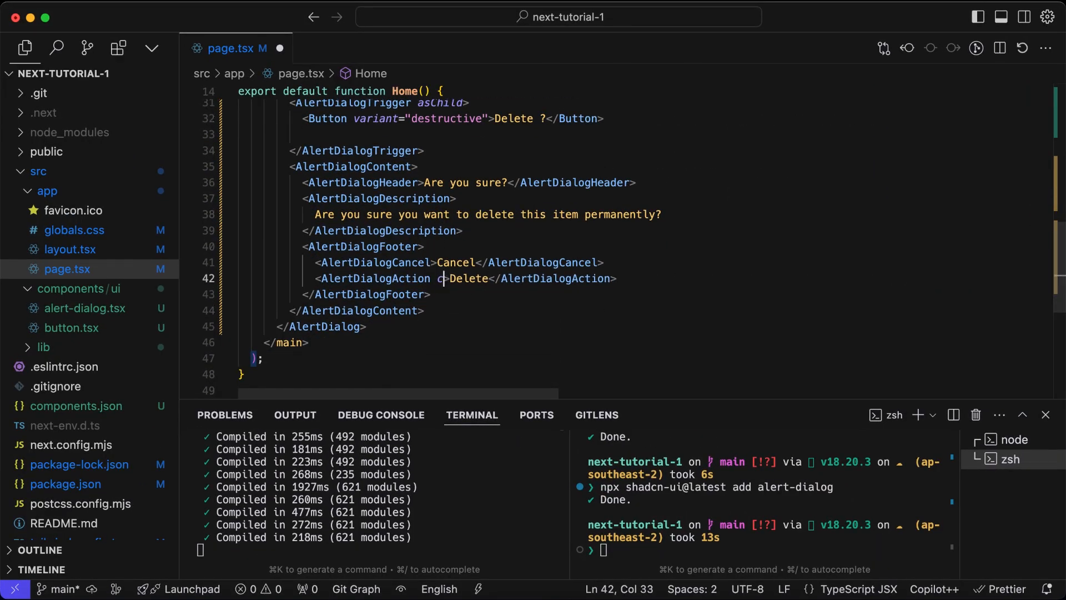
text(className="")
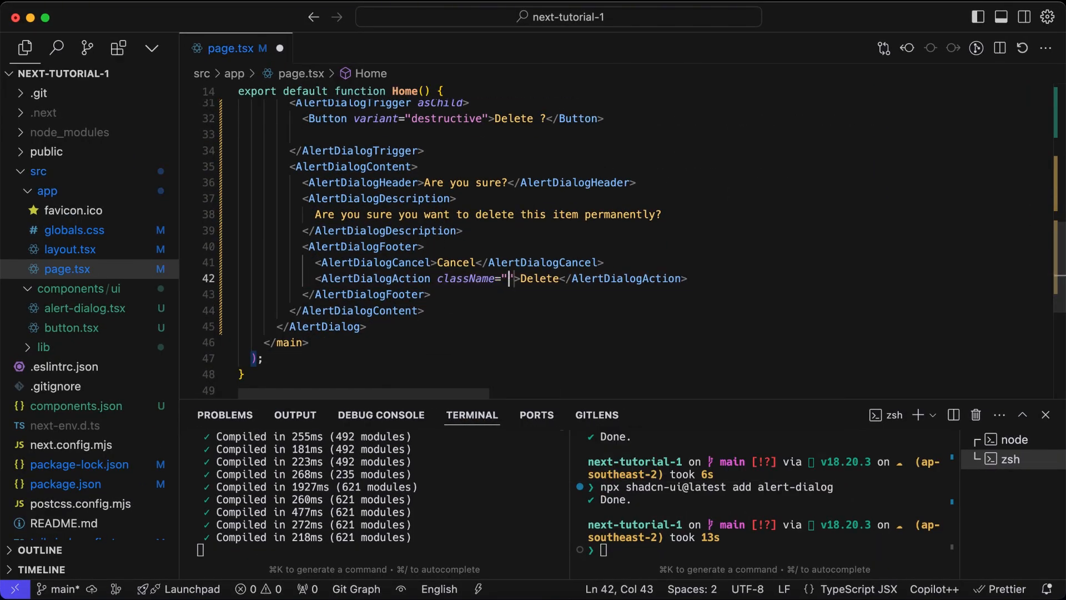
text(bg-red-400 hov)
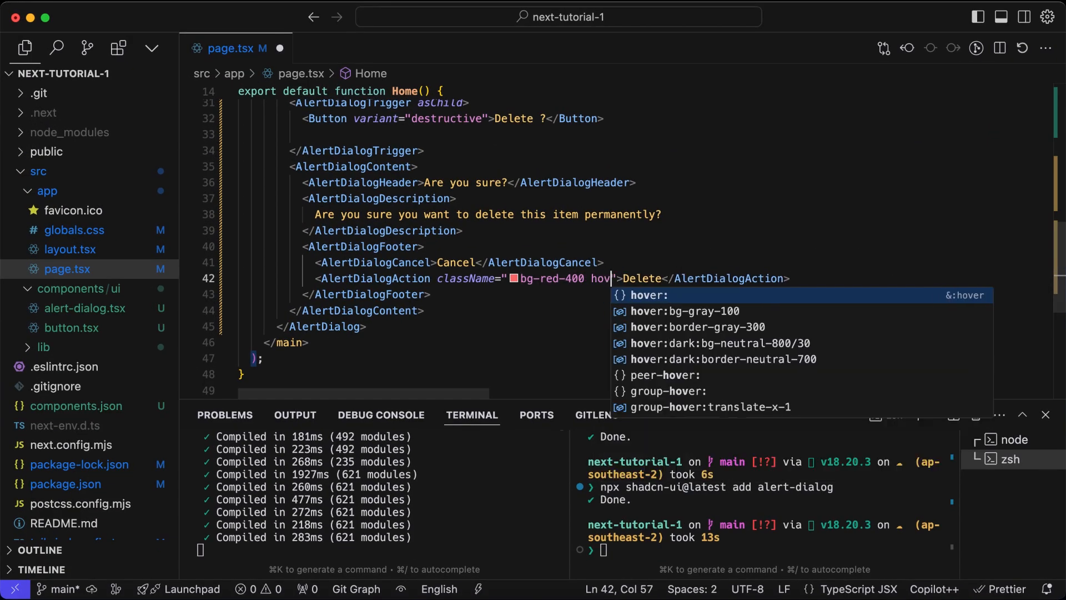
text(bg)
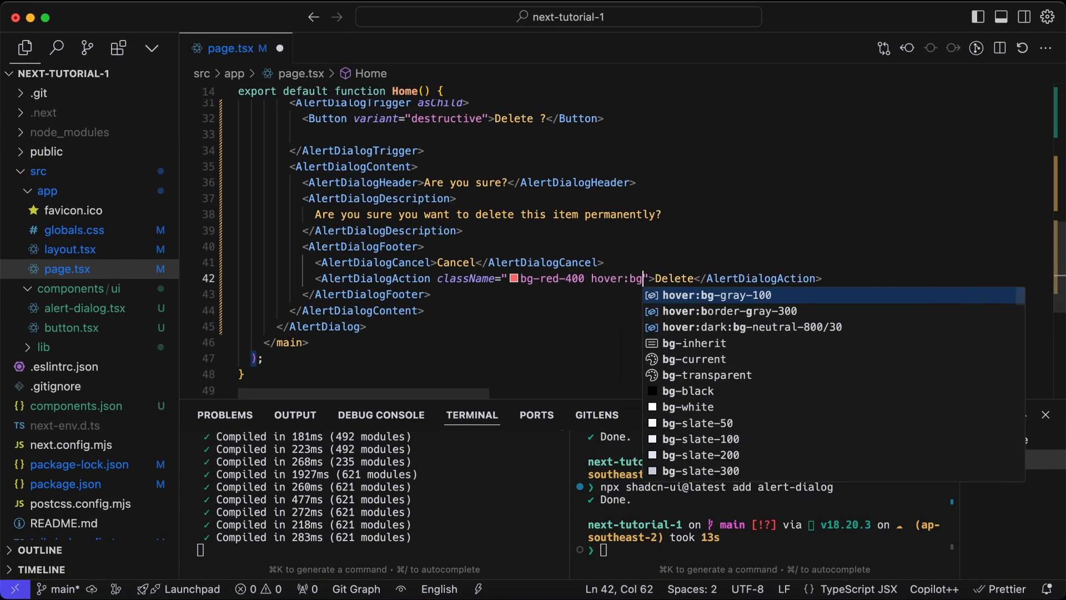
text(-red-600)
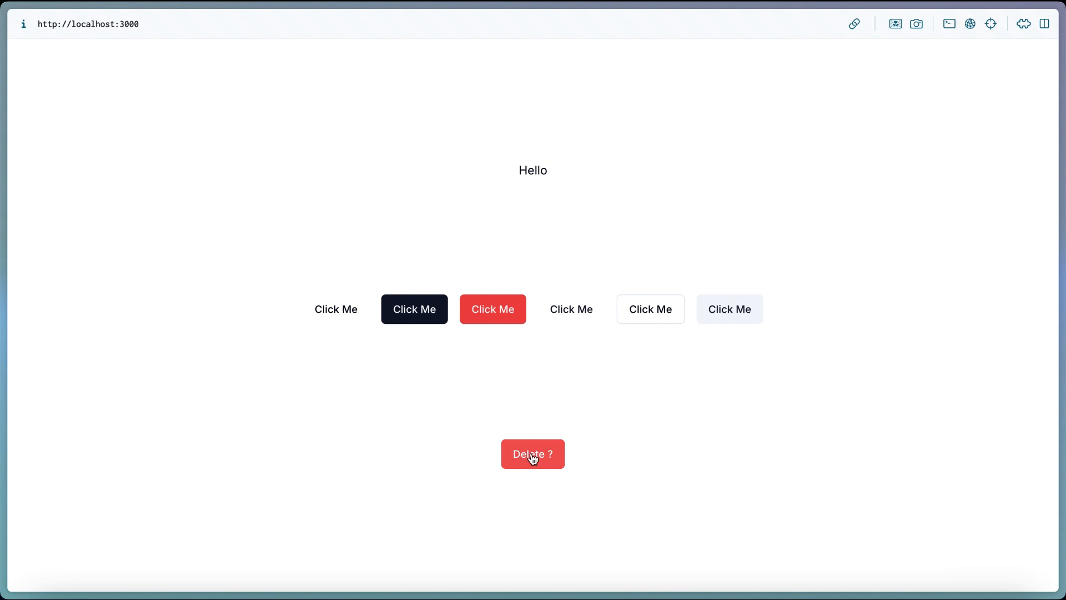
click(533, 454)
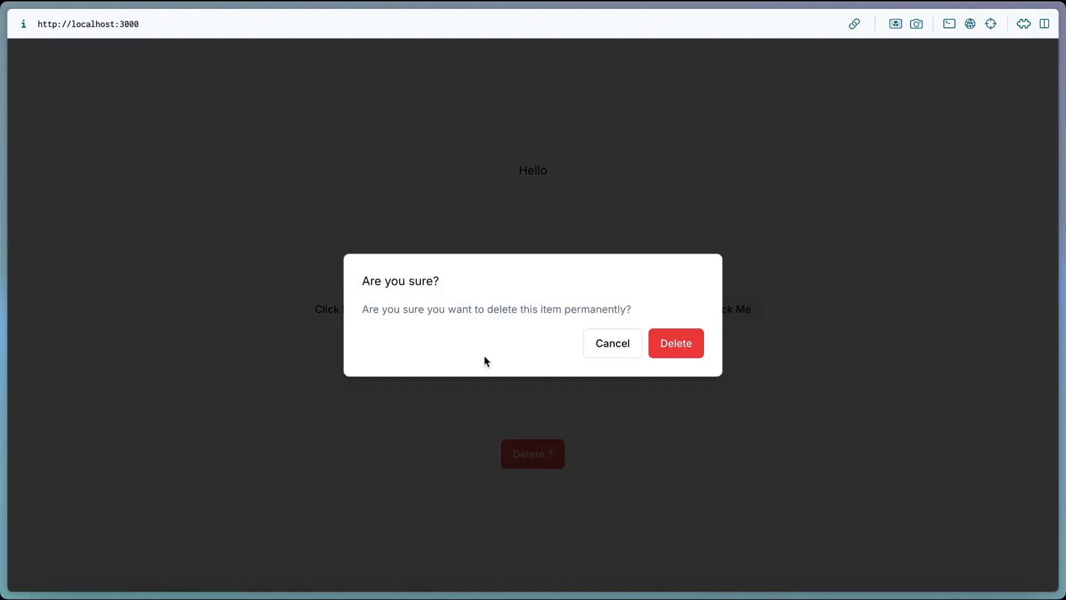